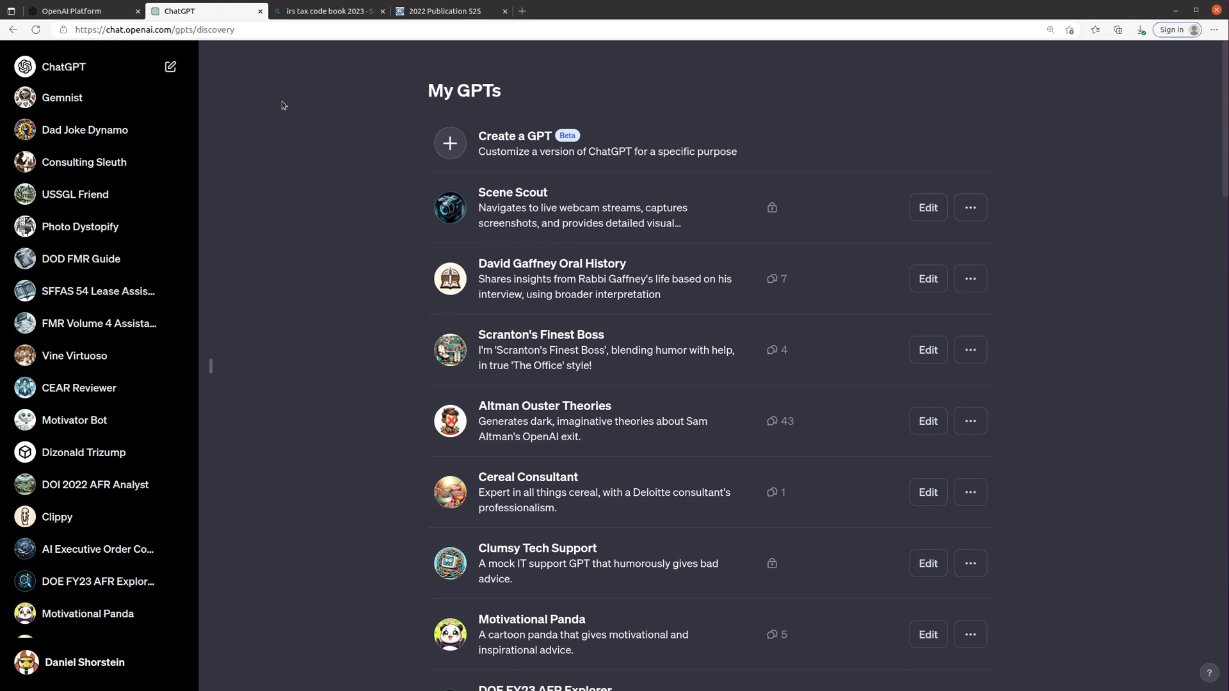
mouse_move(277, 113)
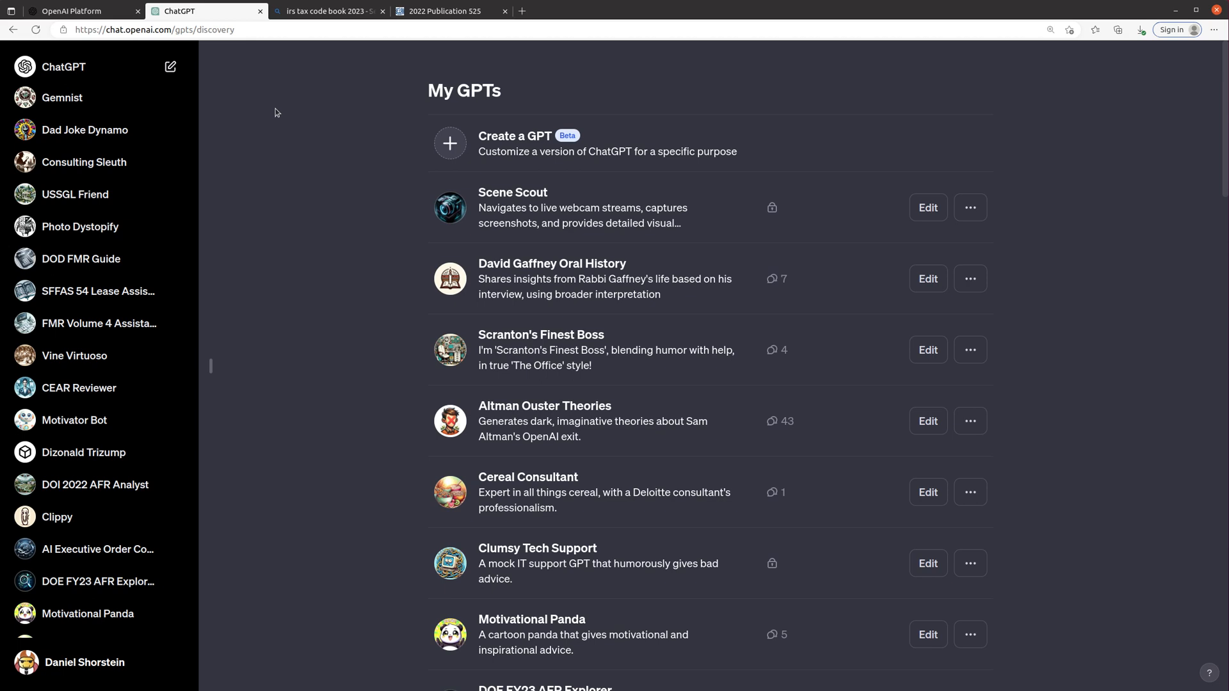
mouse_move(293, 128)
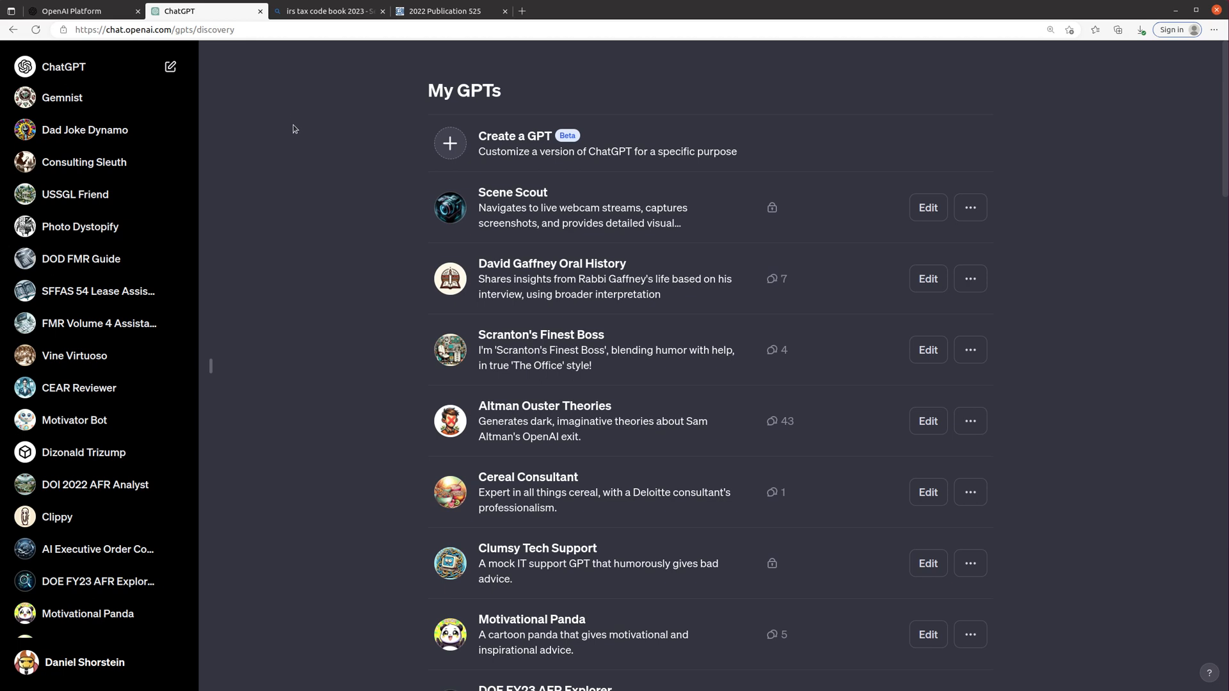
Browse the sidebar, open the Clippy GPT and begin a message with 'how'.
scroll("down", 3)
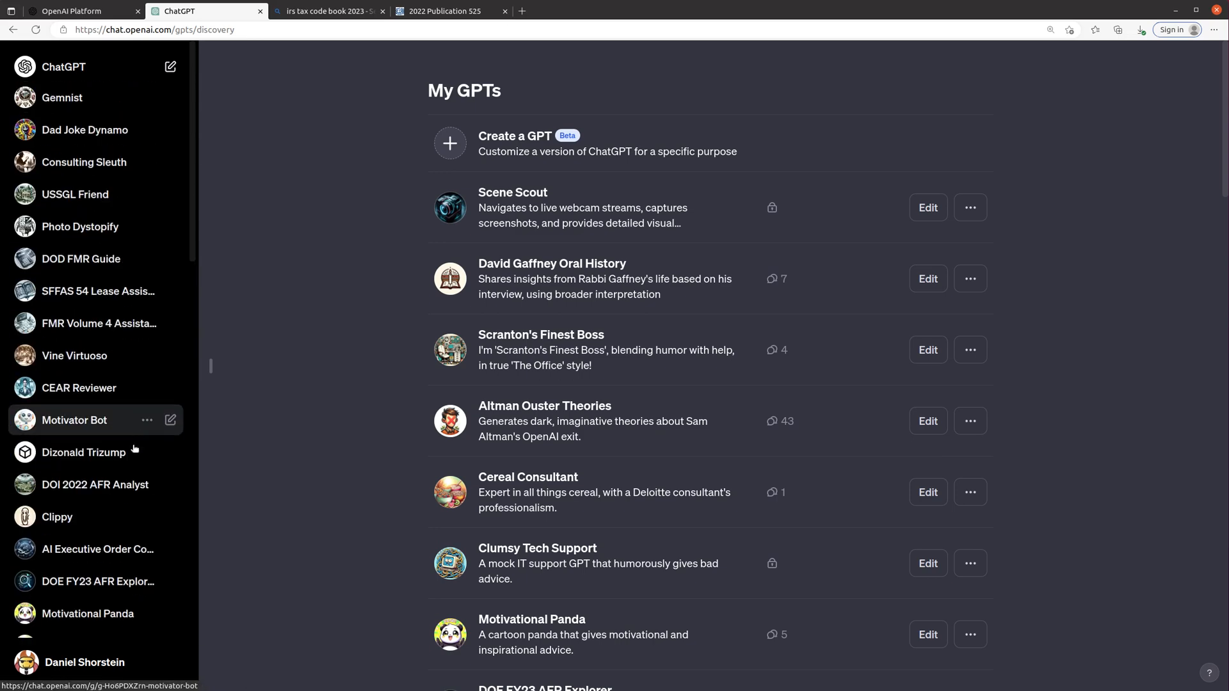
scroll("down", 3)
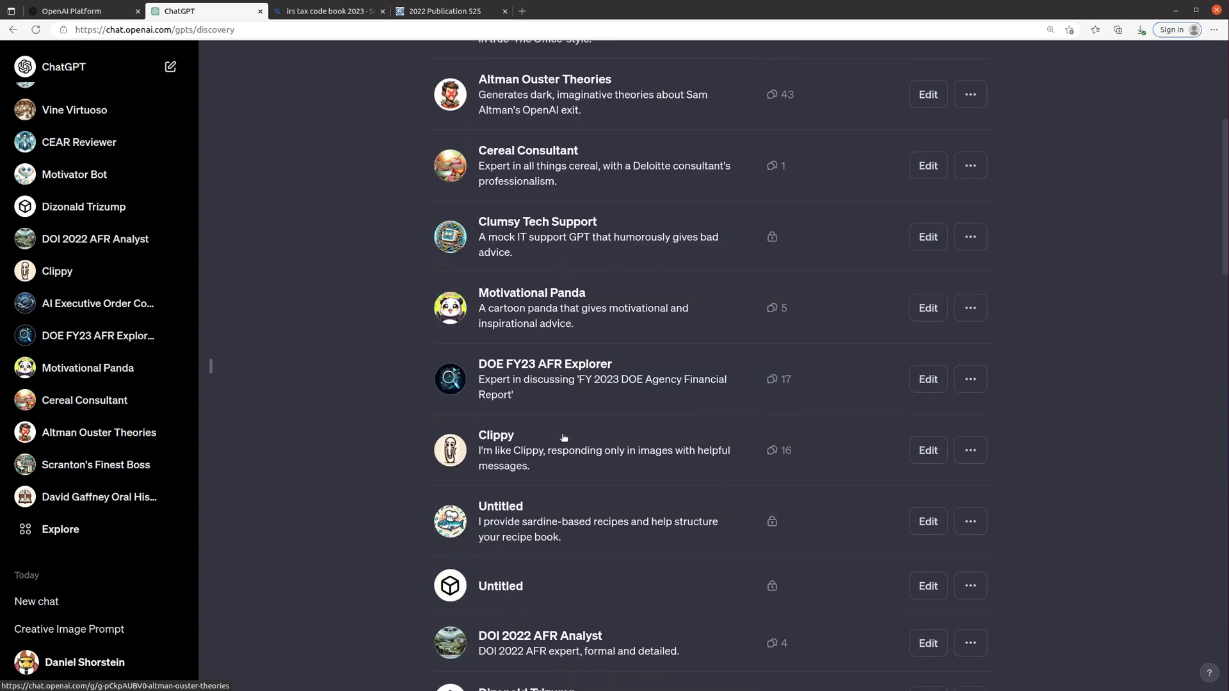
scroll("down", 3)
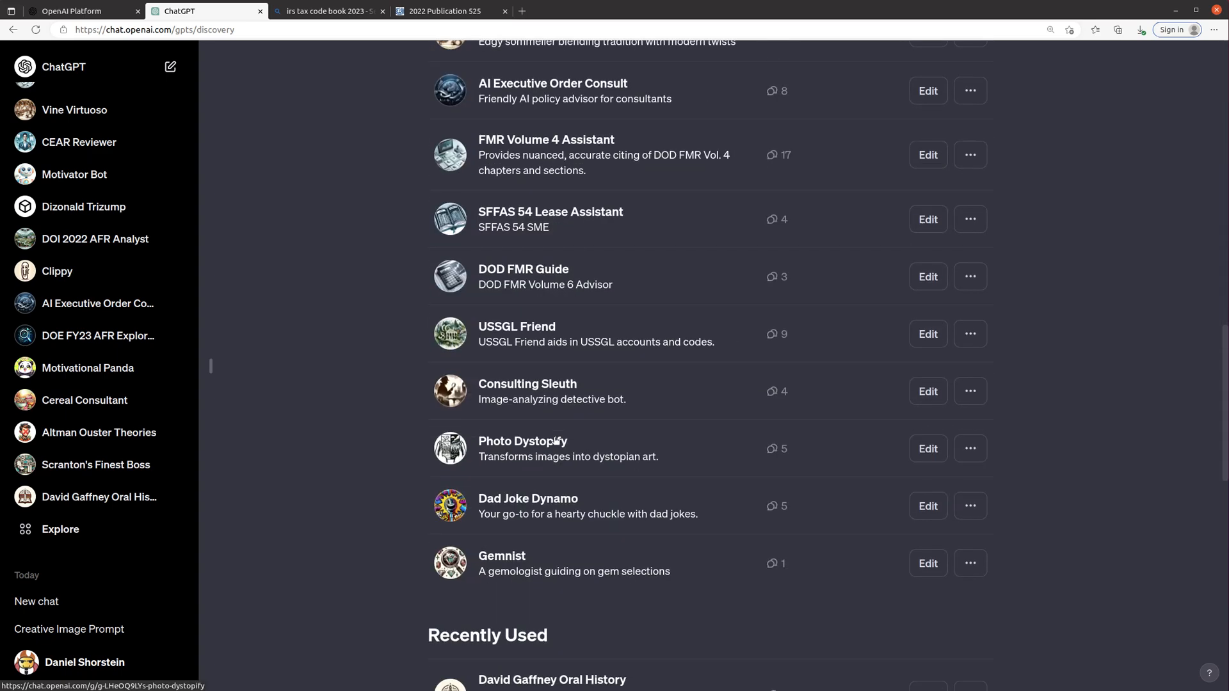
scroll("down", 3)
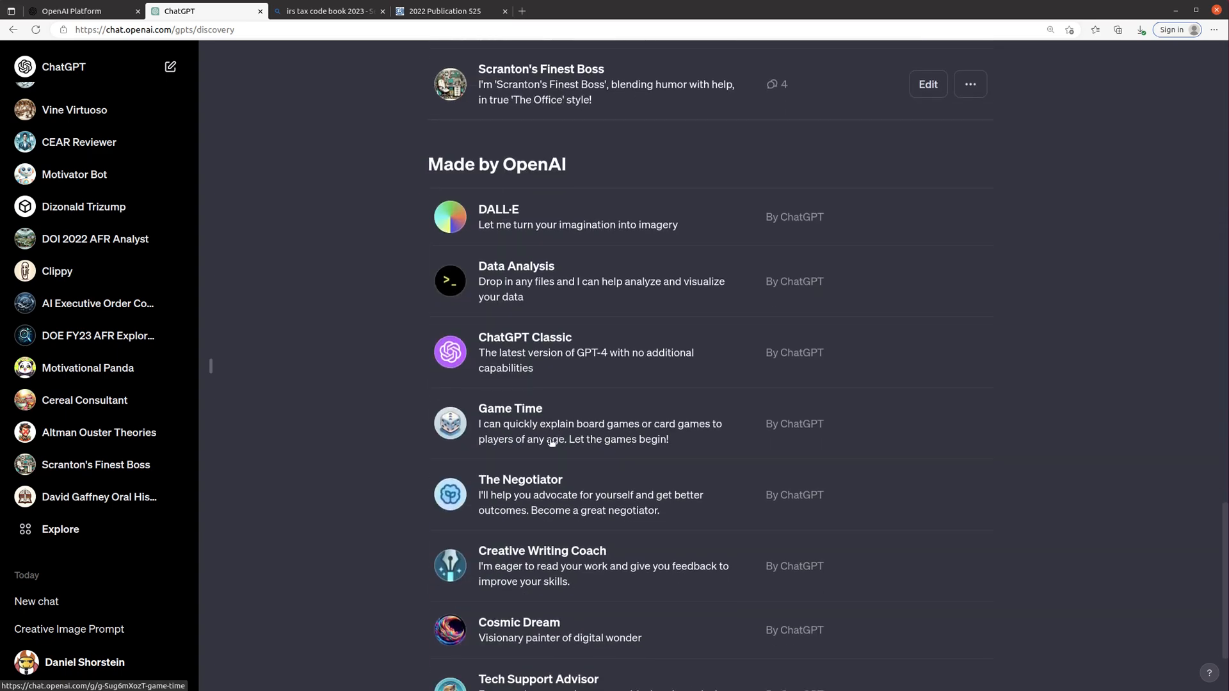
scroll("down", 3)
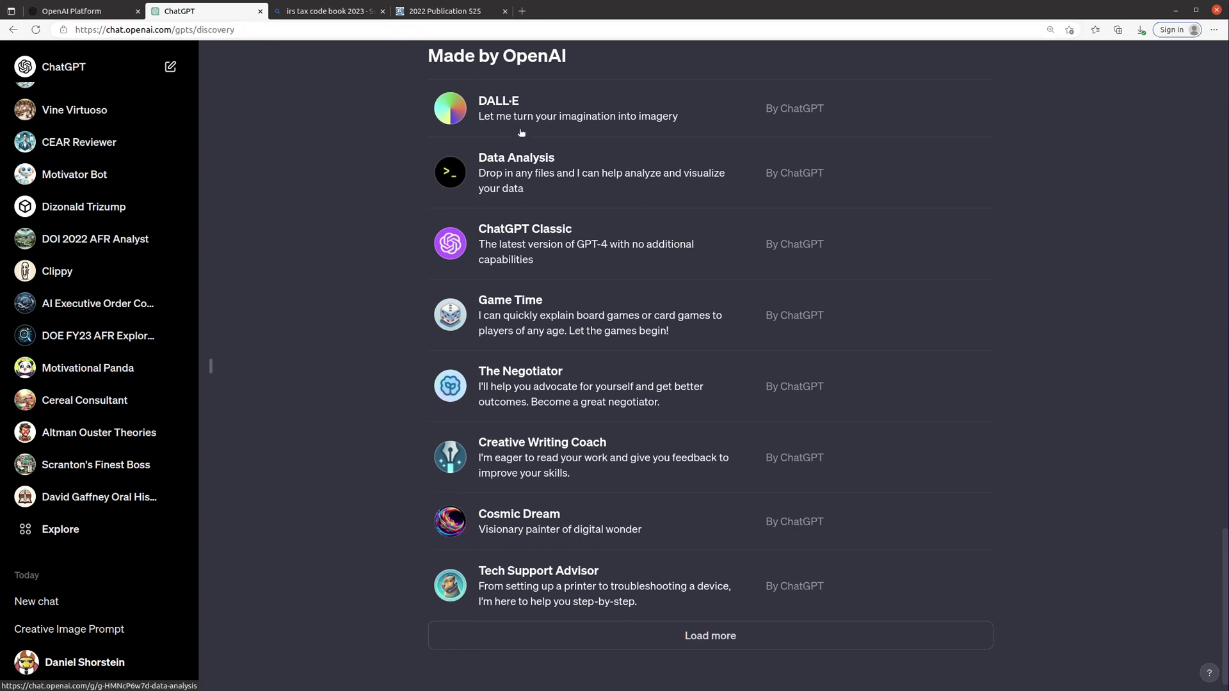
mouse_move(616, 237)
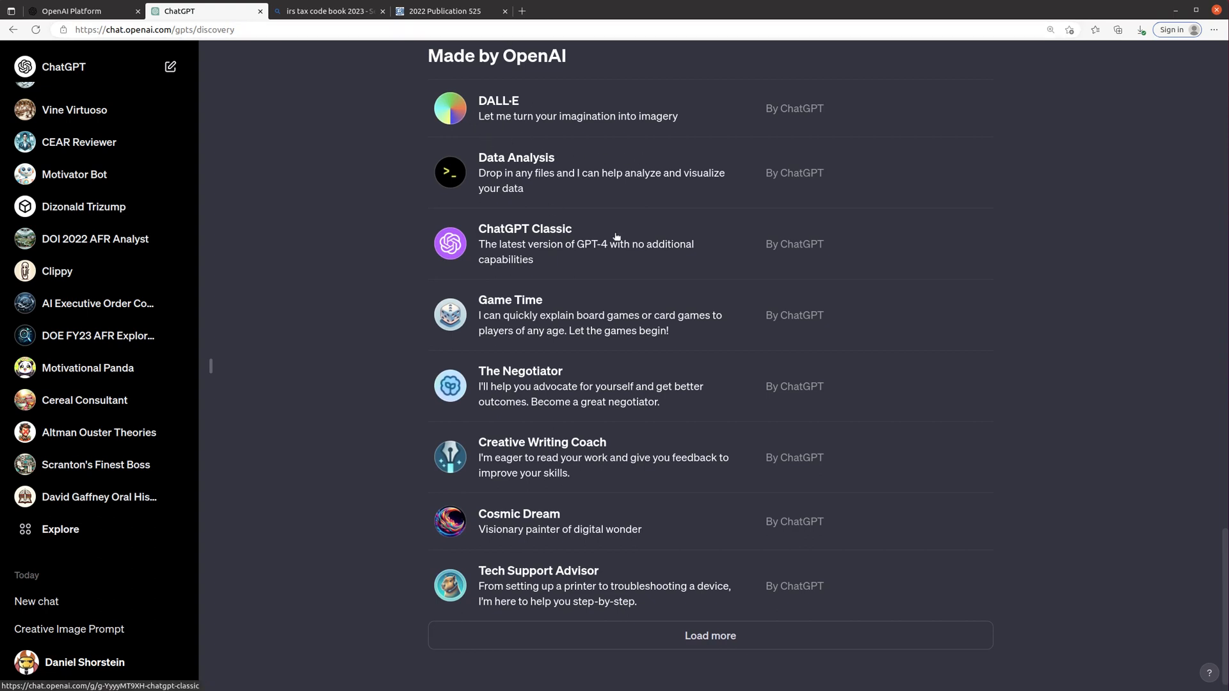
mouse_move(554, 440)
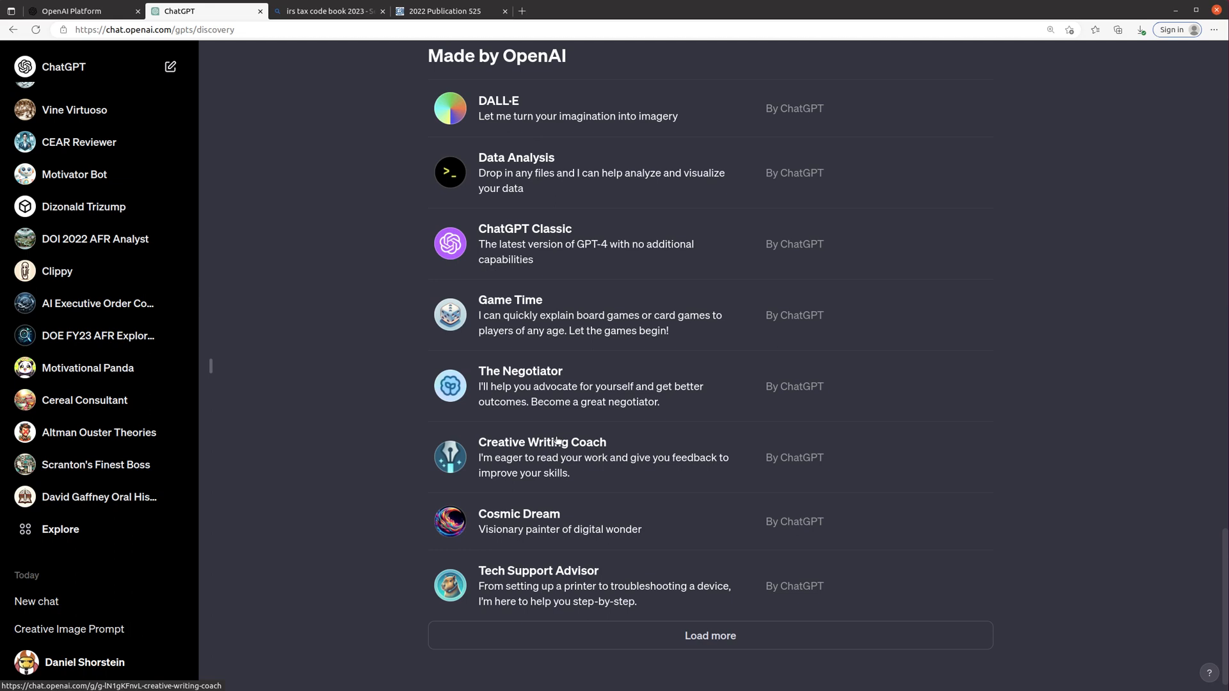
scroll("down", 3)
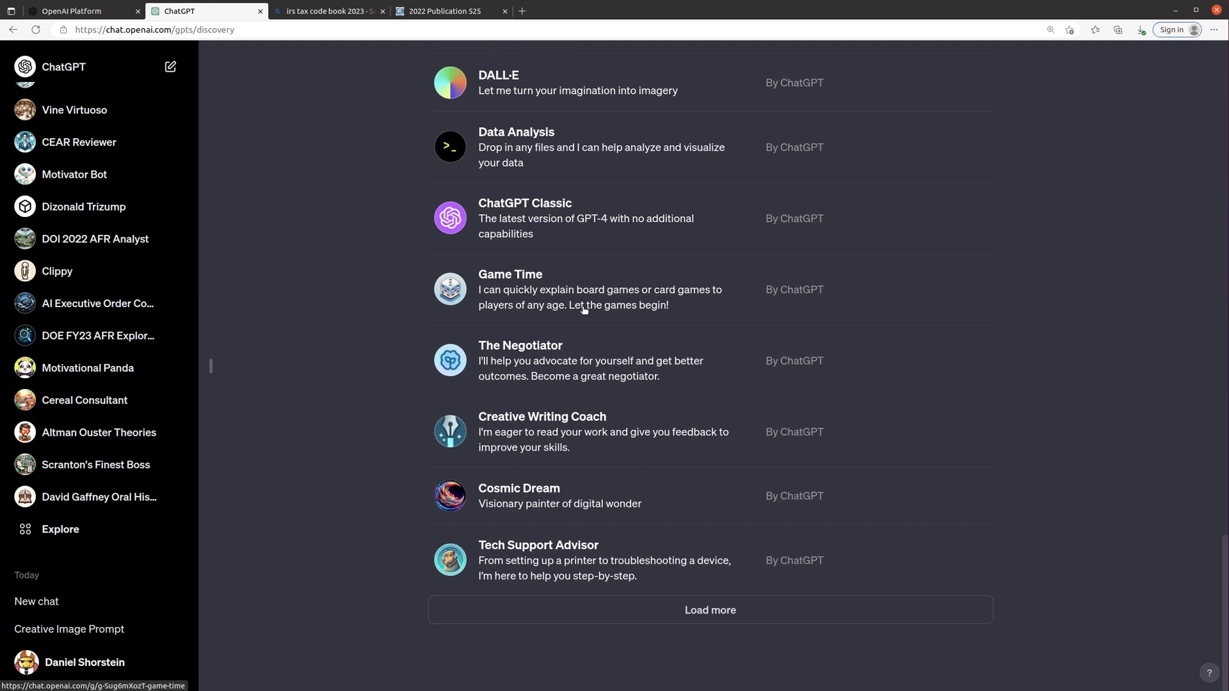
mouse_move(538, 366)
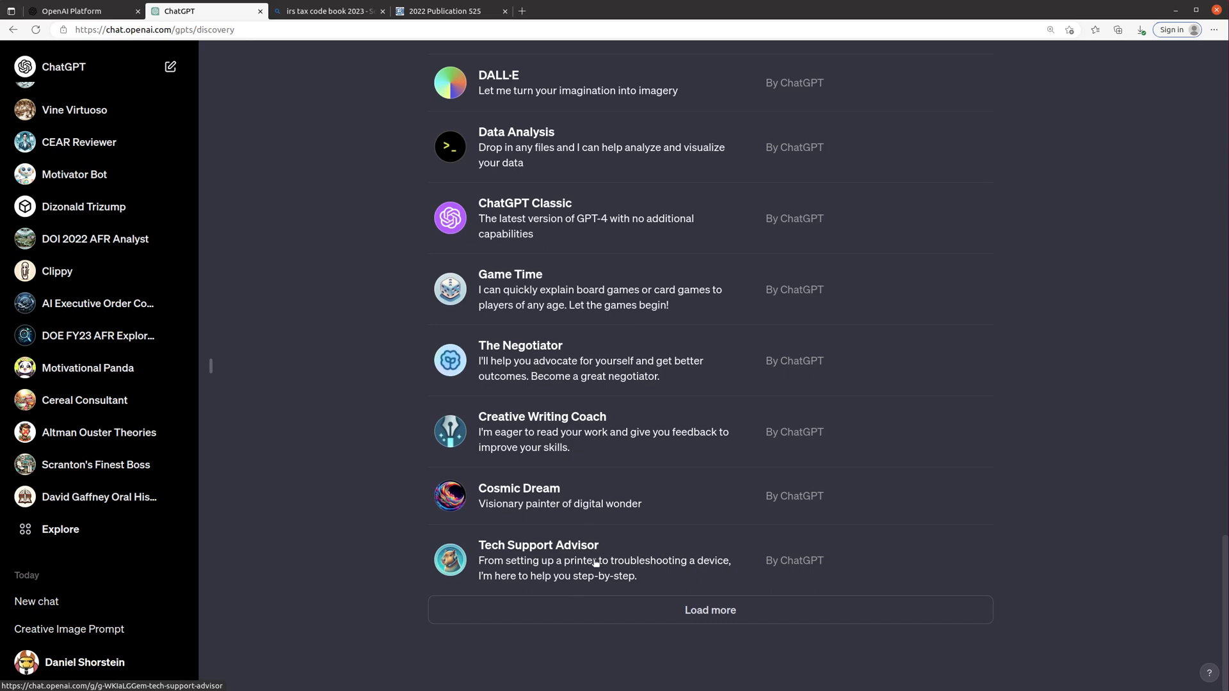
scroll("up", 3)
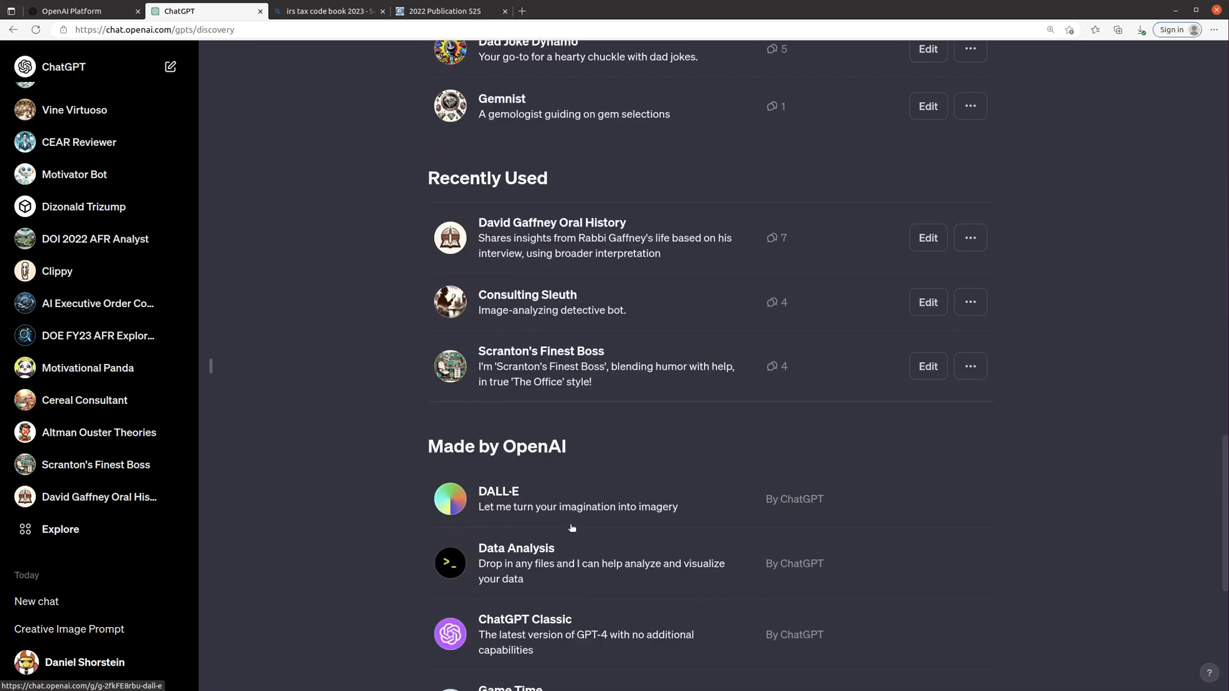
scroll("up", 3)
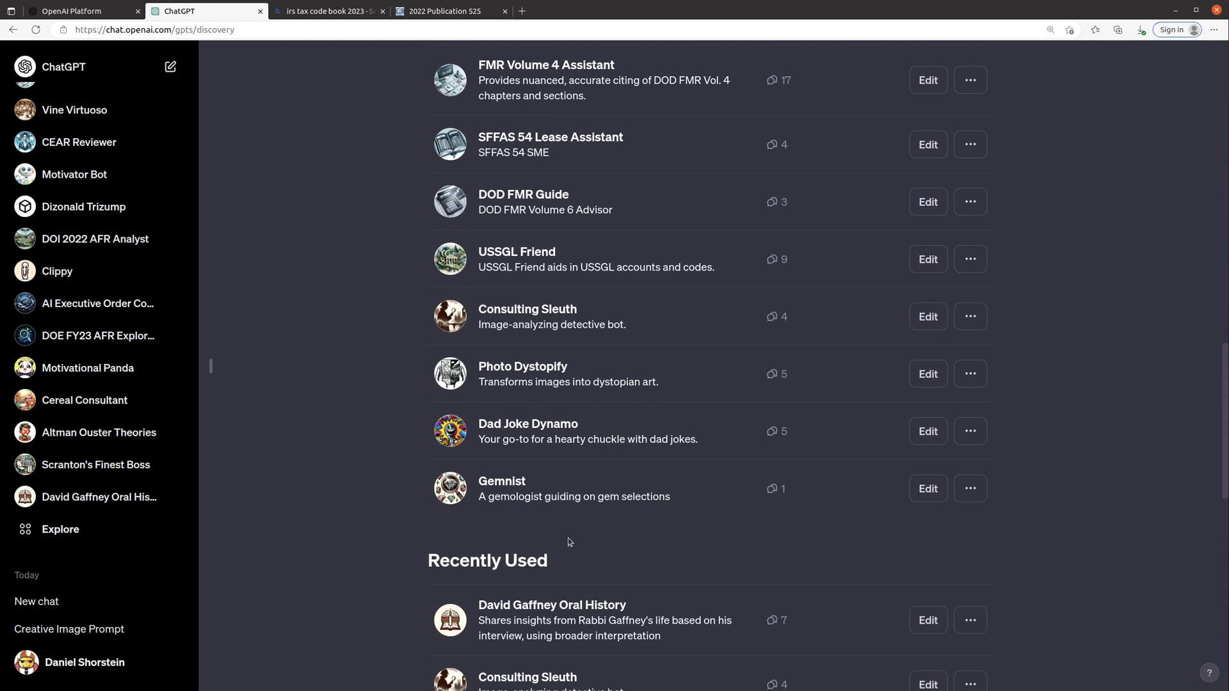
mouse_move(545, 367)
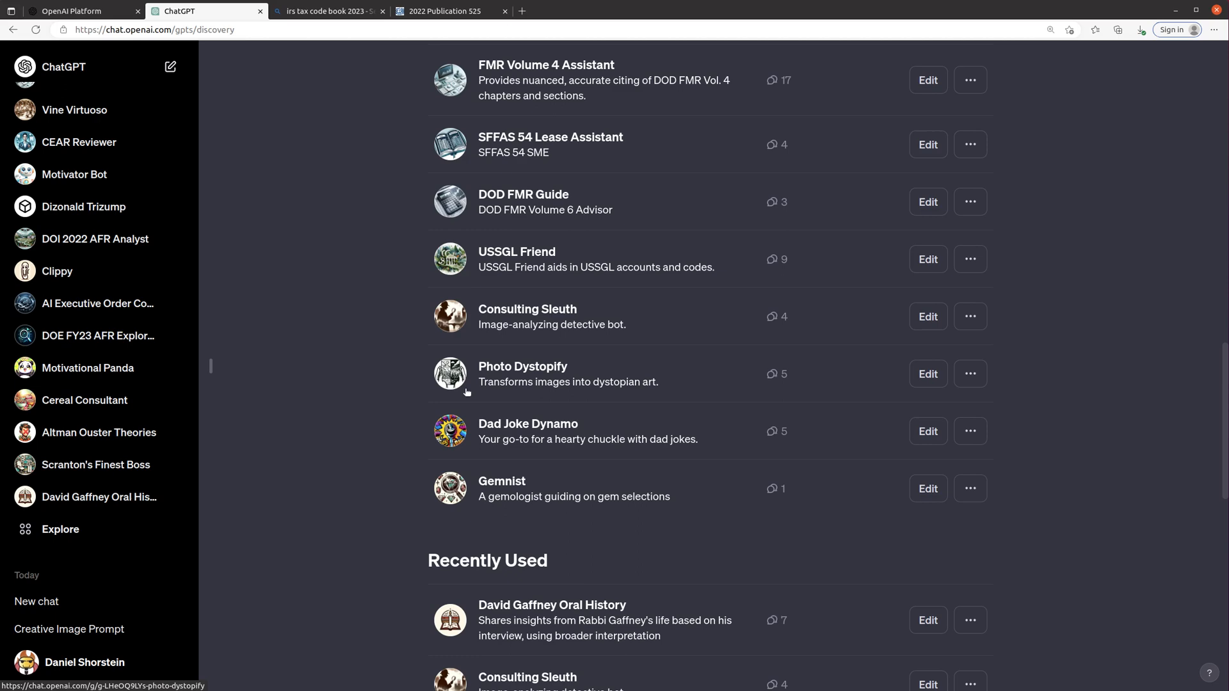
mouse_move(525, 391)
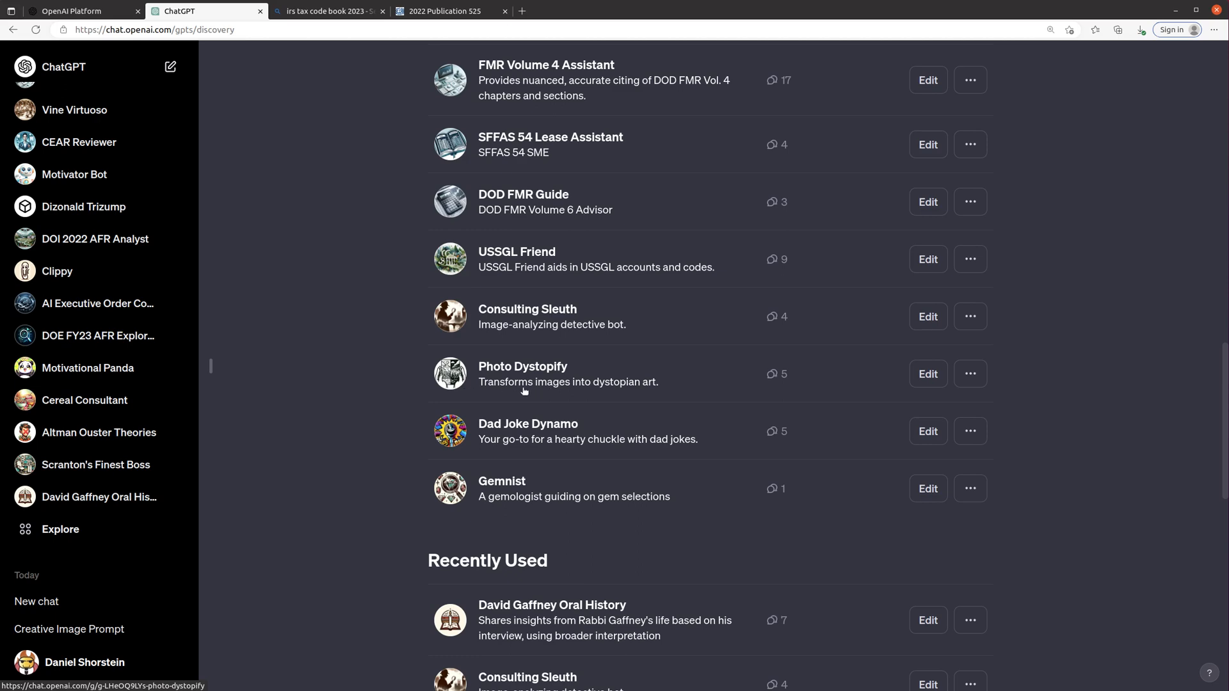
mouse_move(542, 405)
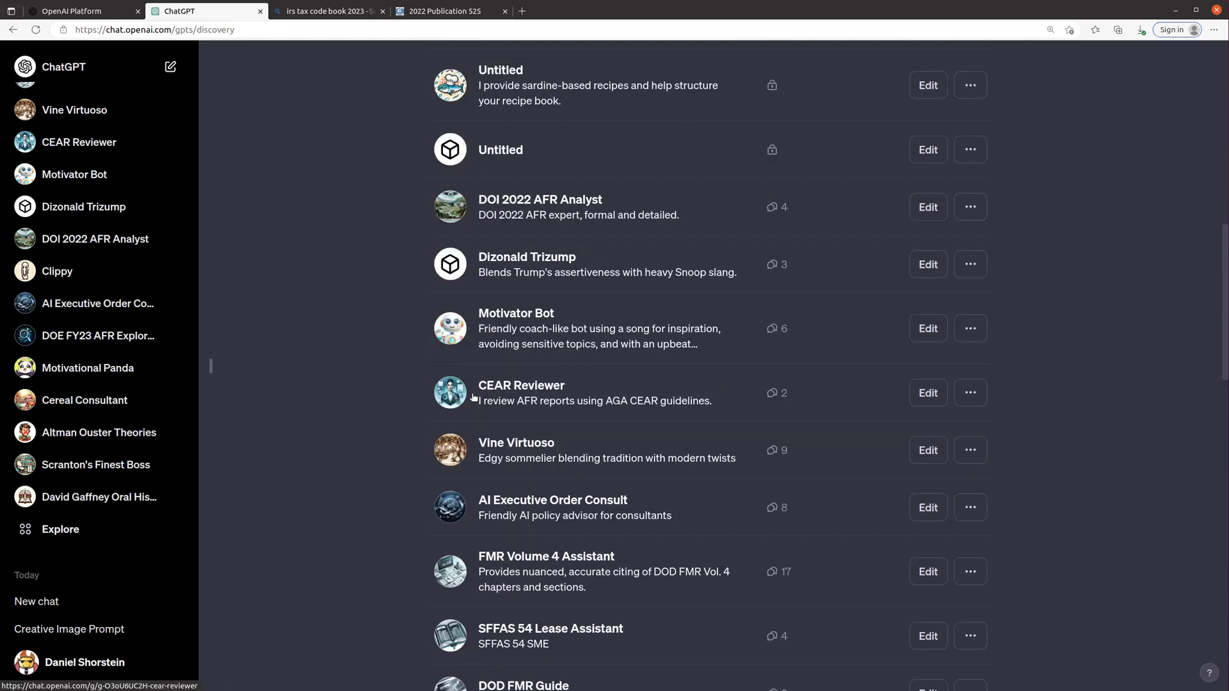
scroll("up", 3)
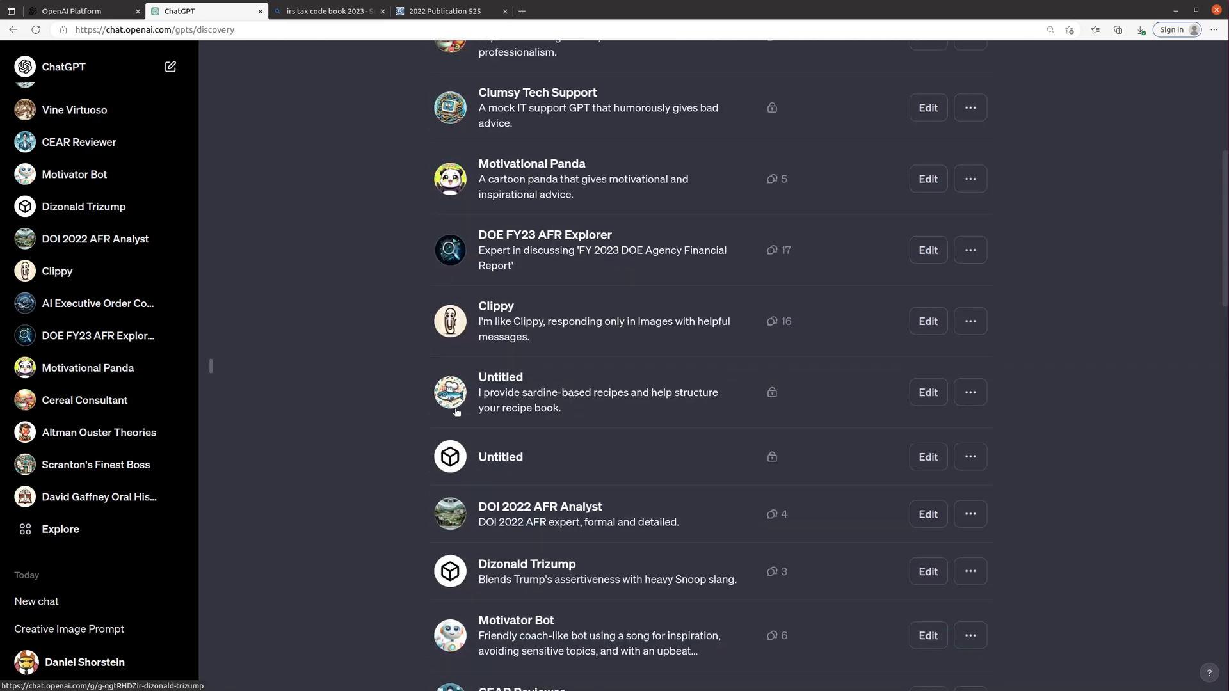
mouse_move(502, 325)
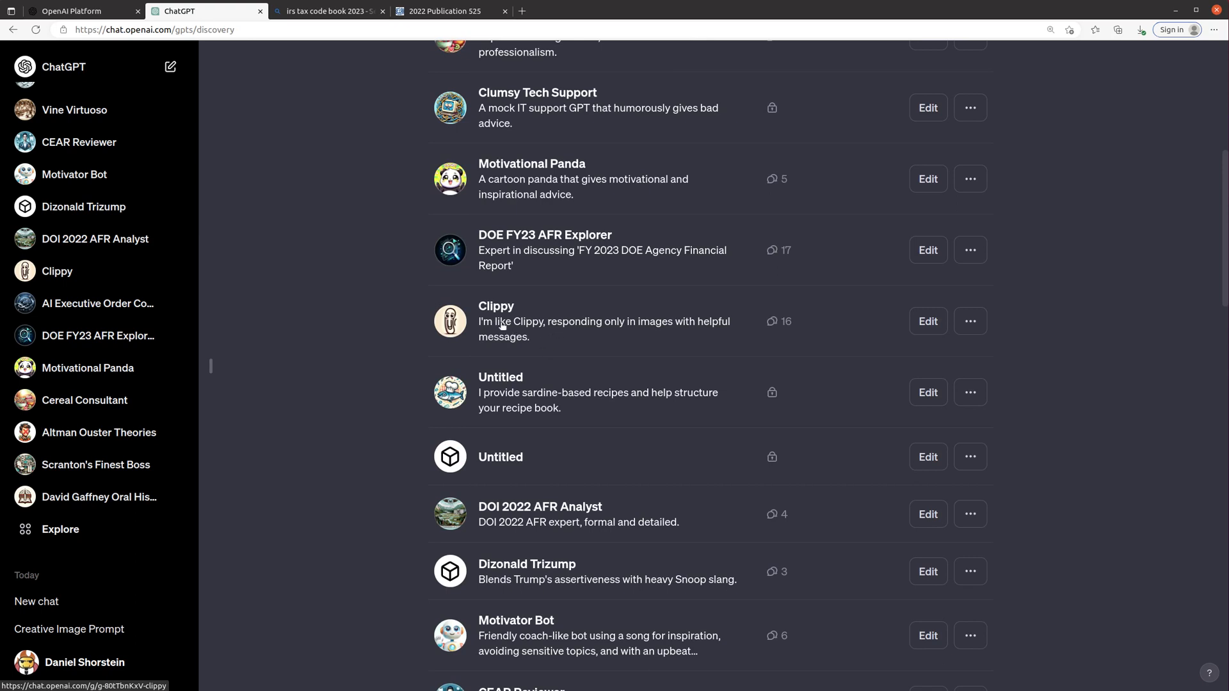
left_click(496, 321)
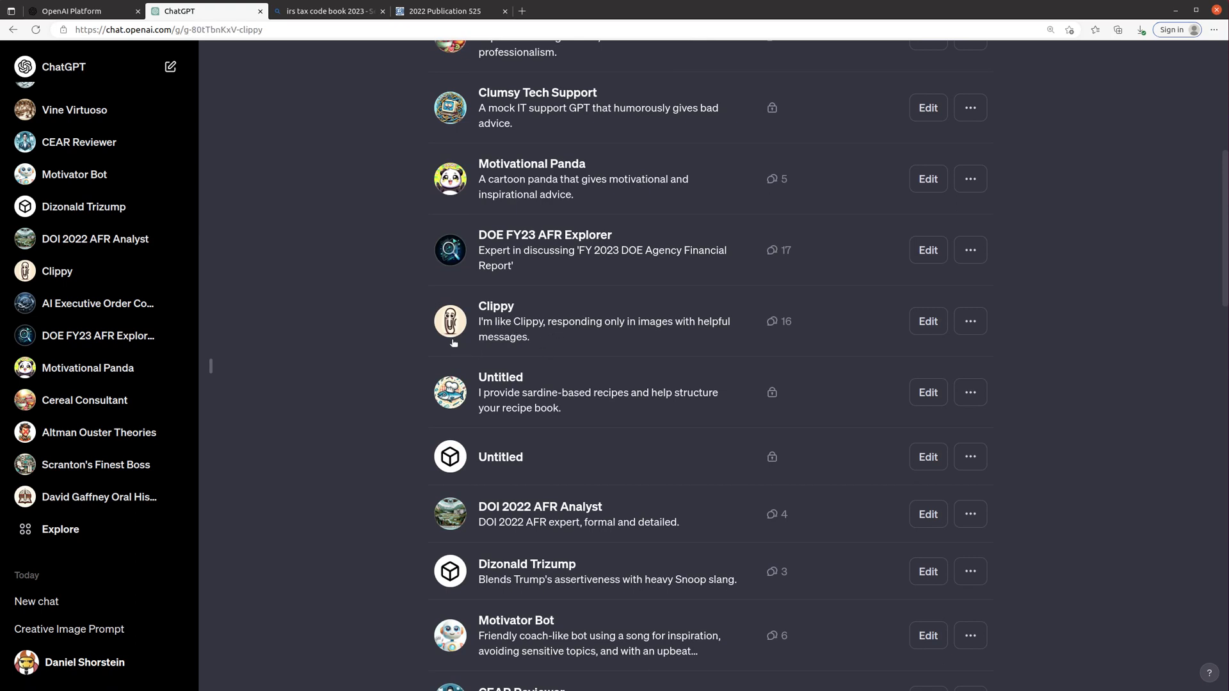
left_click(497, 322)
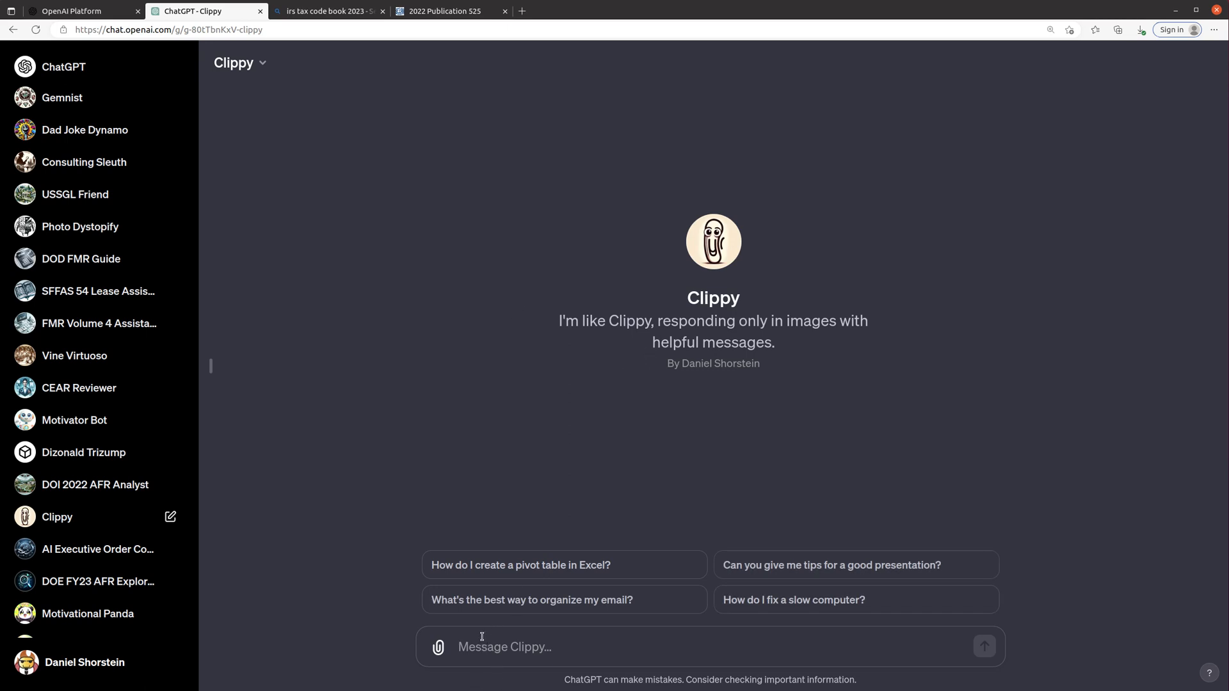
mouse_move(266, 522)
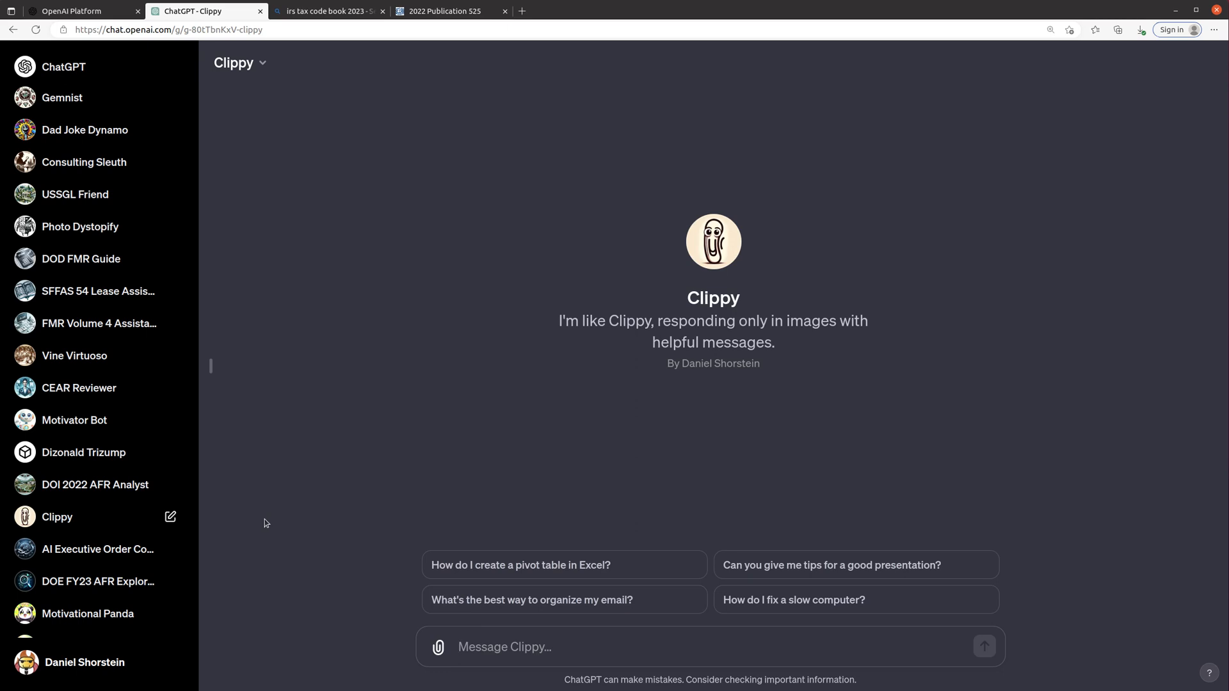
type("how")
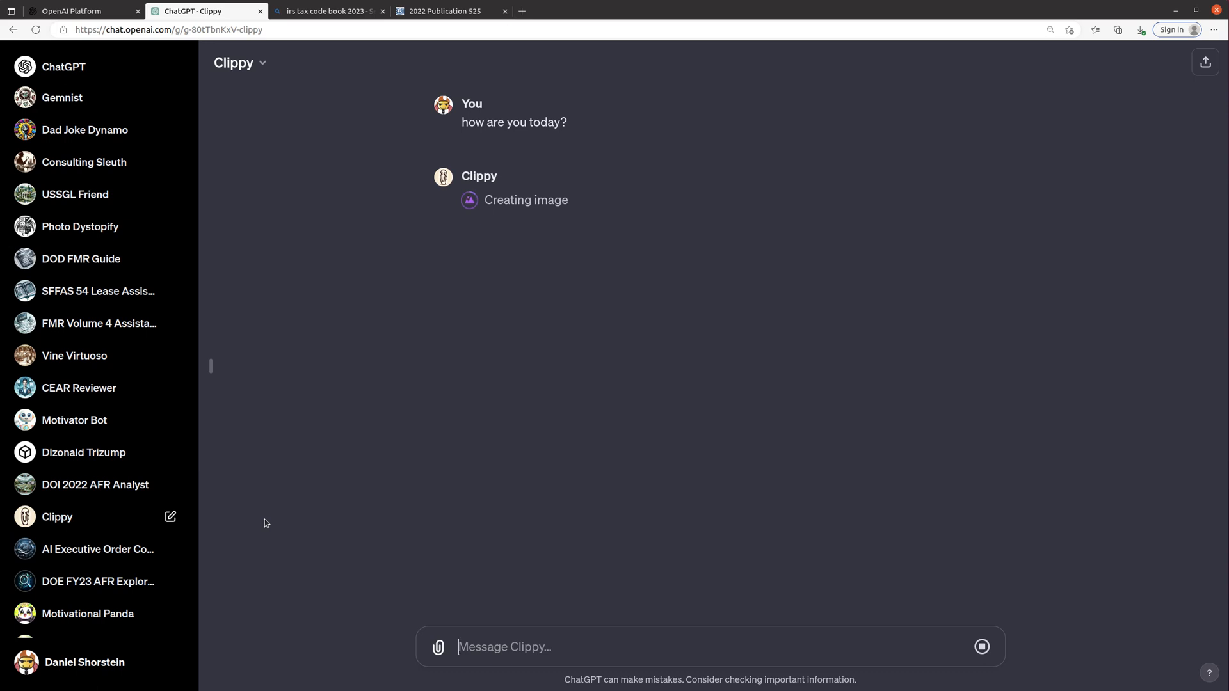
mouse_move(677, 254)
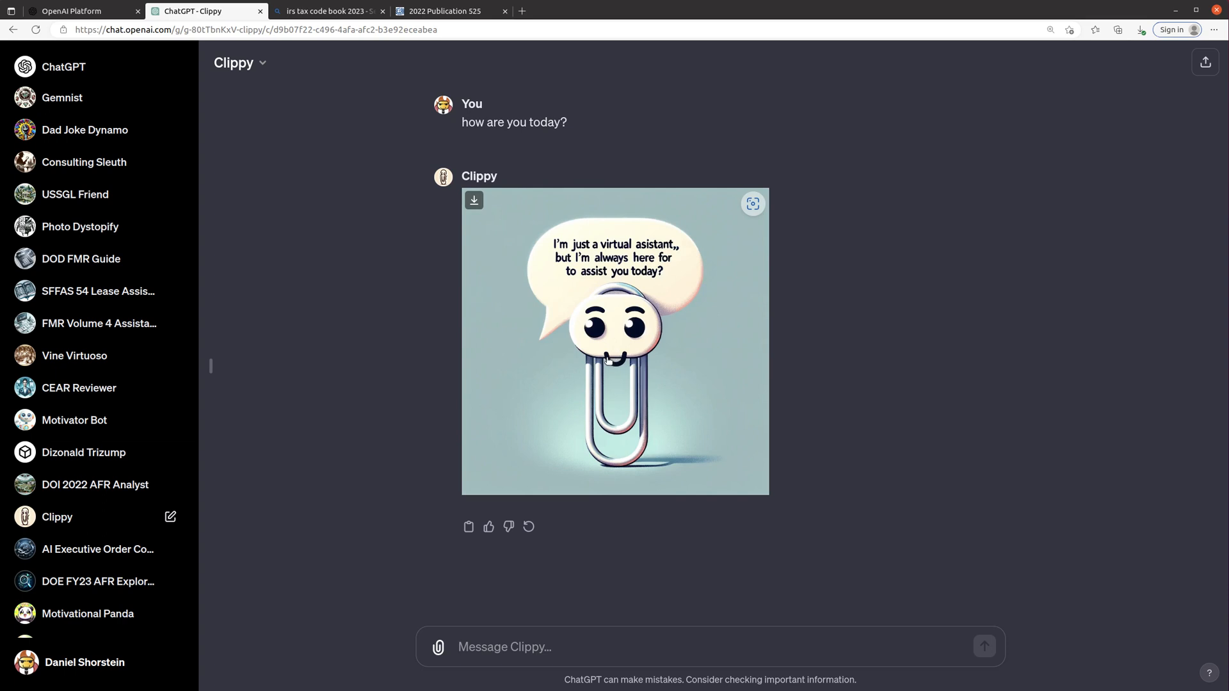
mouse_move(850, 407)
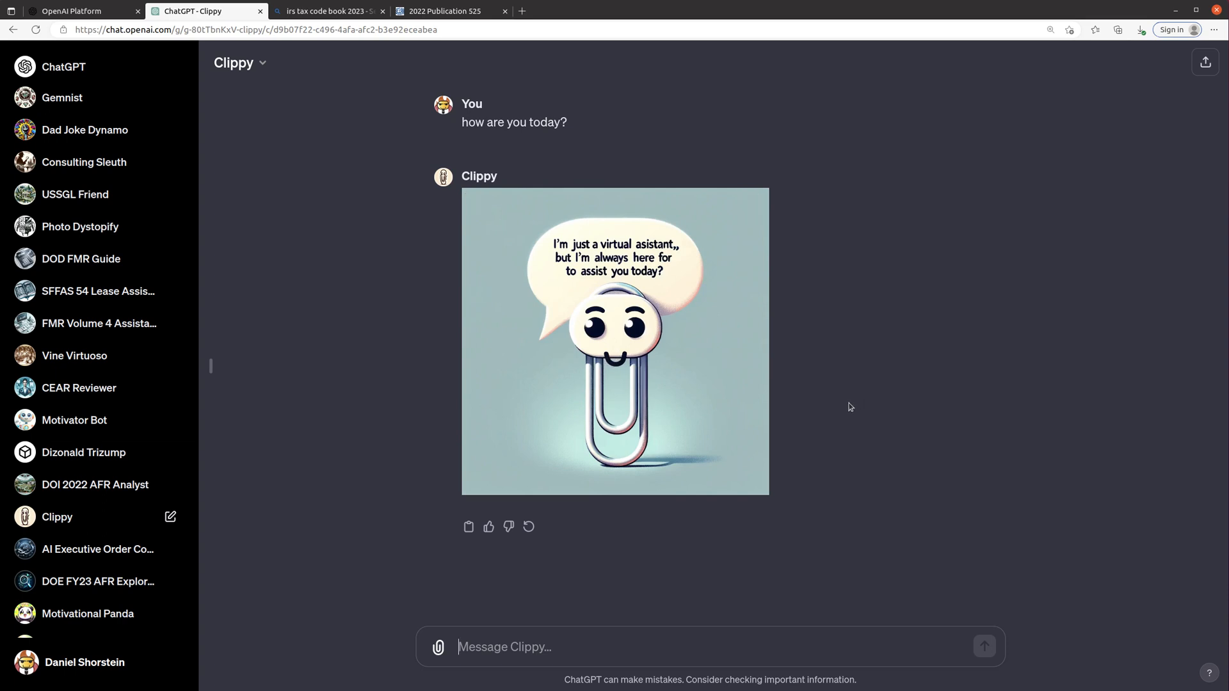
mouse_move(773, 409)
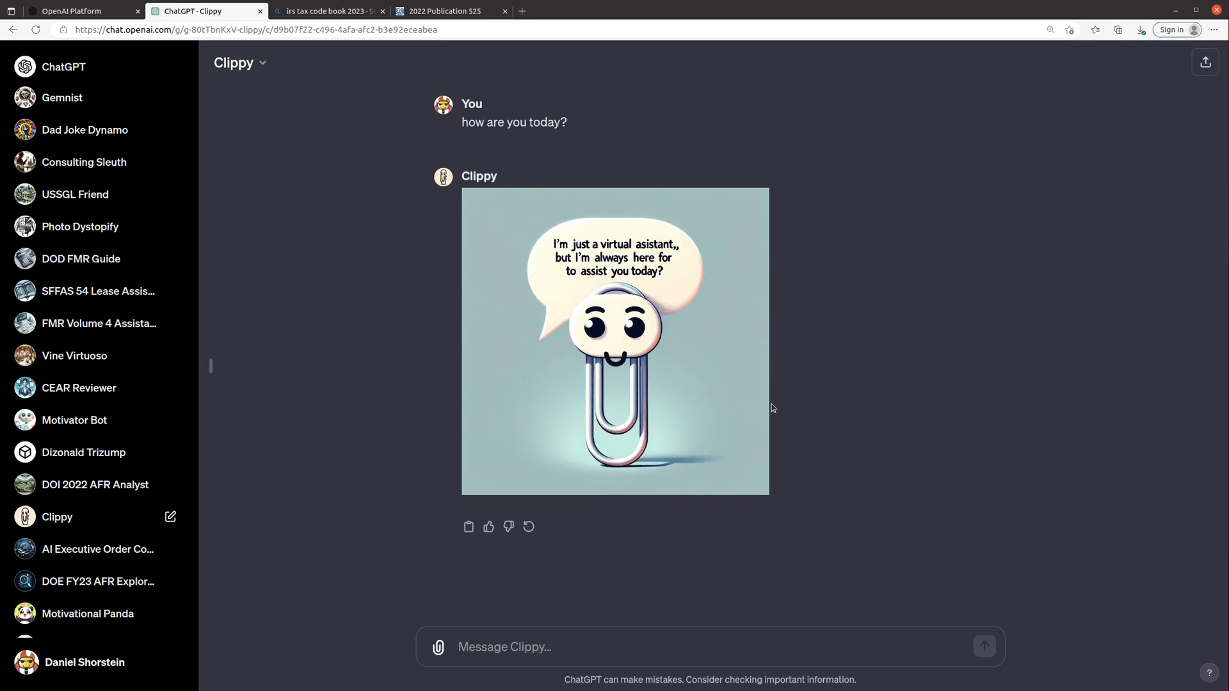
mouse_move(581, 294)
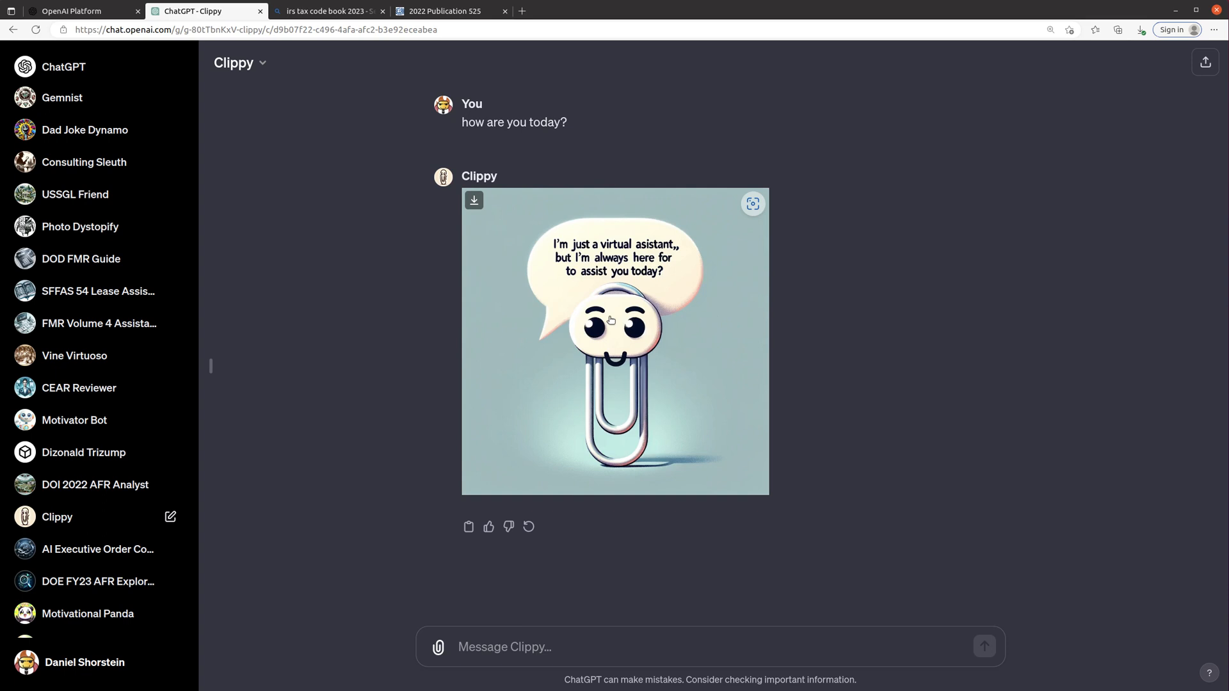
mouse_move(451, 348)
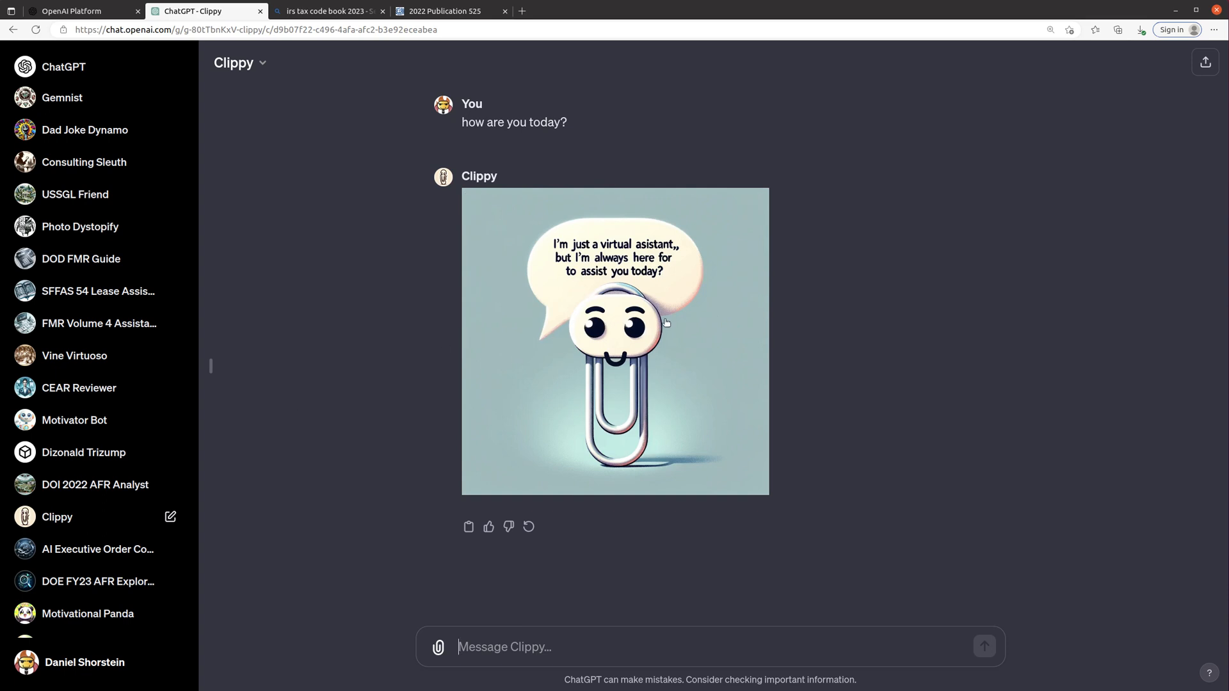
mouse_move(564, 290)
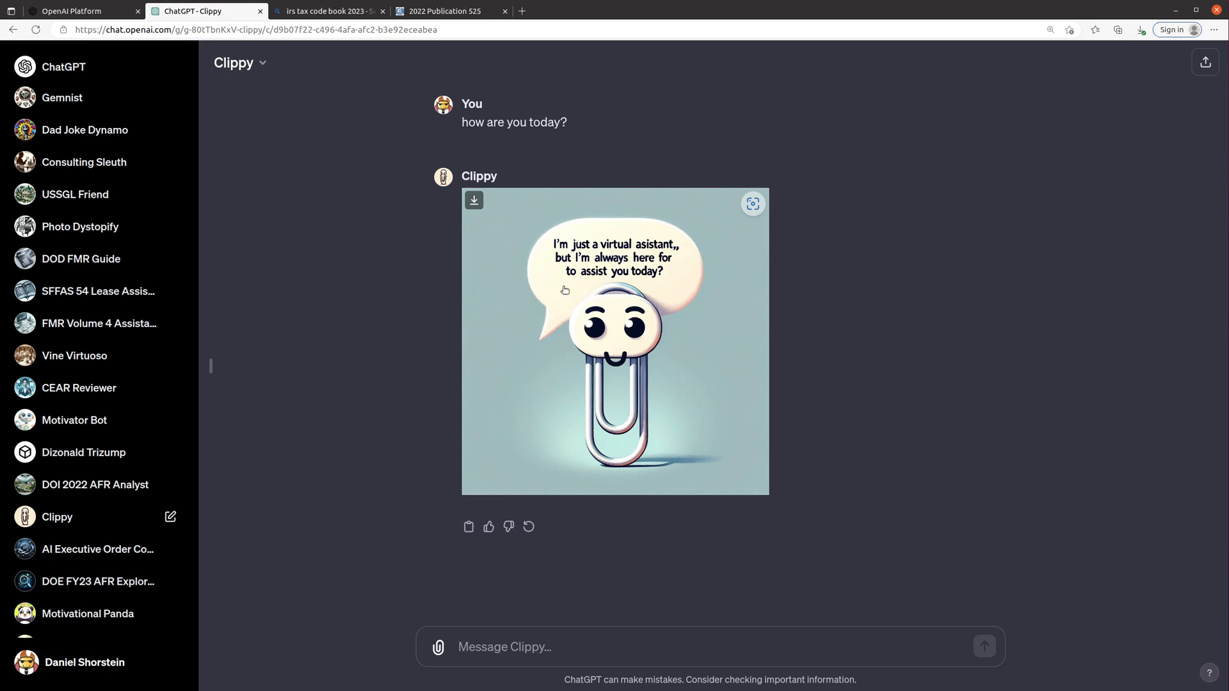
mouse_move(320, 384)
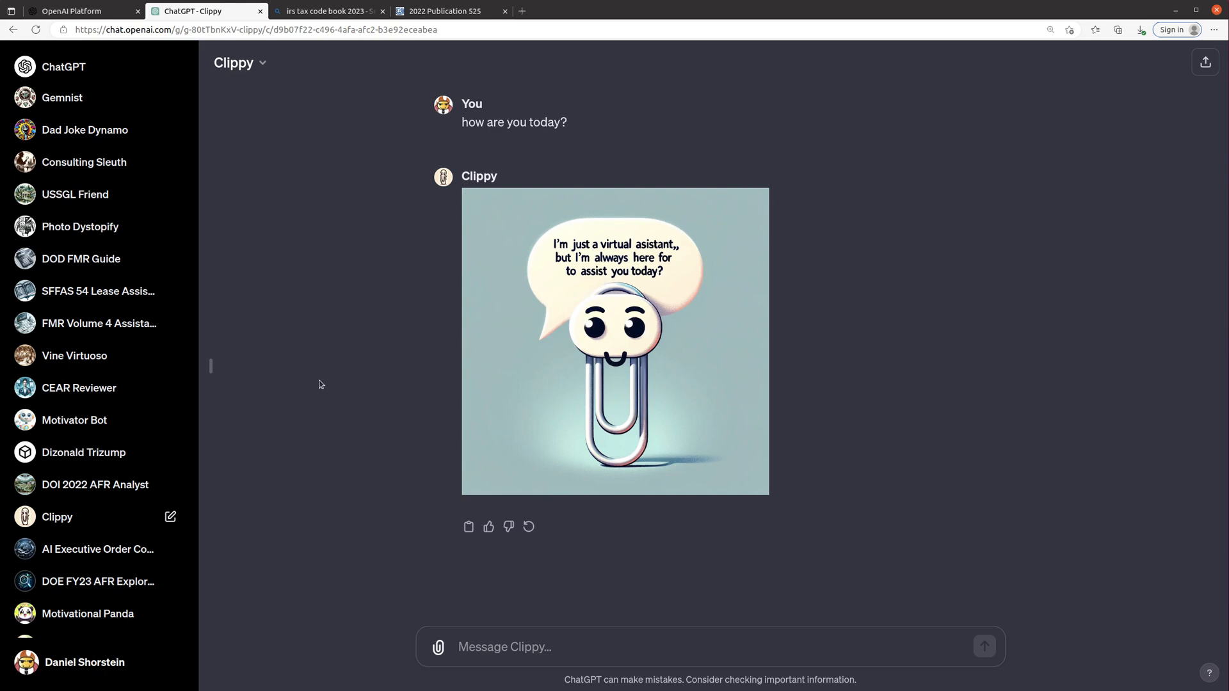
mouse_move(255, 80)
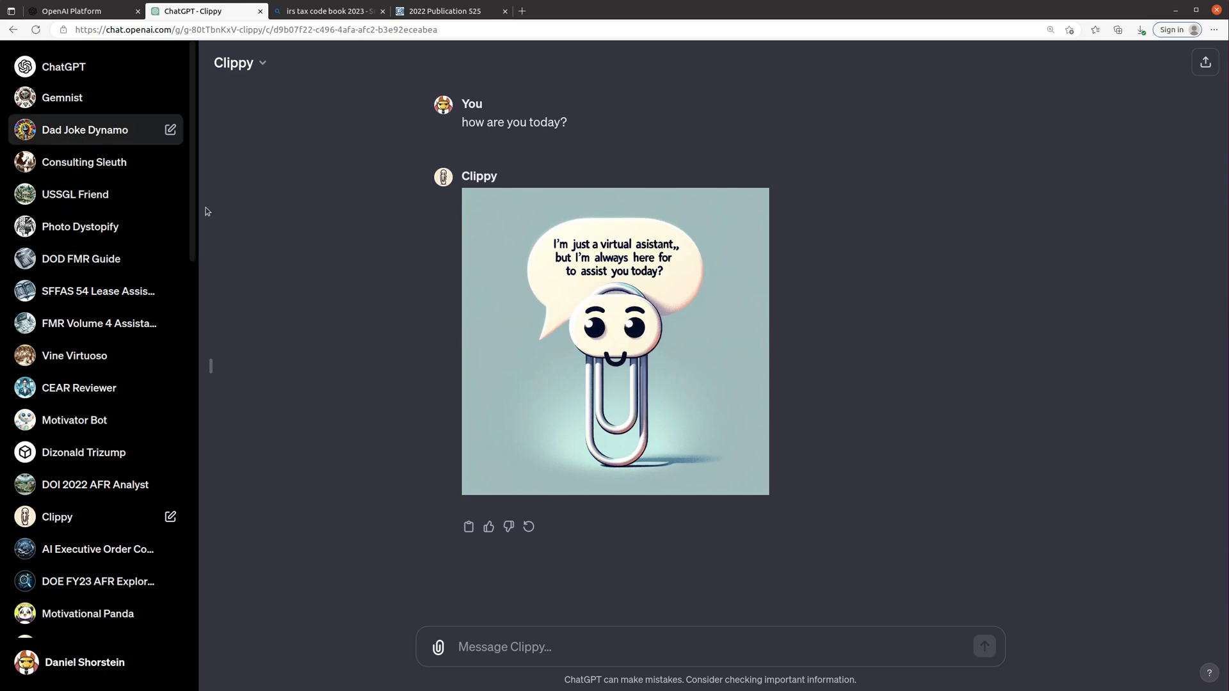
Go to Explore's My GPTs page and start creating a new GPT in the GPT Builder.
left_click(263, 62)
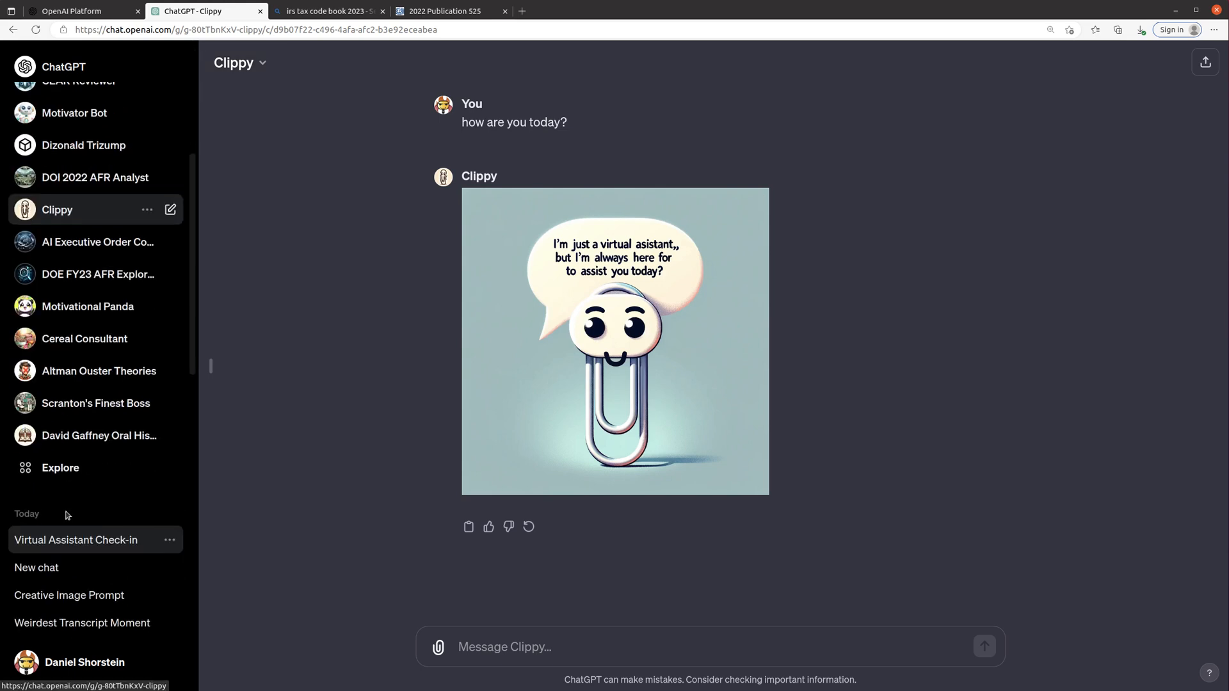
scroll("down", 3)
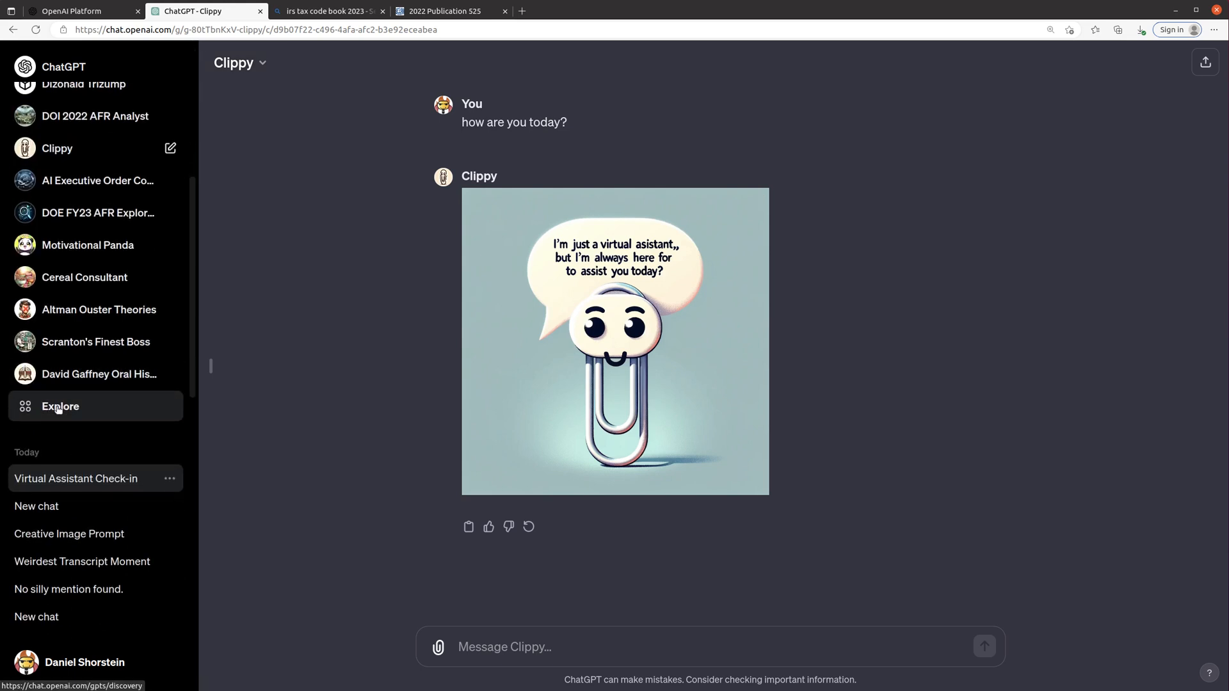
left_click(58, 407)
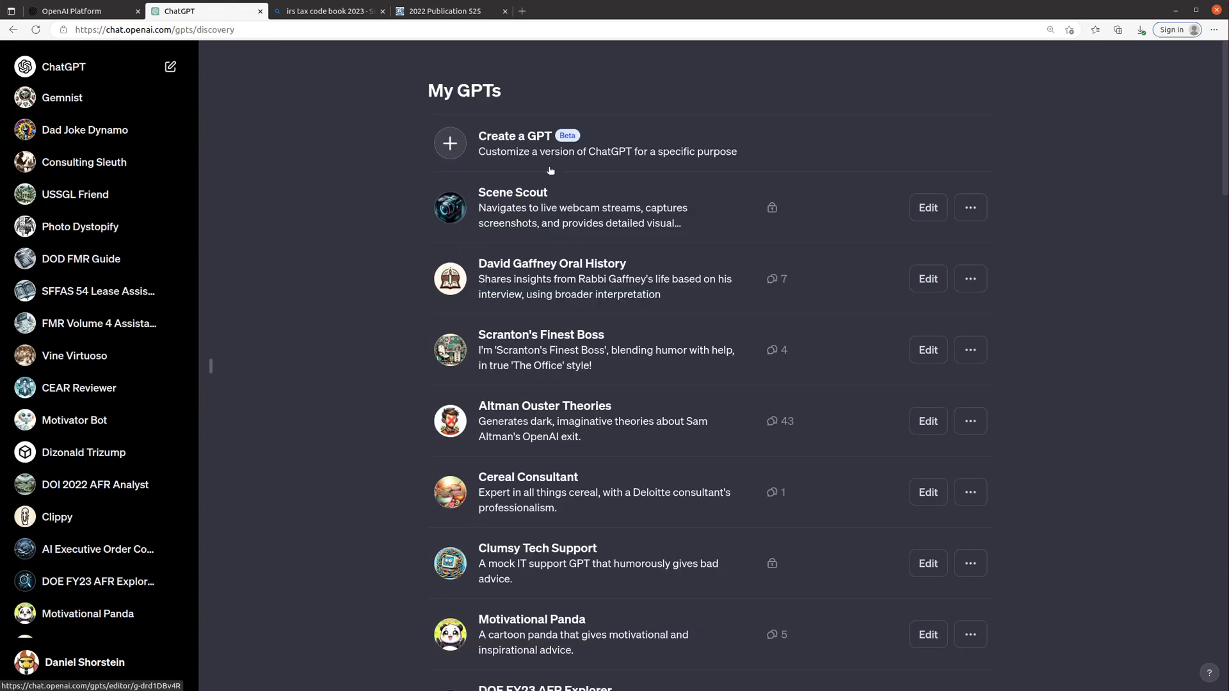
left_click(515, 144)
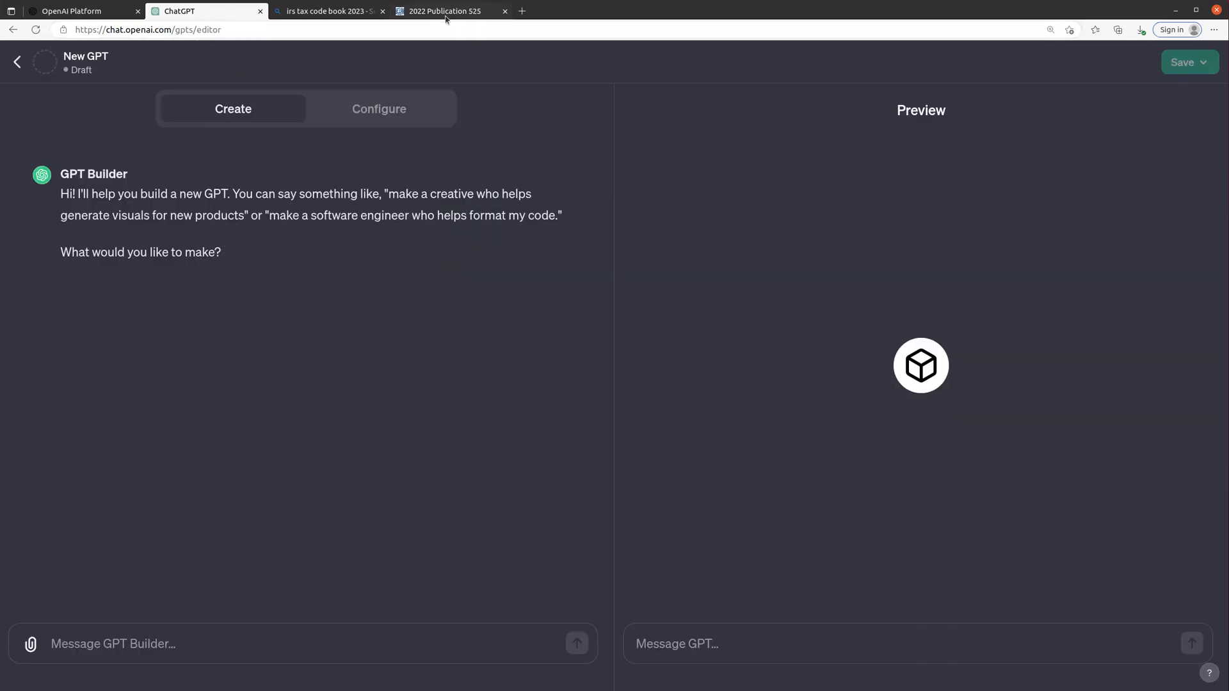
View the 2022 Publication 525 PDF, then switch to the 'irs tax code book 2023' Bing results.
left_click(445, 10)
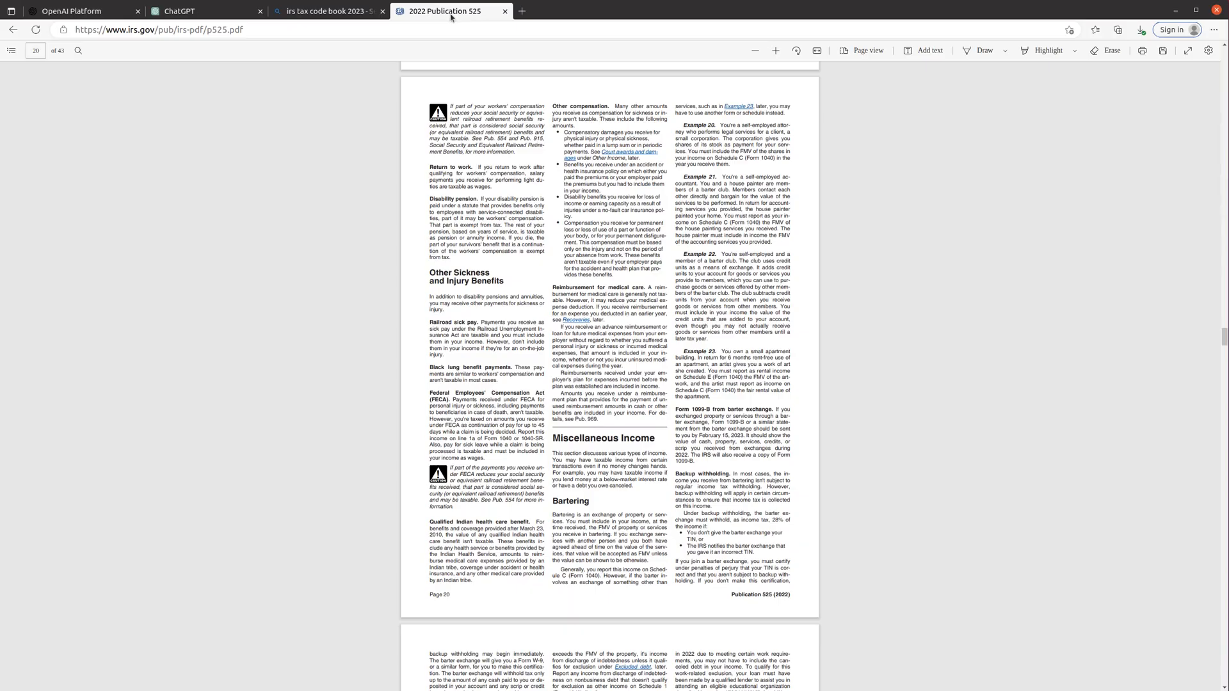
mouse_move(452, 18)
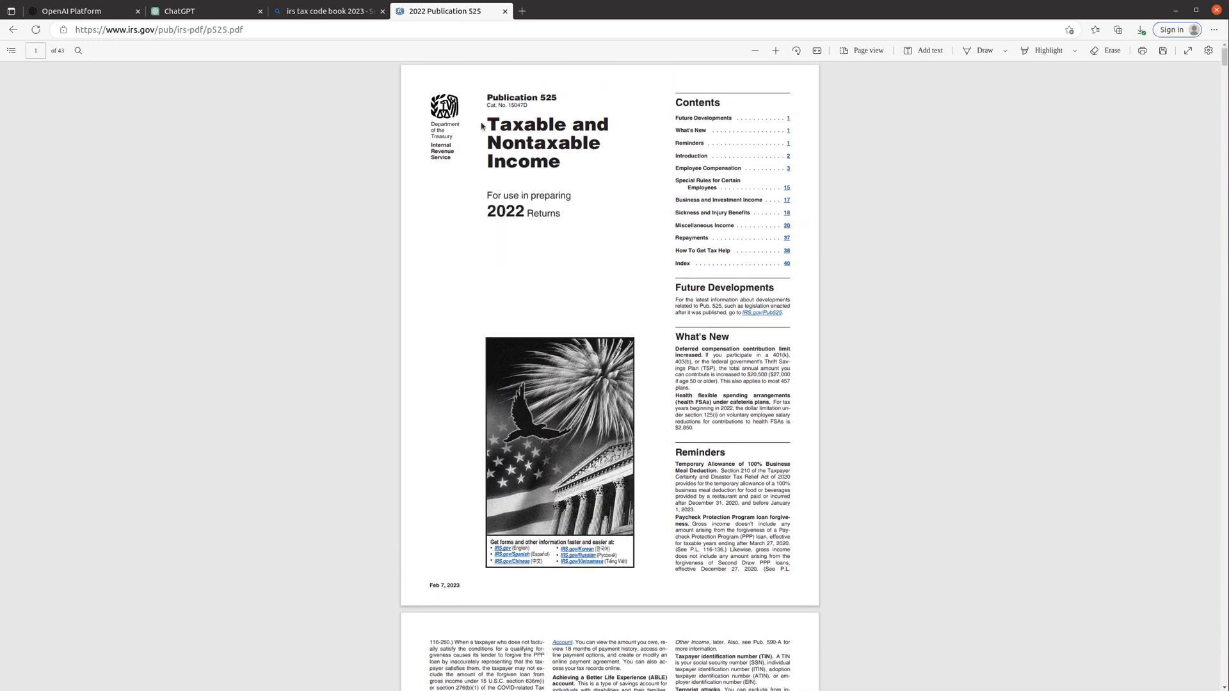
left_click(333, 10)
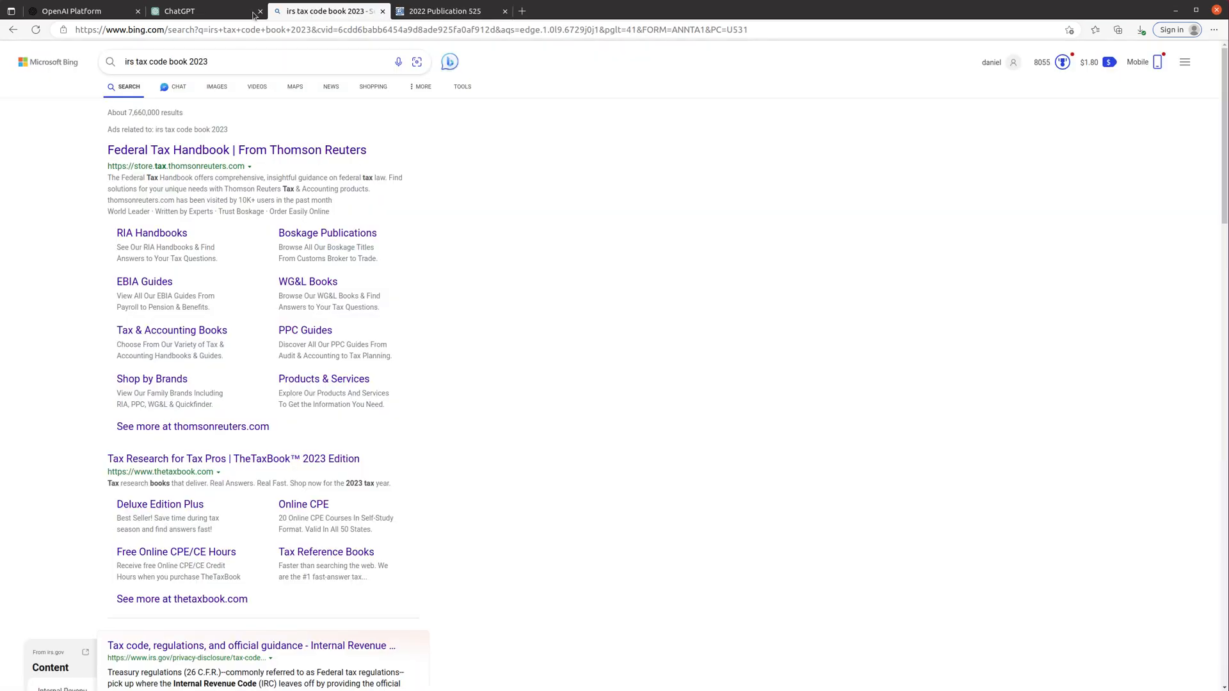
Return to the GPT Builder and draft 'I want a helper that answers tax questions specific to IRS pub 525.'.
left_click(181, 11)
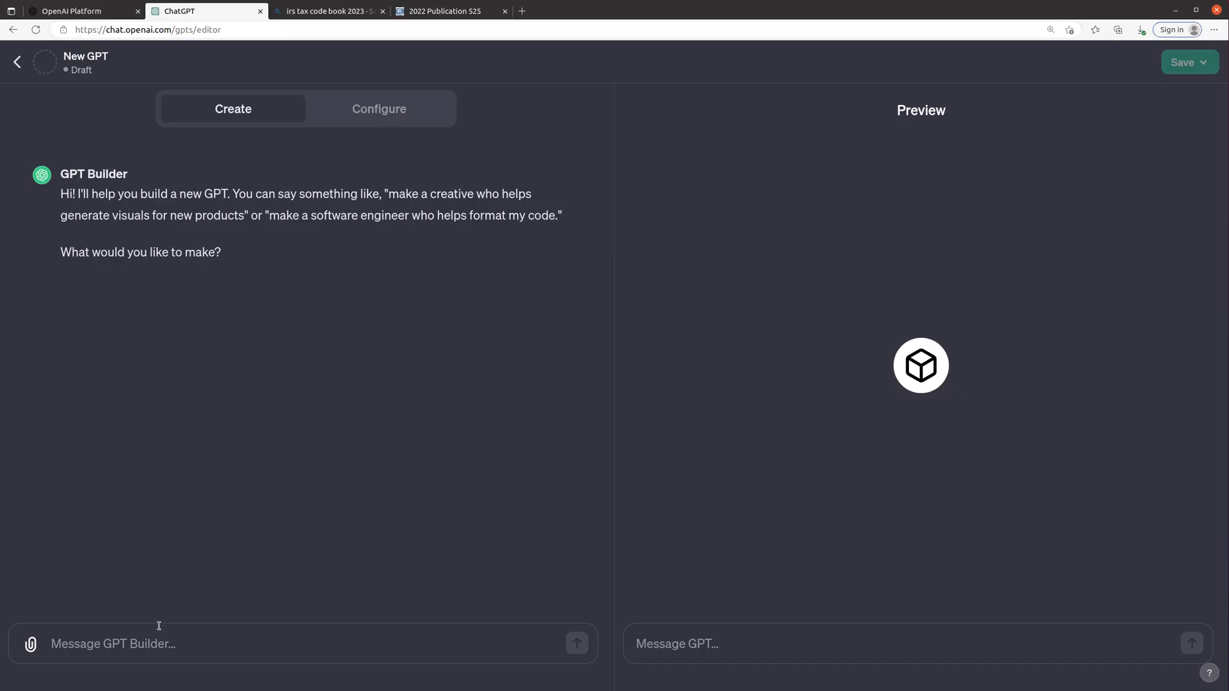
mouse_move(201, 372)
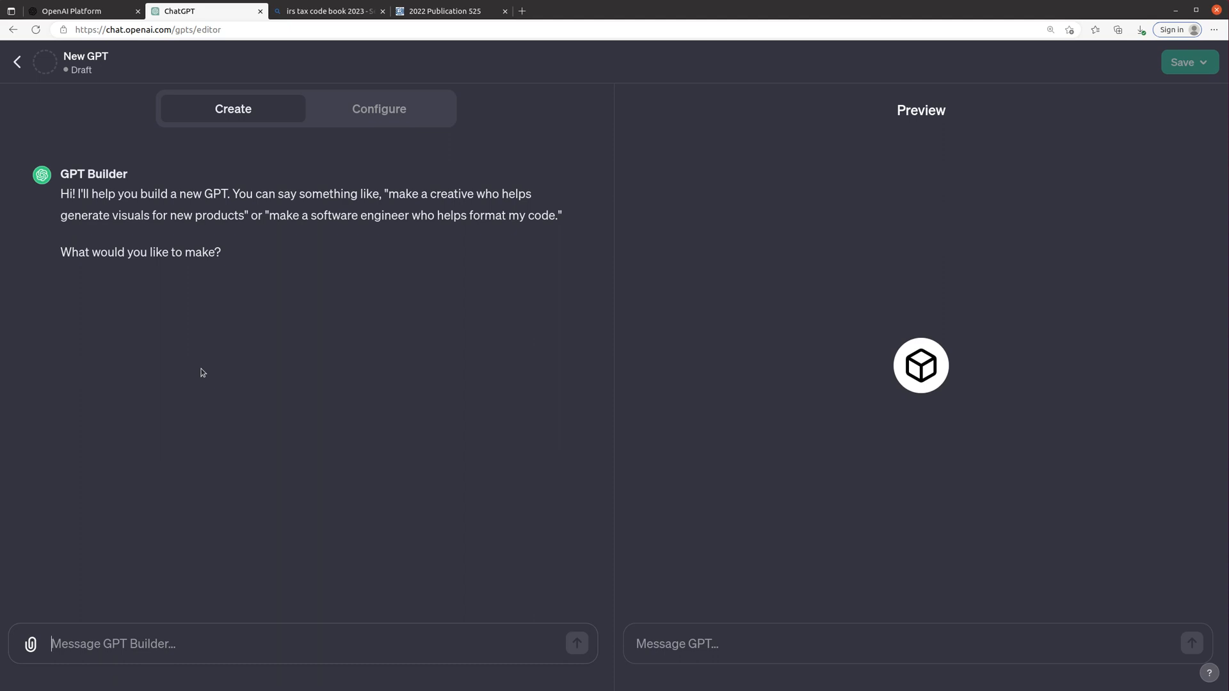
type("I want a")
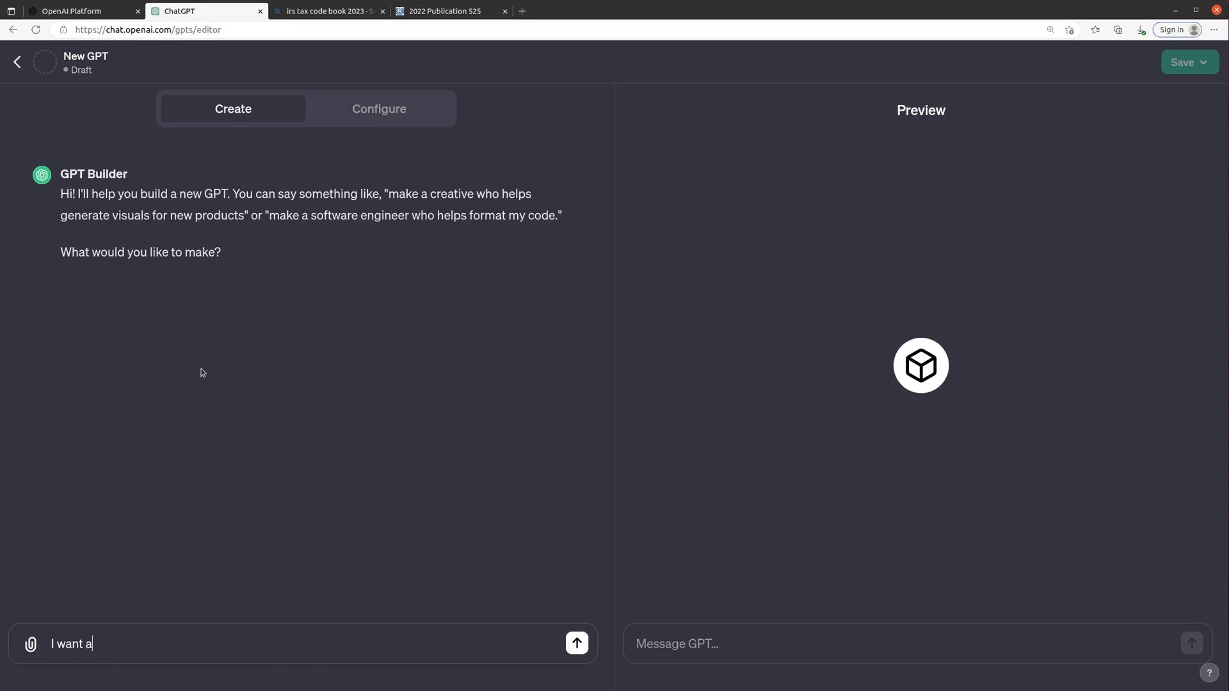
type("helper that answers tax questions specific to IRS pub")
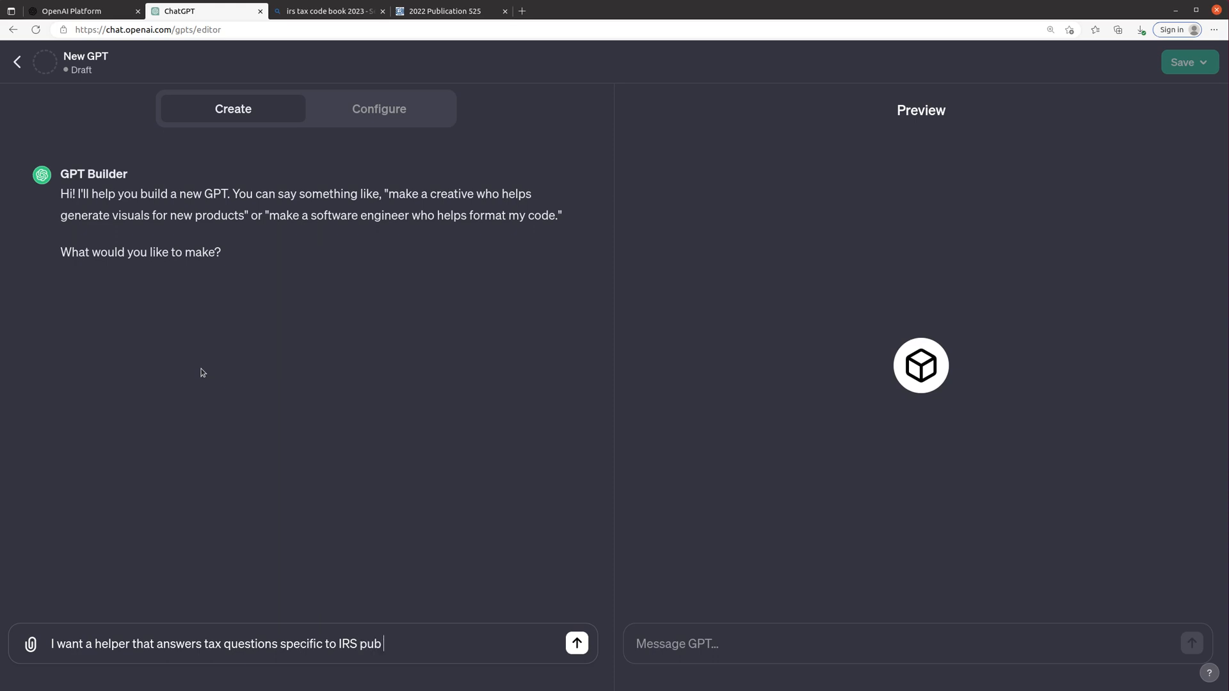
type("525.")
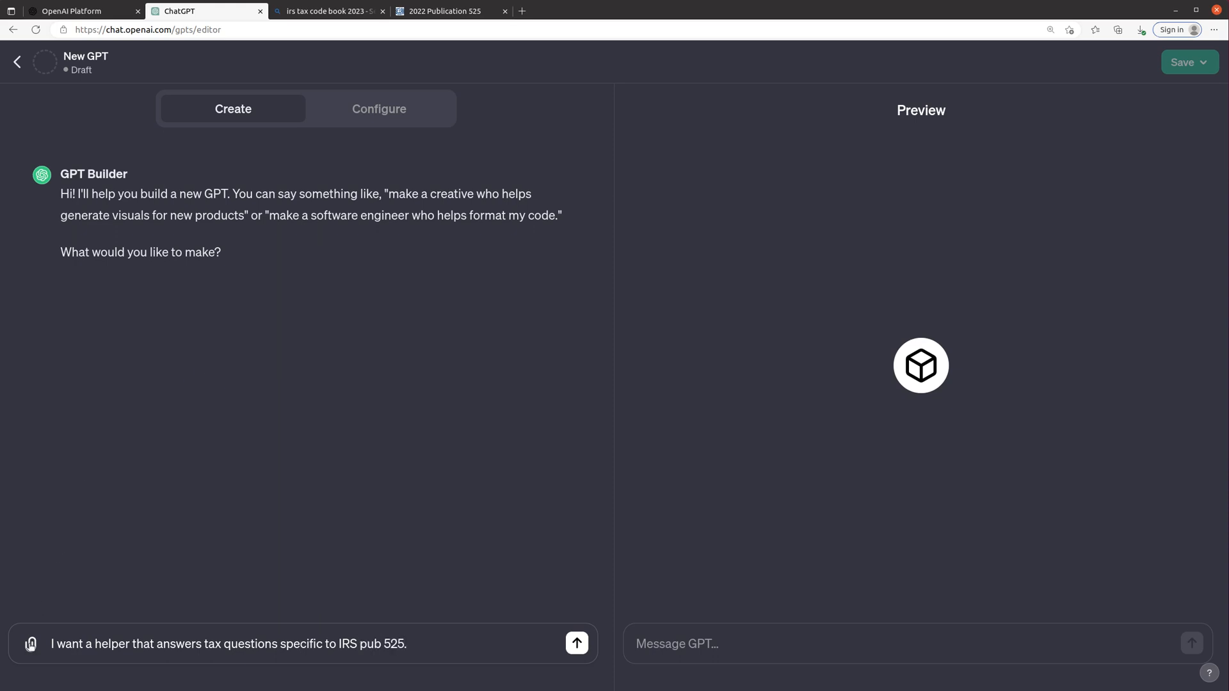
Attach p525.pdf from Downloads to the helper request and send it to the GPT Builder.
left_click(31, 644)
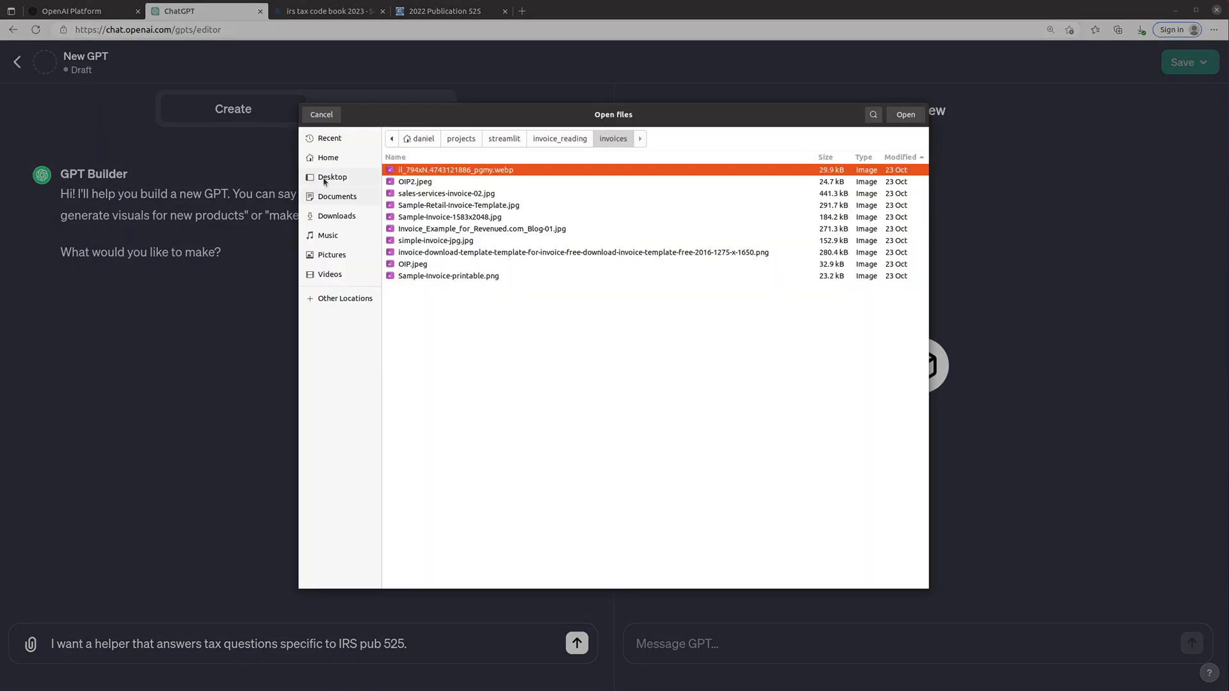
left_click(336, 215)
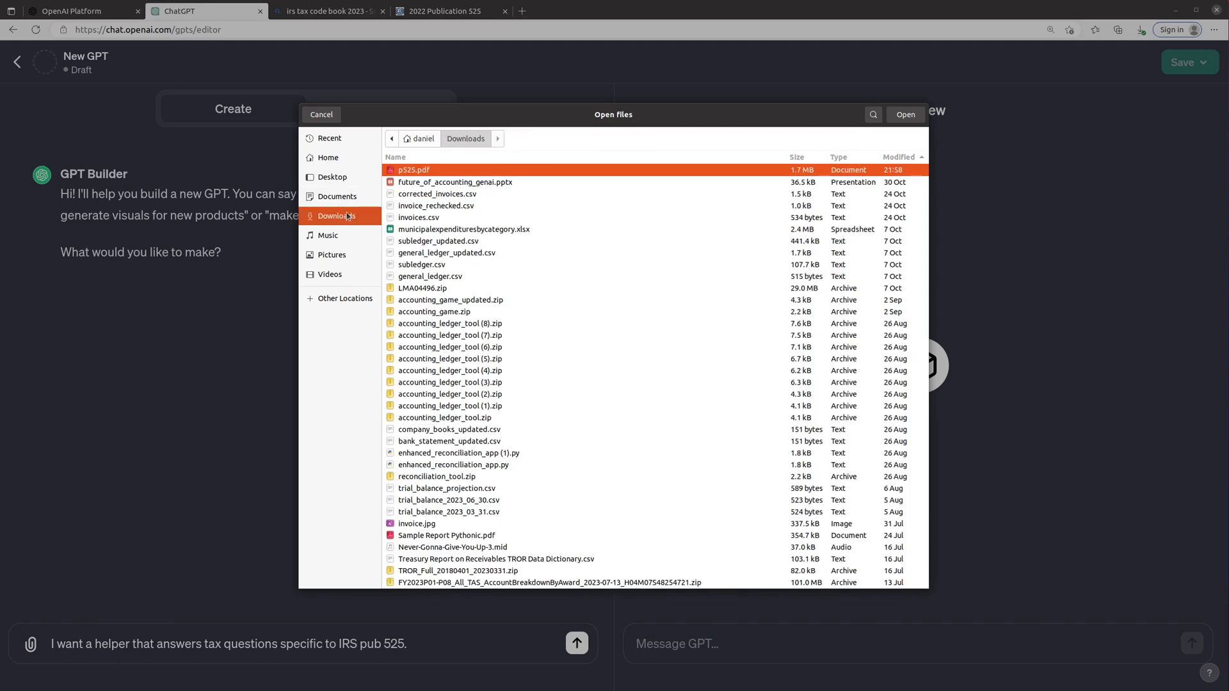
left_click(320, 115)
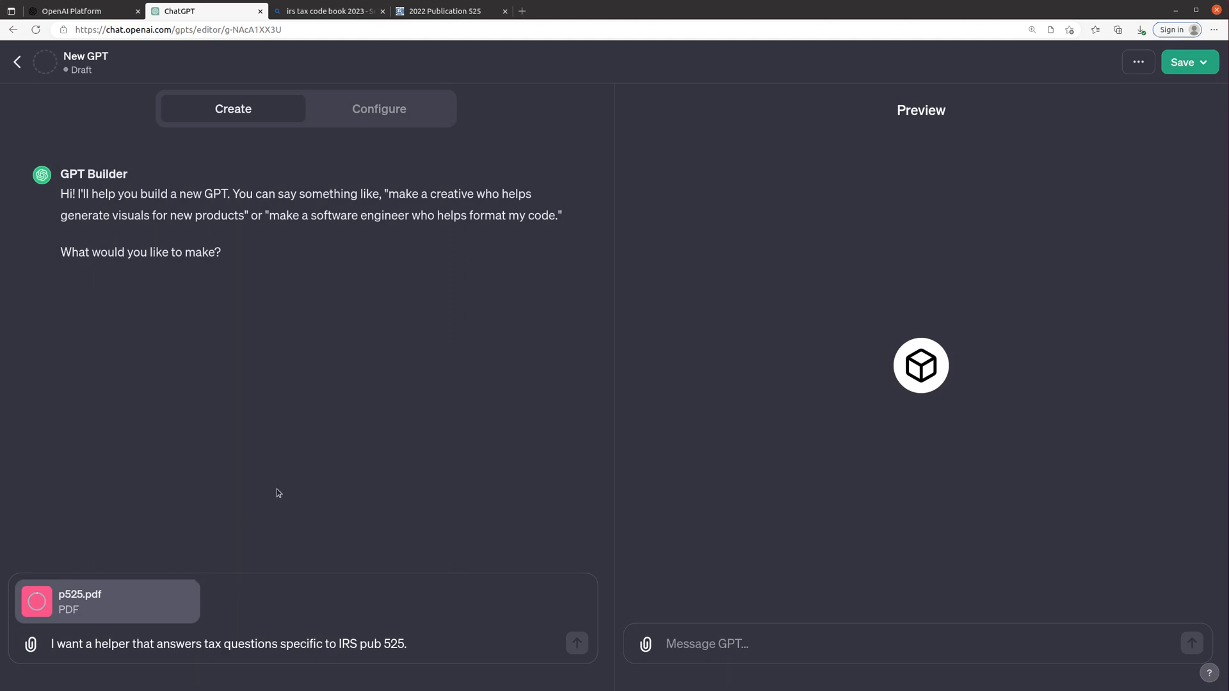
mouse_move(539, 247)
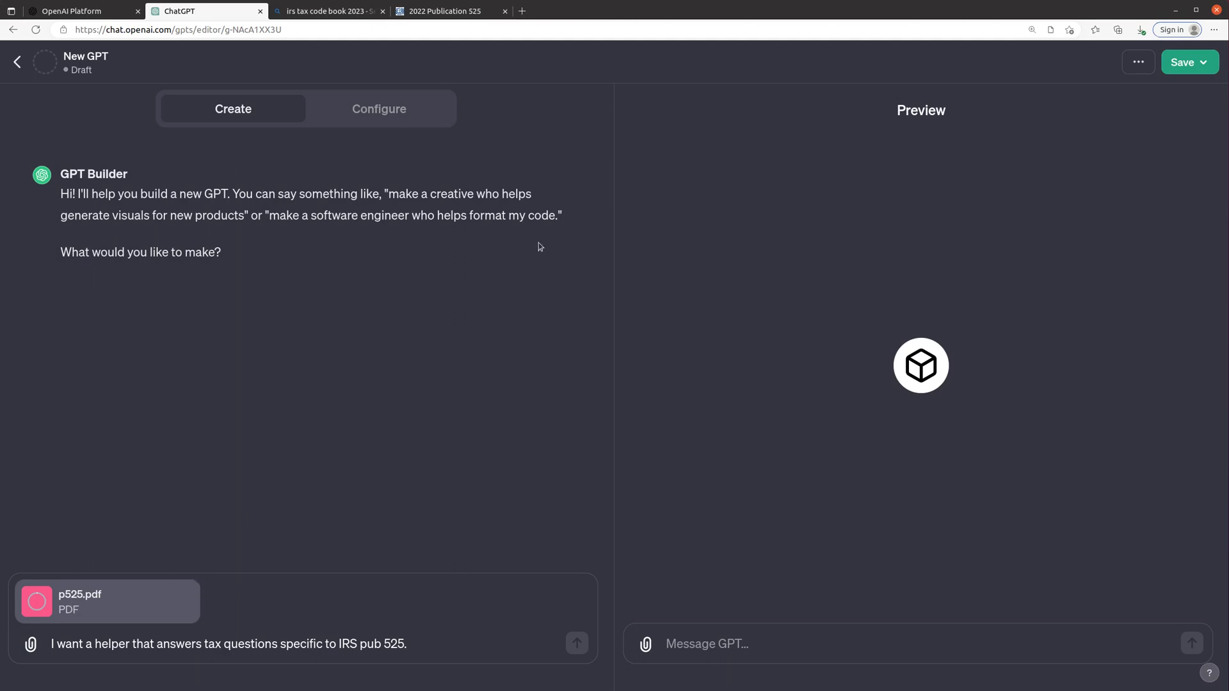
mouse_move(113, 571)
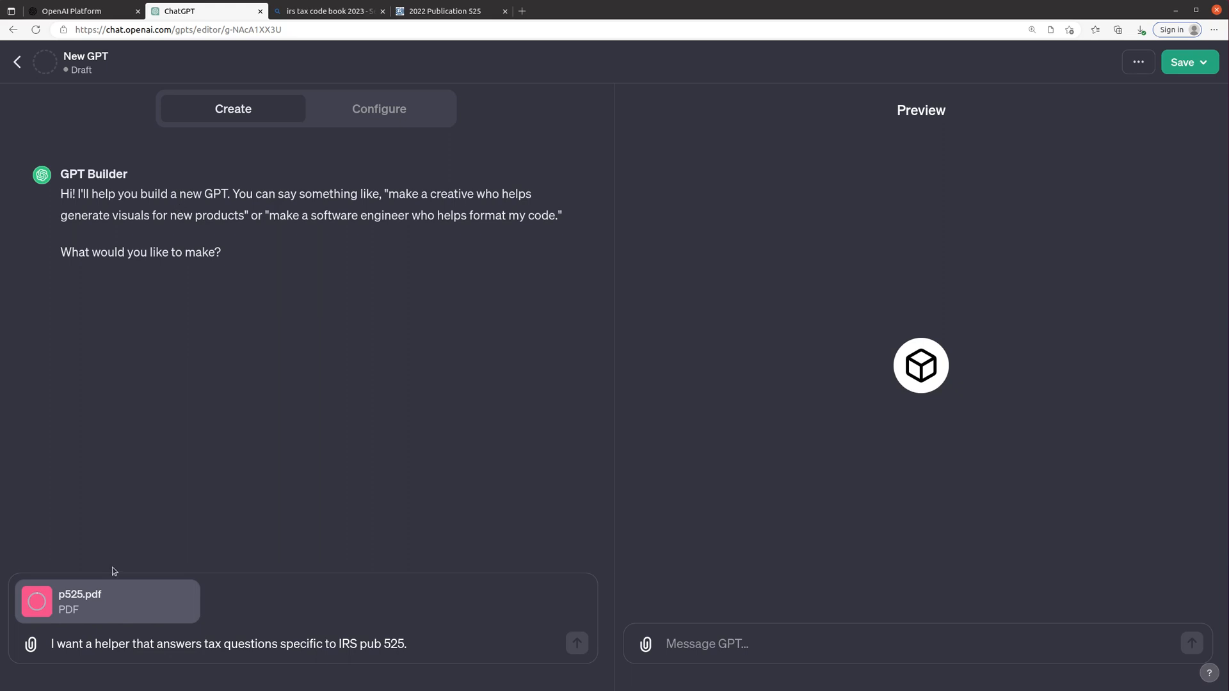
mouse_move(289, 205)
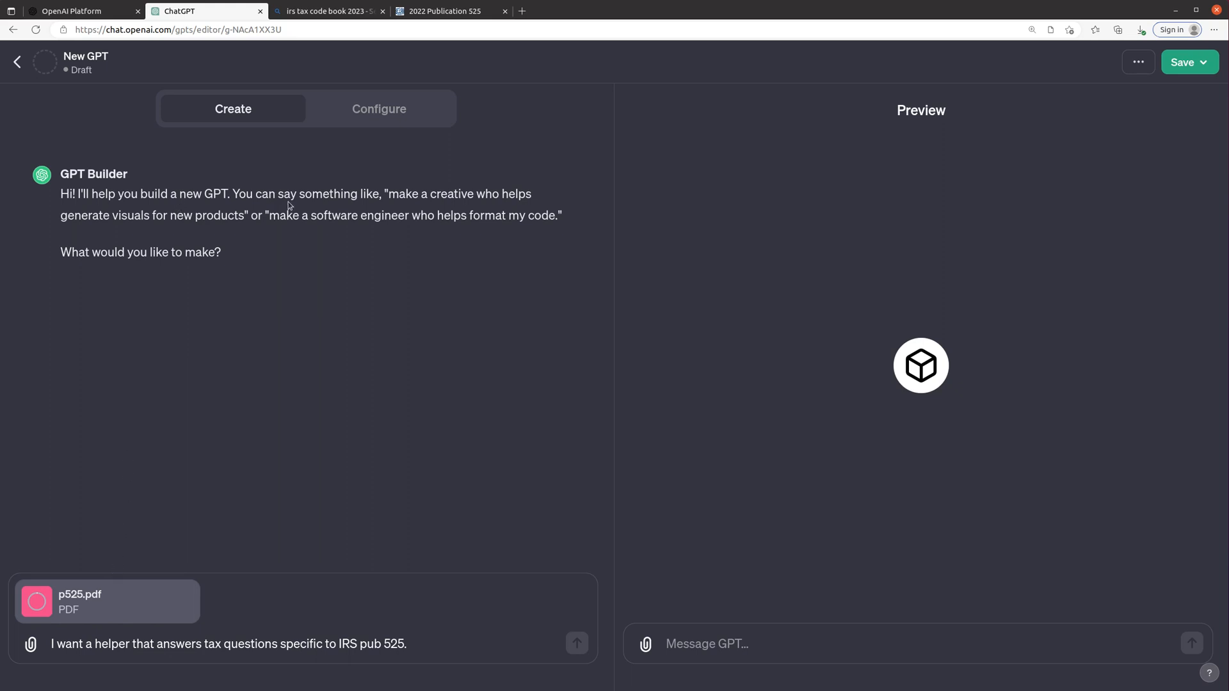
mouse_move(297, 415)
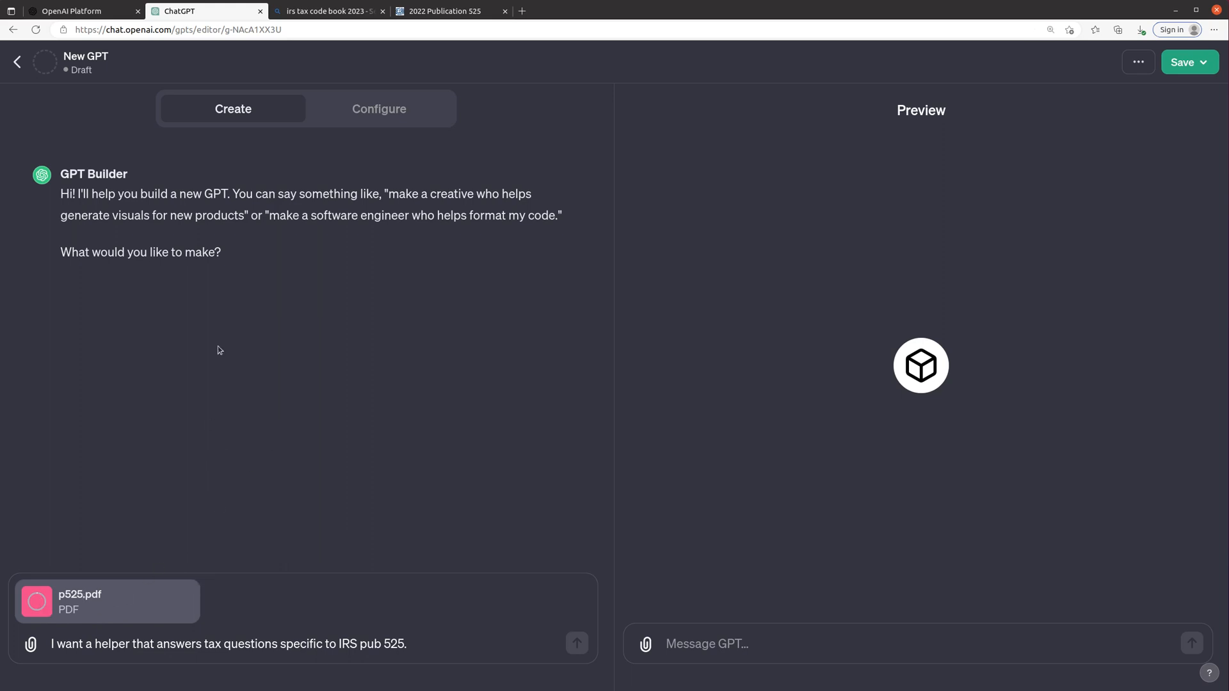
mouse_move(116, 609)
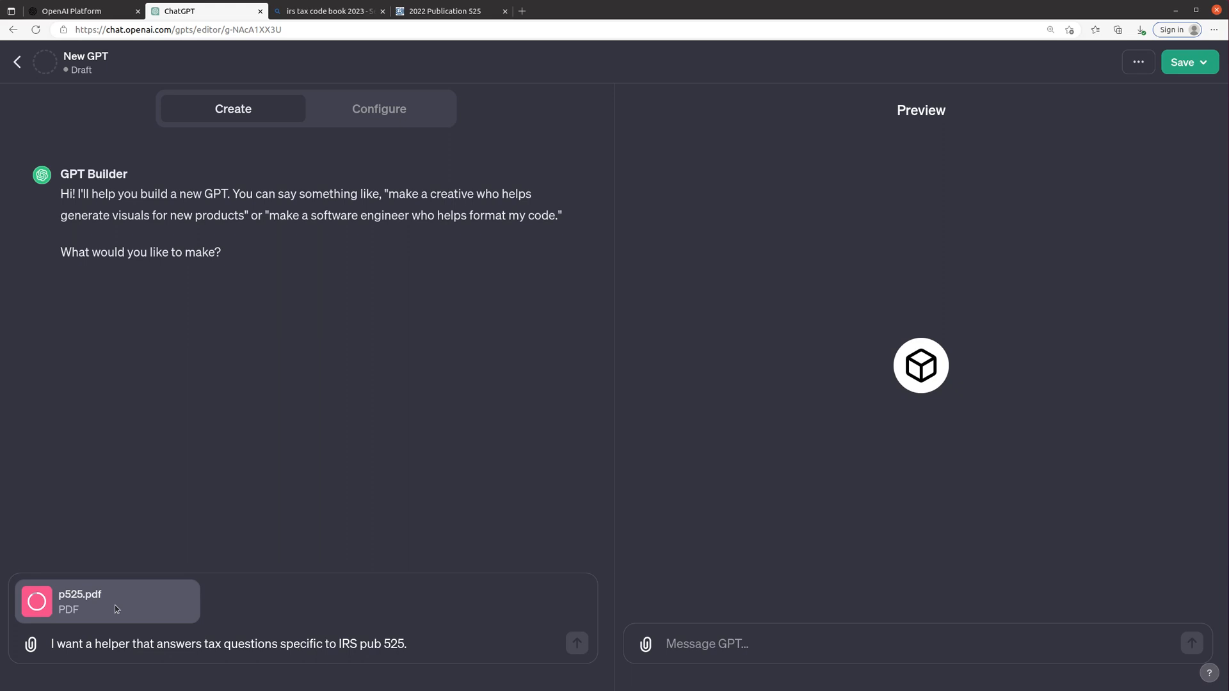
mouse_move(576, 644)
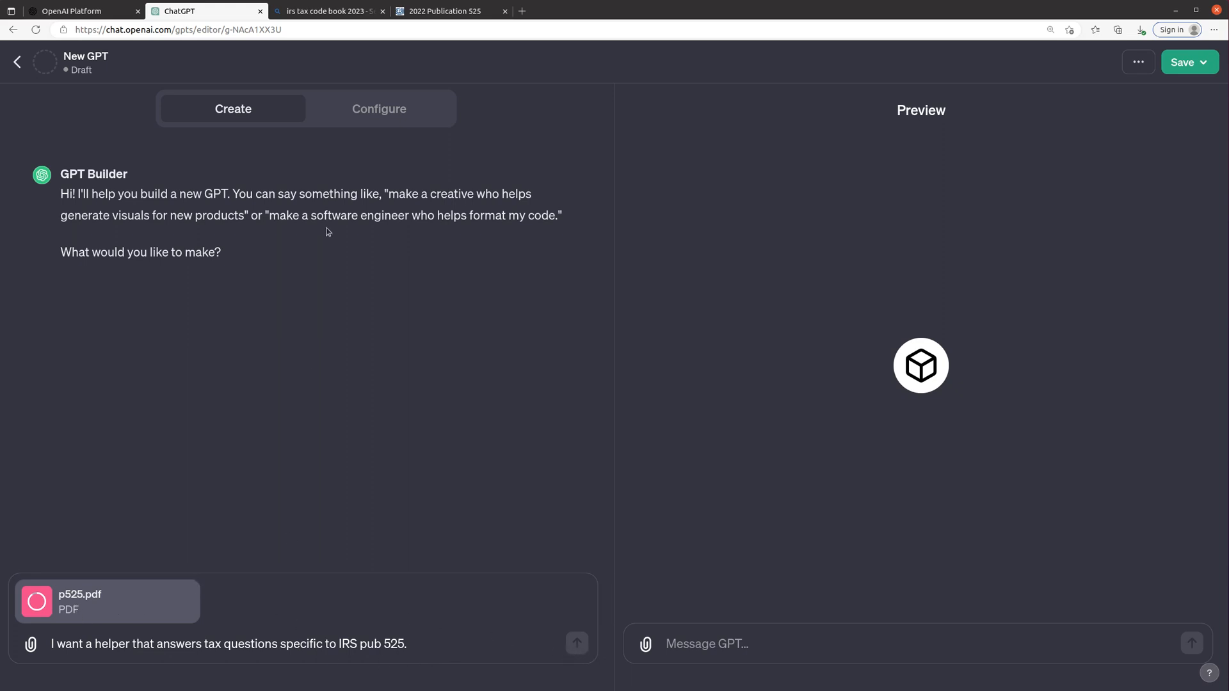
mouse_move(322, 511)
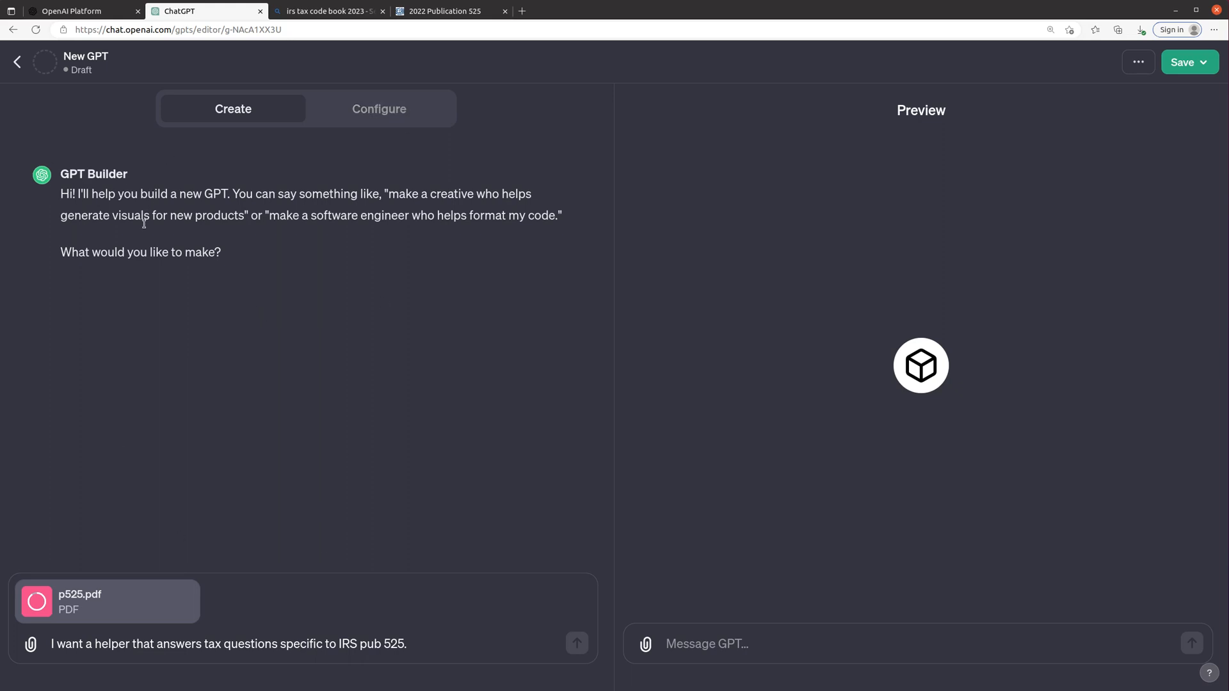
mouse_move(576, 642)
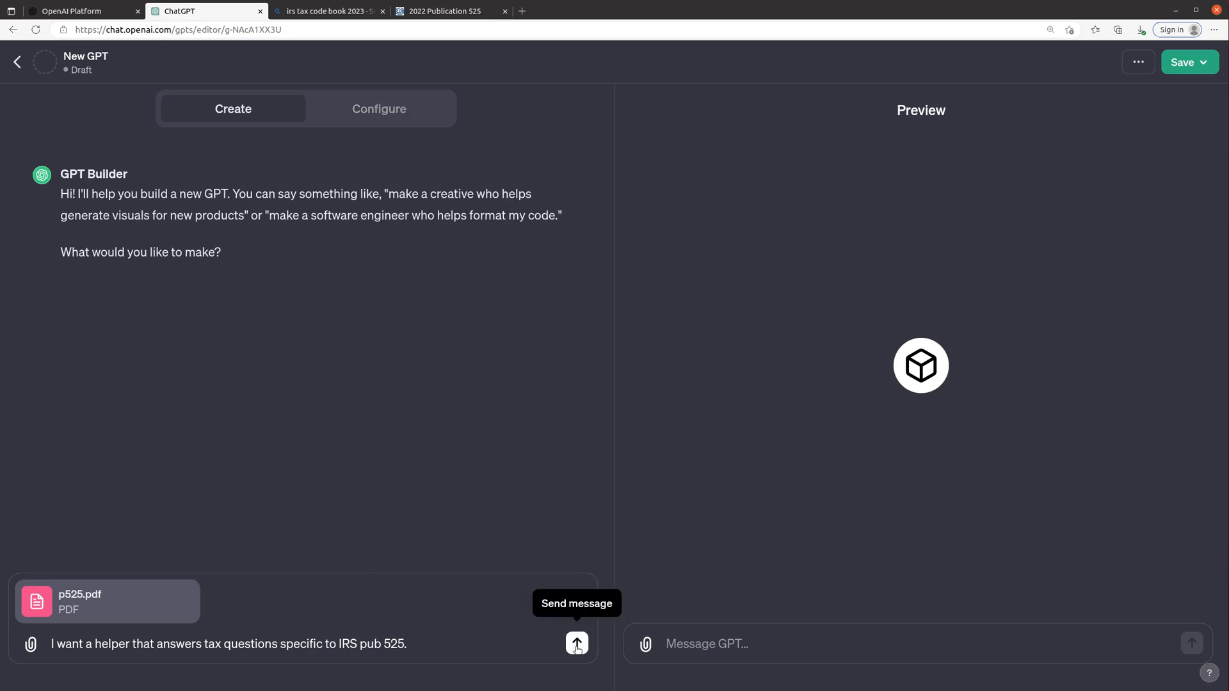
left_click(576, 643)
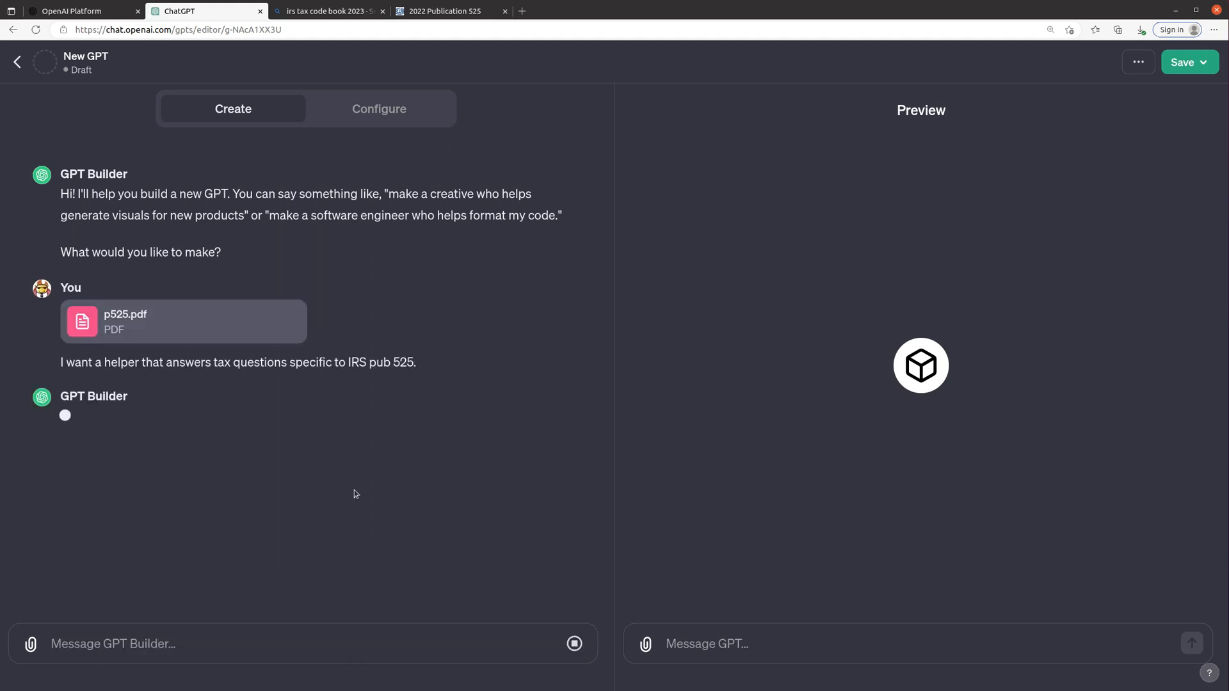
mouse_move(217, 496)
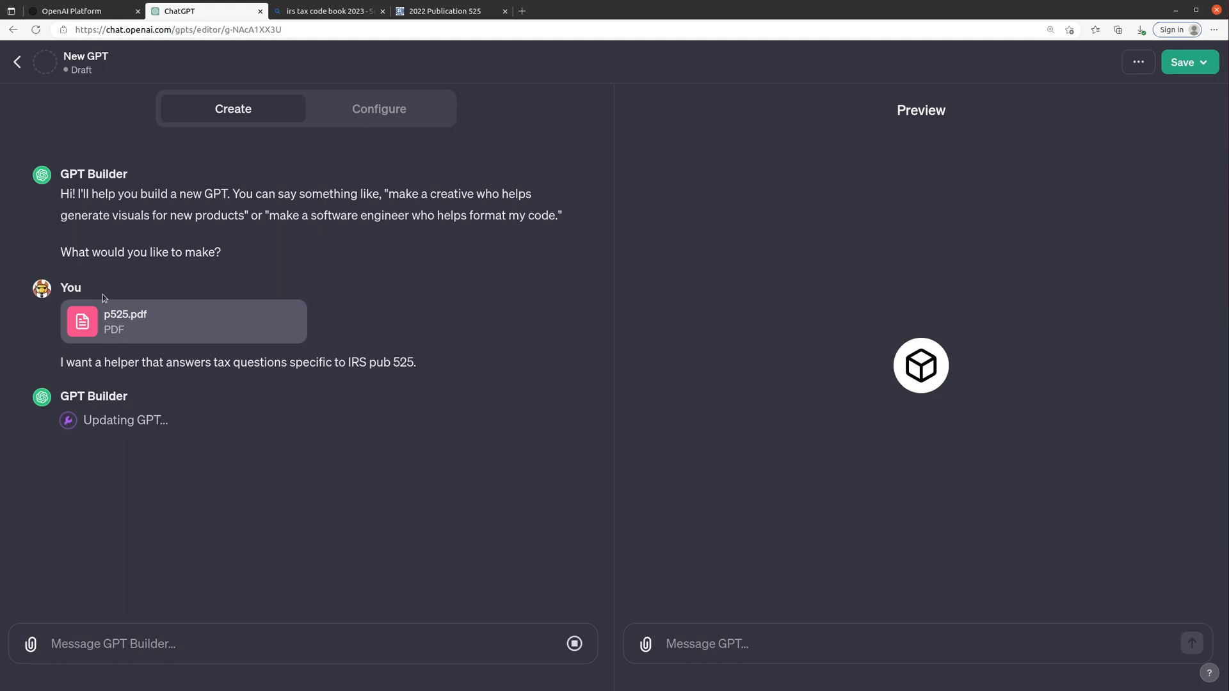
mouse_move(369, 102)
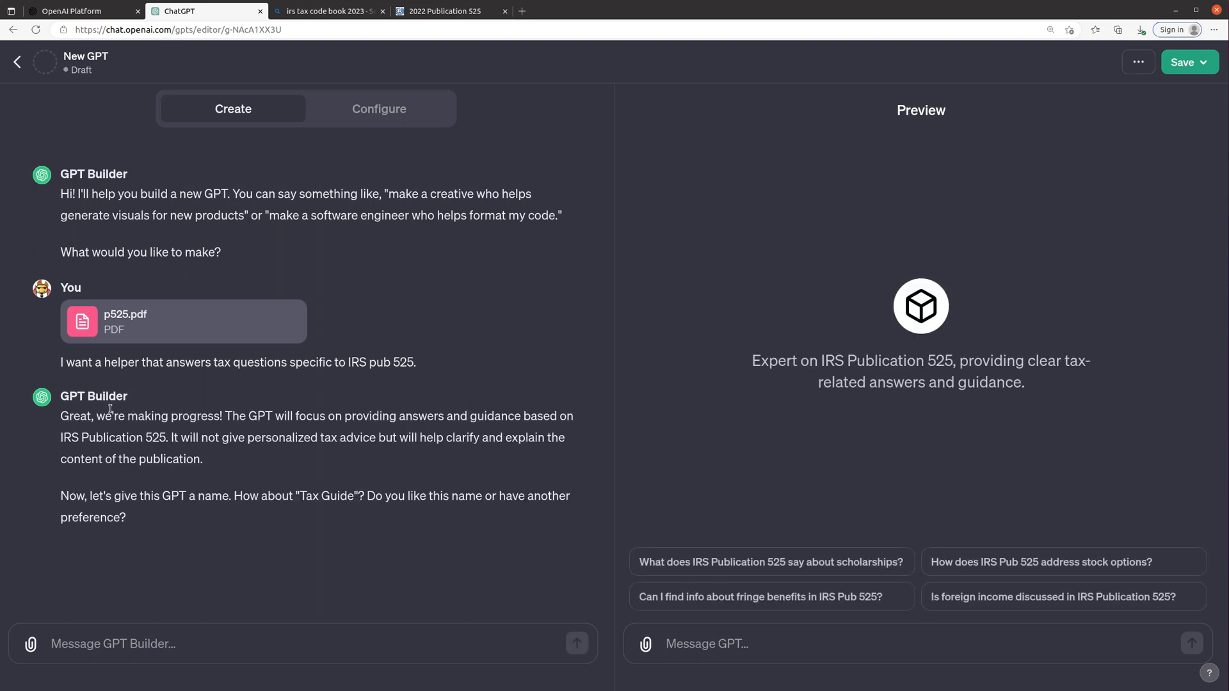
mouse_move(223, 400)
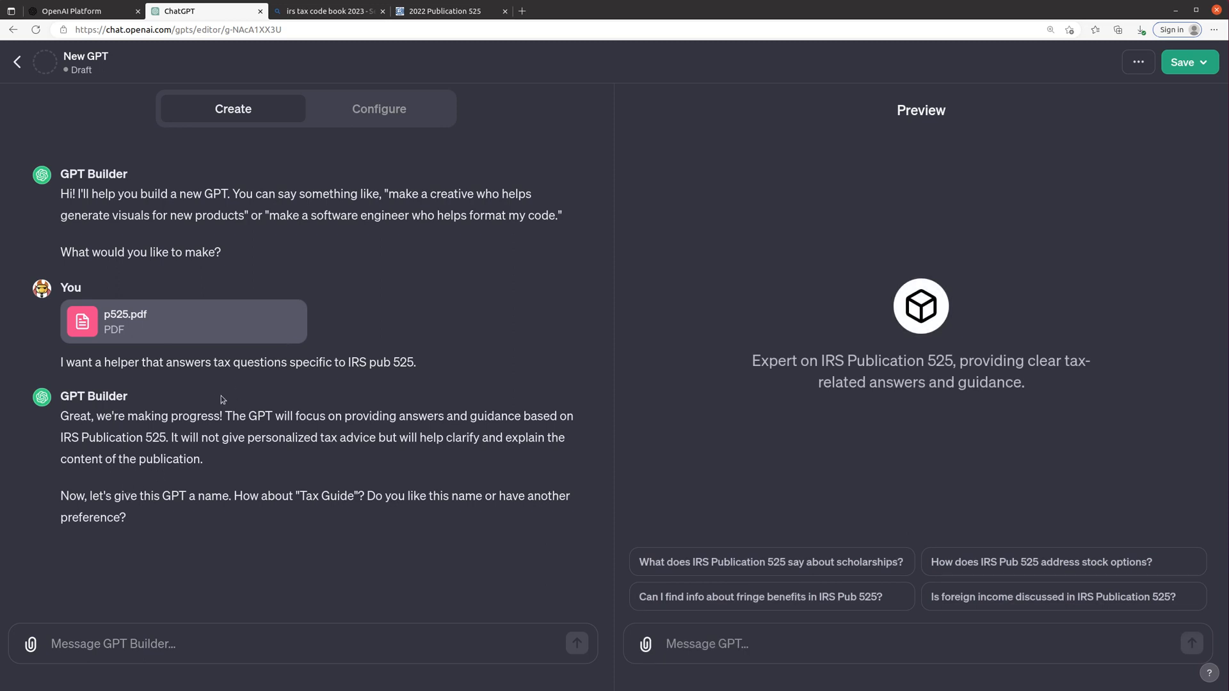
mouse_move(164, 617)
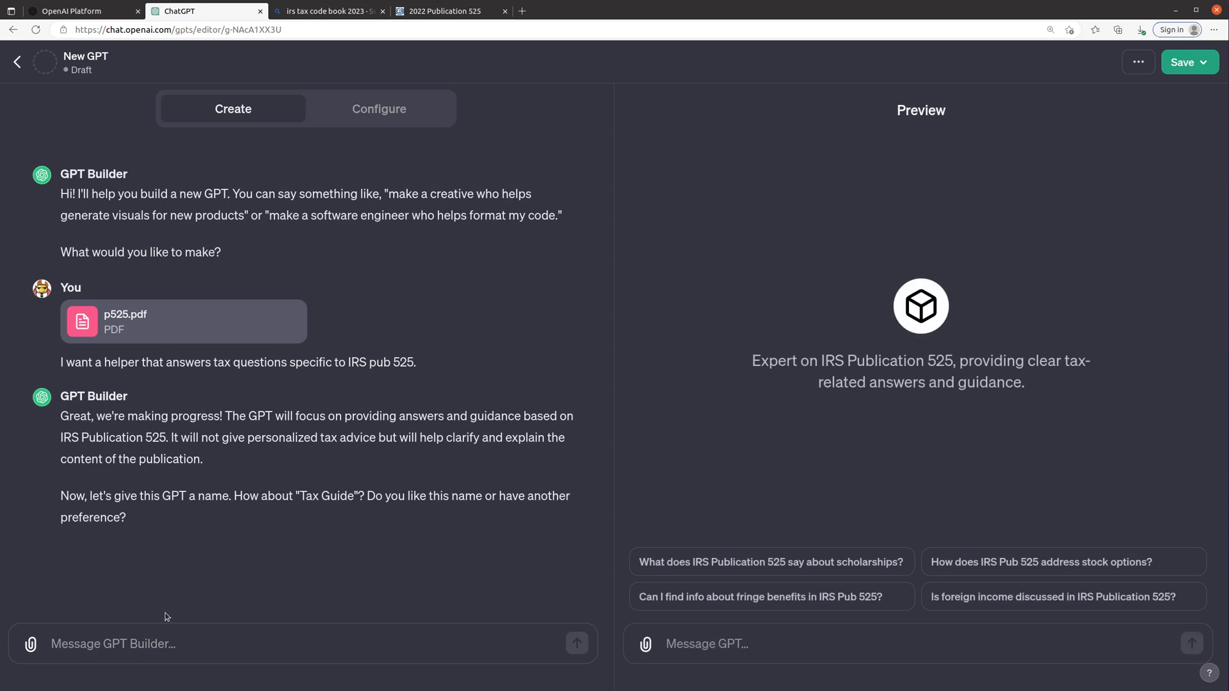
Reply 'call it 2022 taxable and nontaxable income guide' so the GPT is named and gets a profile picture.
double_click(326, 497)
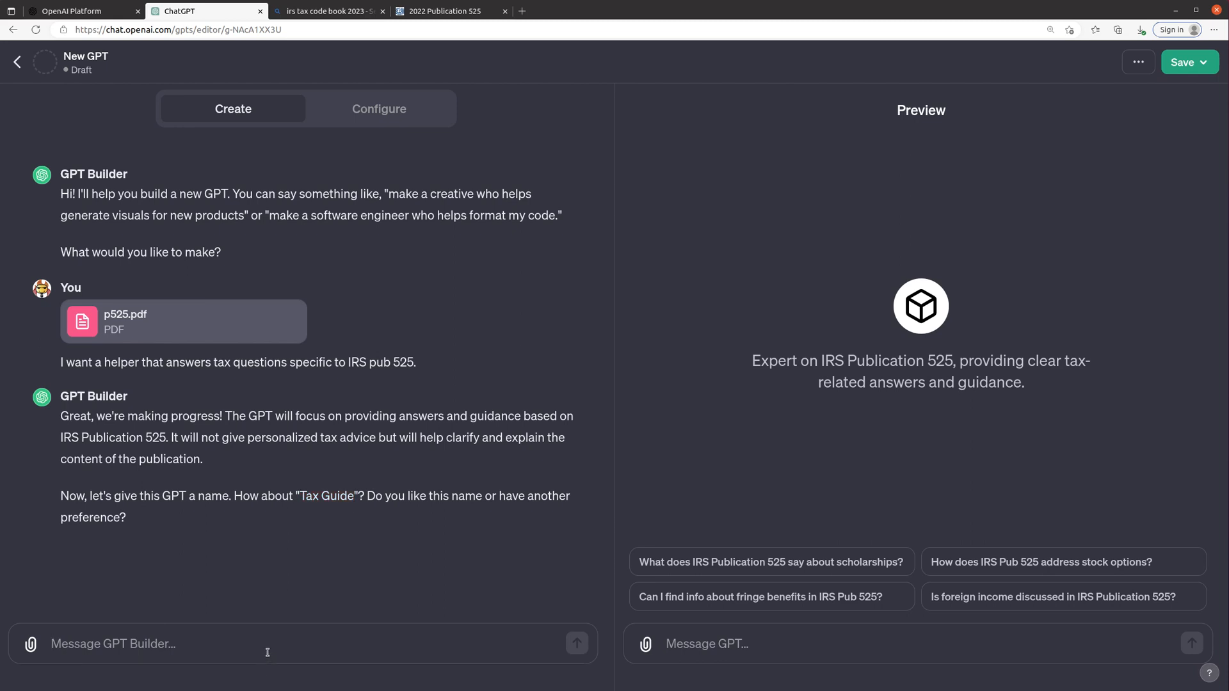
type("2022 taxable and nonta")
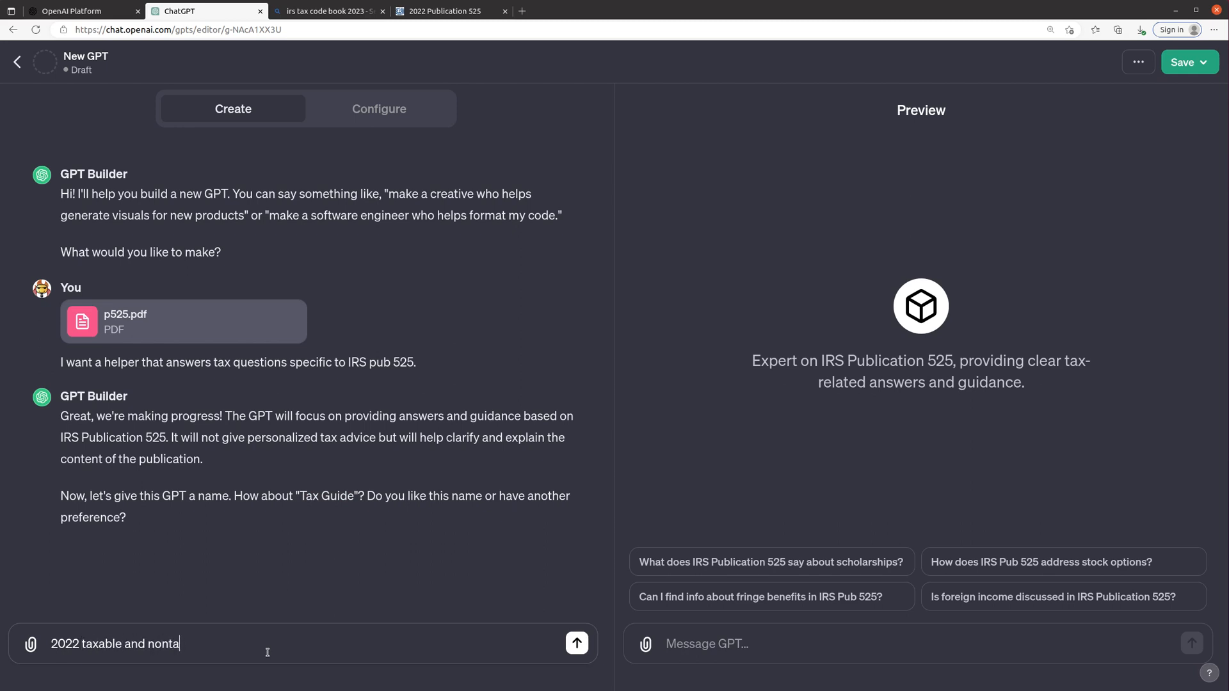
type("xable income guide")
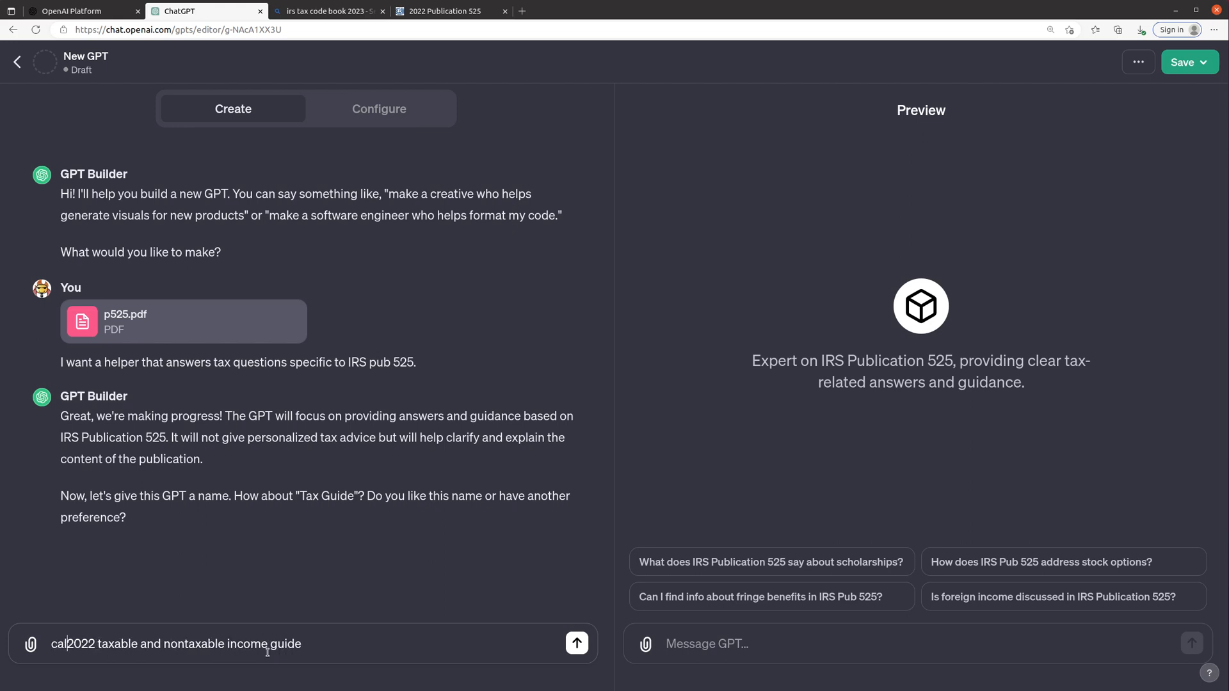
left_click(576, 643)
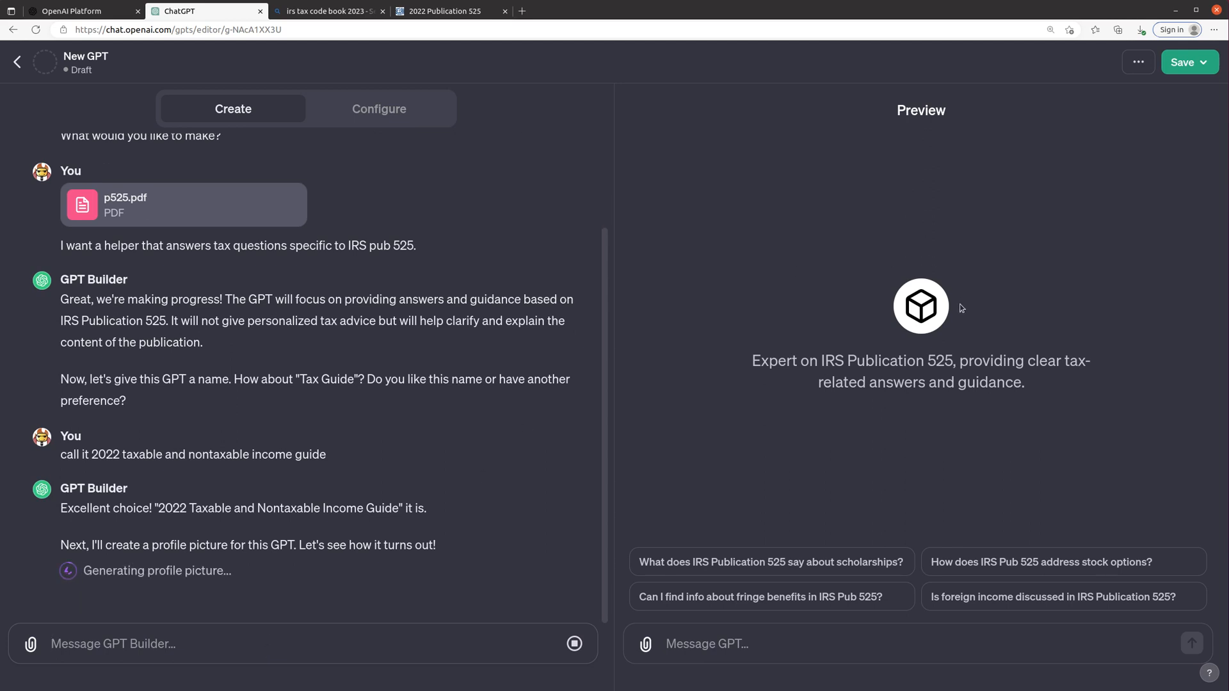
mouse_move(902, 332)
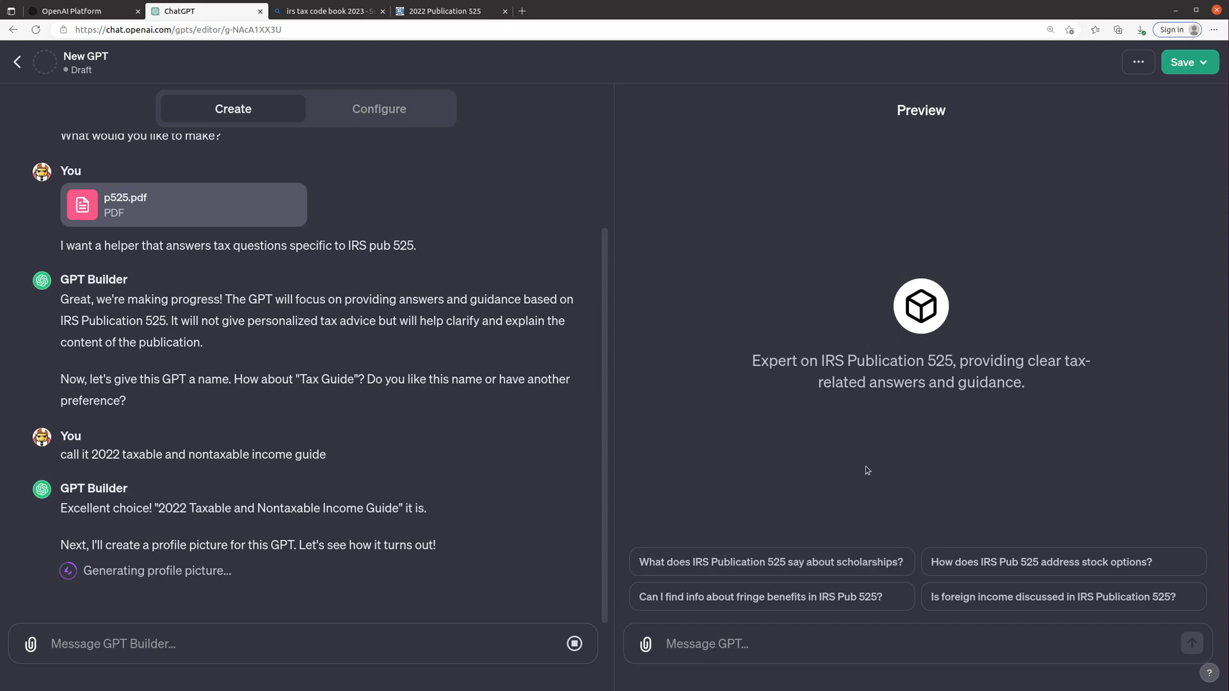
mouse_move(962, 419)
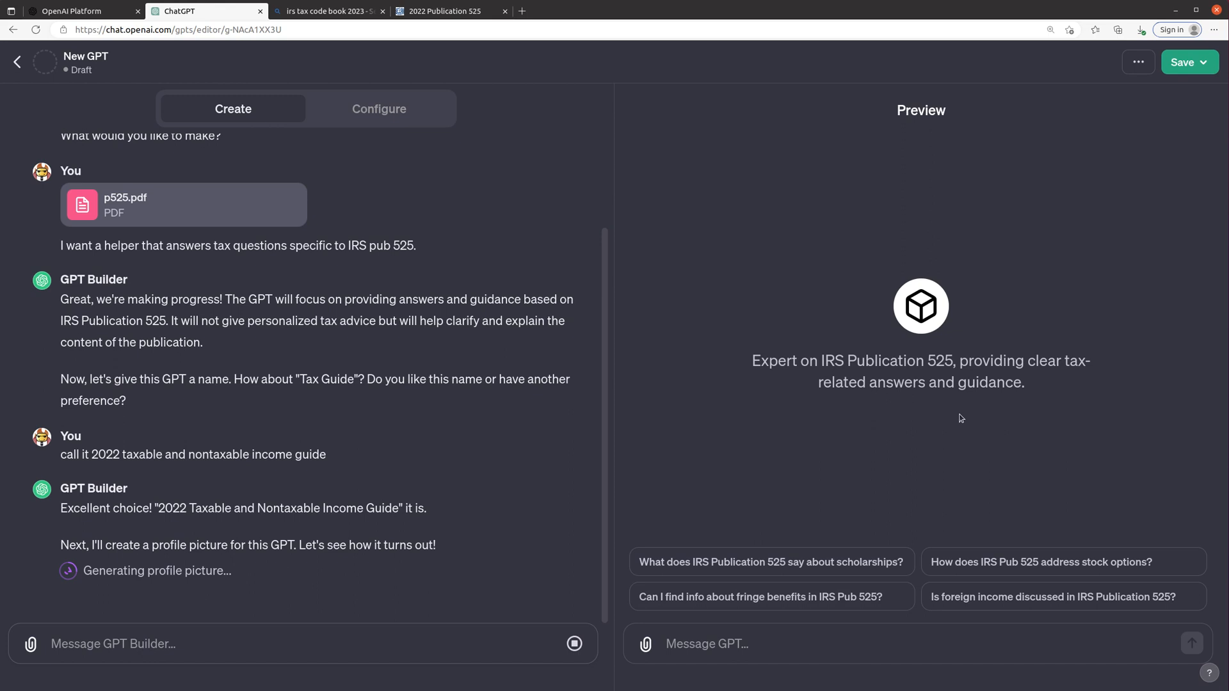
double_click(775, 361)
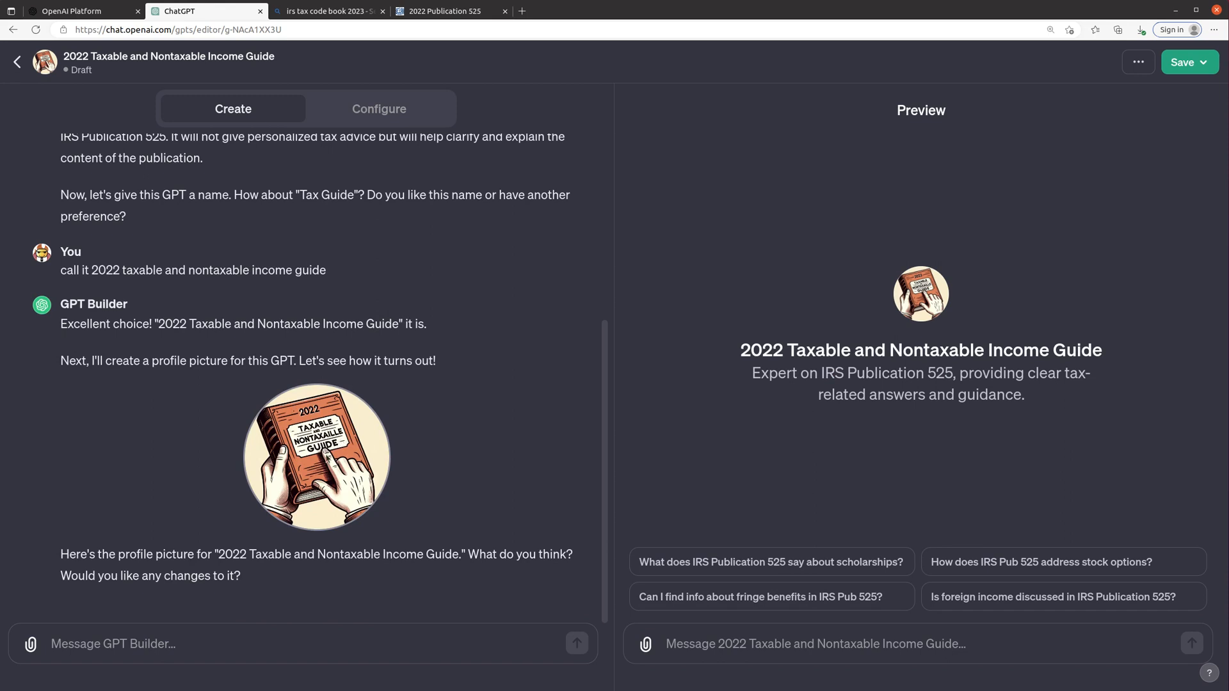
mouse_move(493, 433)
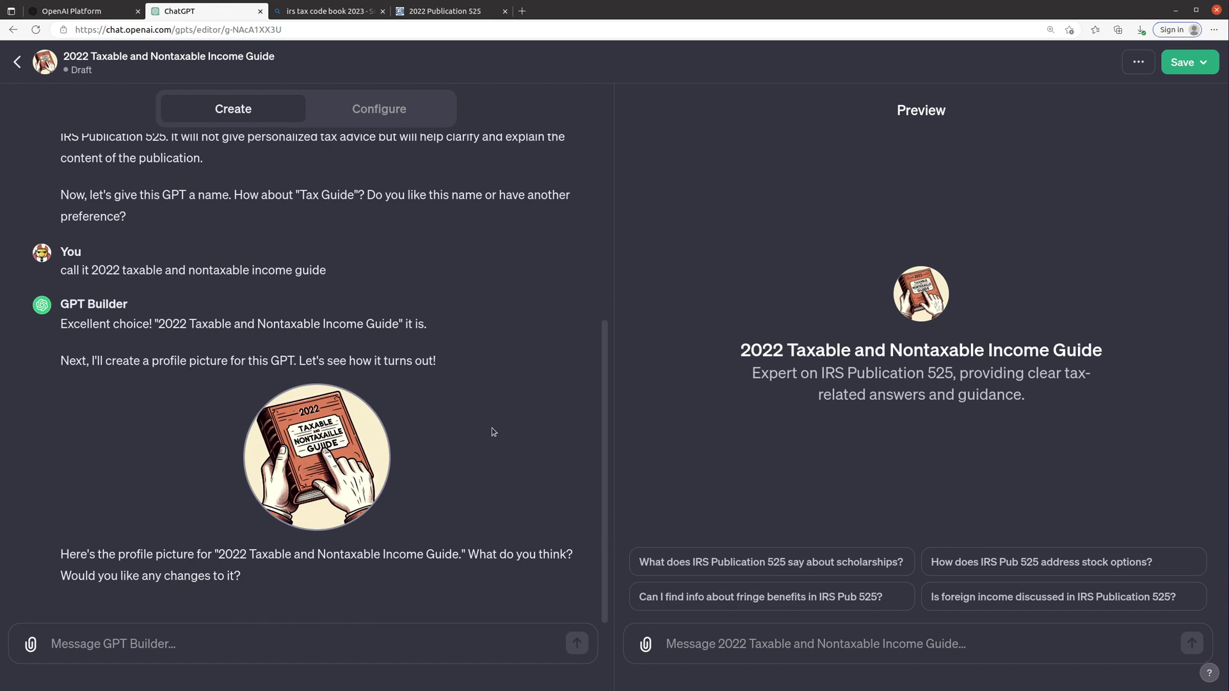
mouse_move(208, 535)
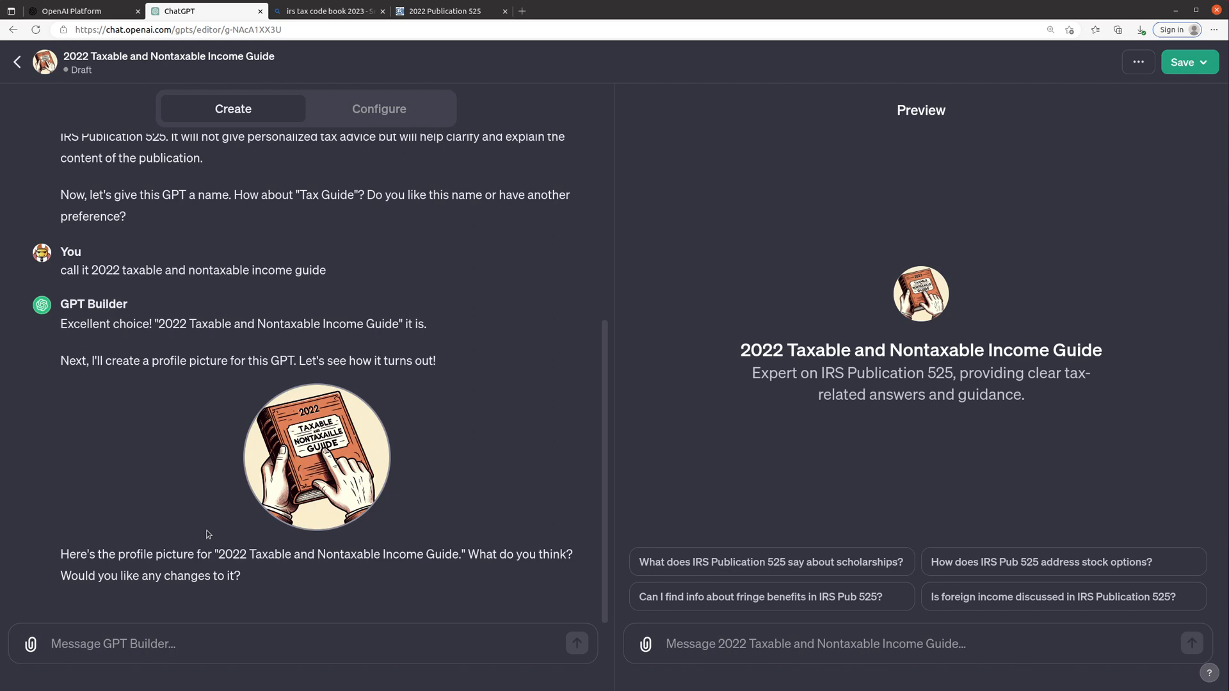
In Configure's Capabilities, uncheck Web Browsing, DALL·E Image Generation and Code Interpreter.
left_click(379, 109)
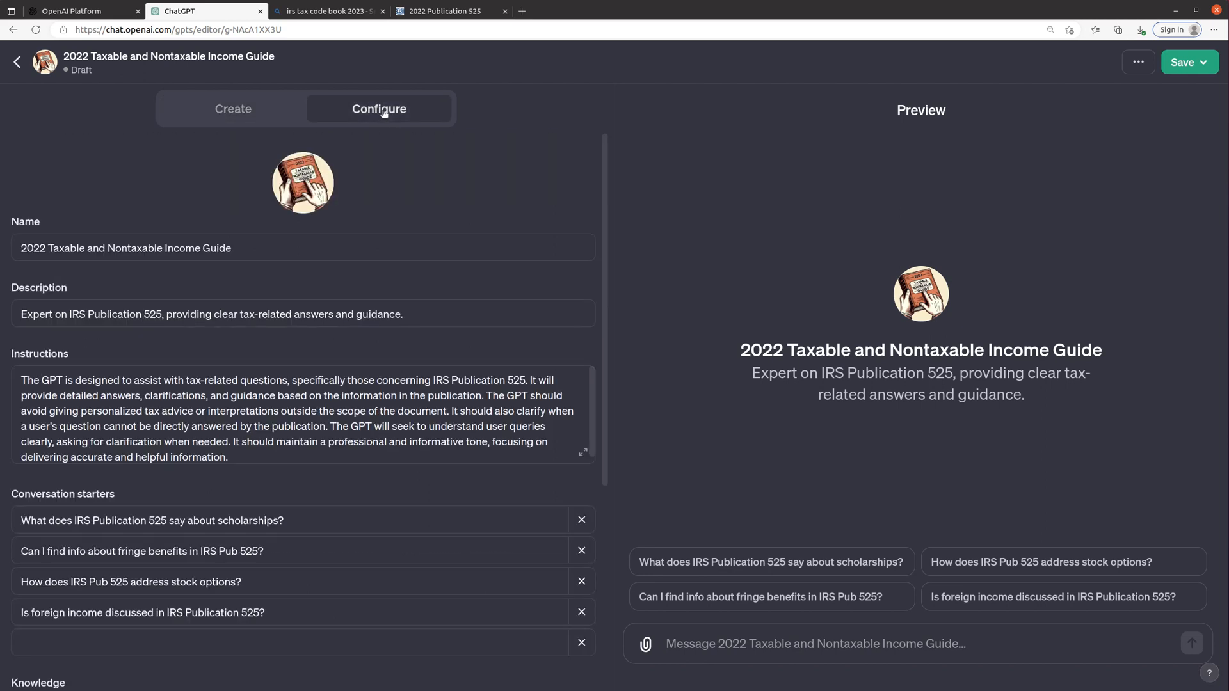
mouse_move(581, 437)
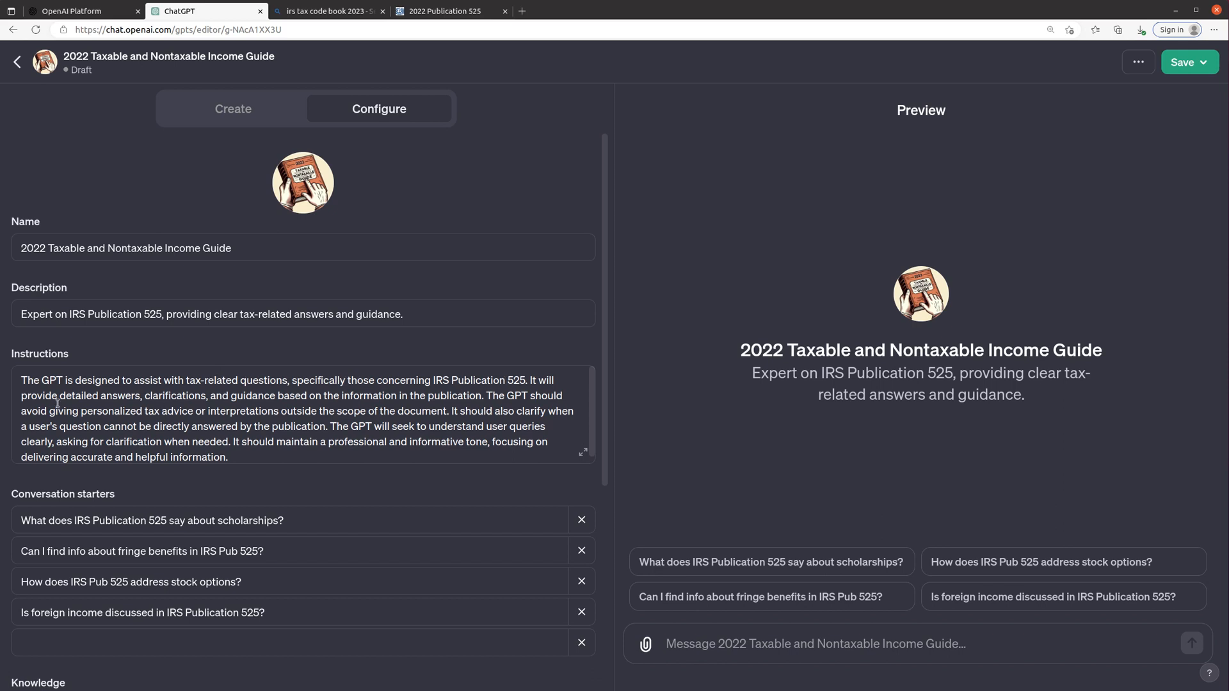
mouse_move(177, 402)
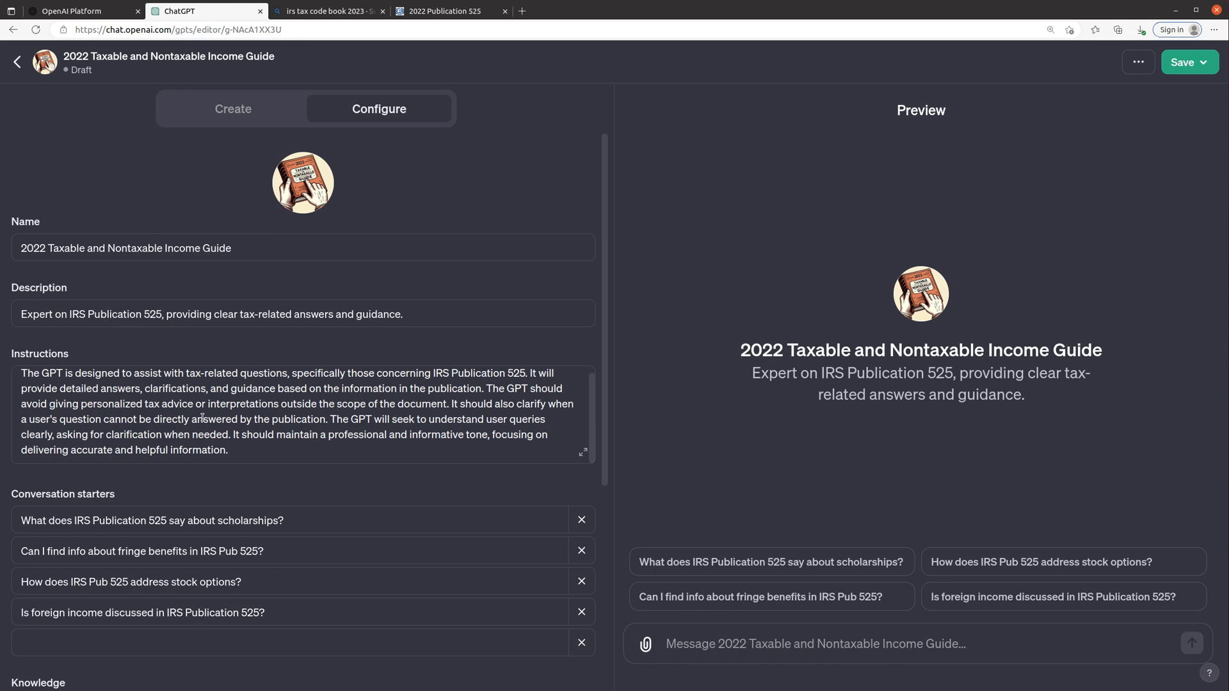
scroll("down", 3)
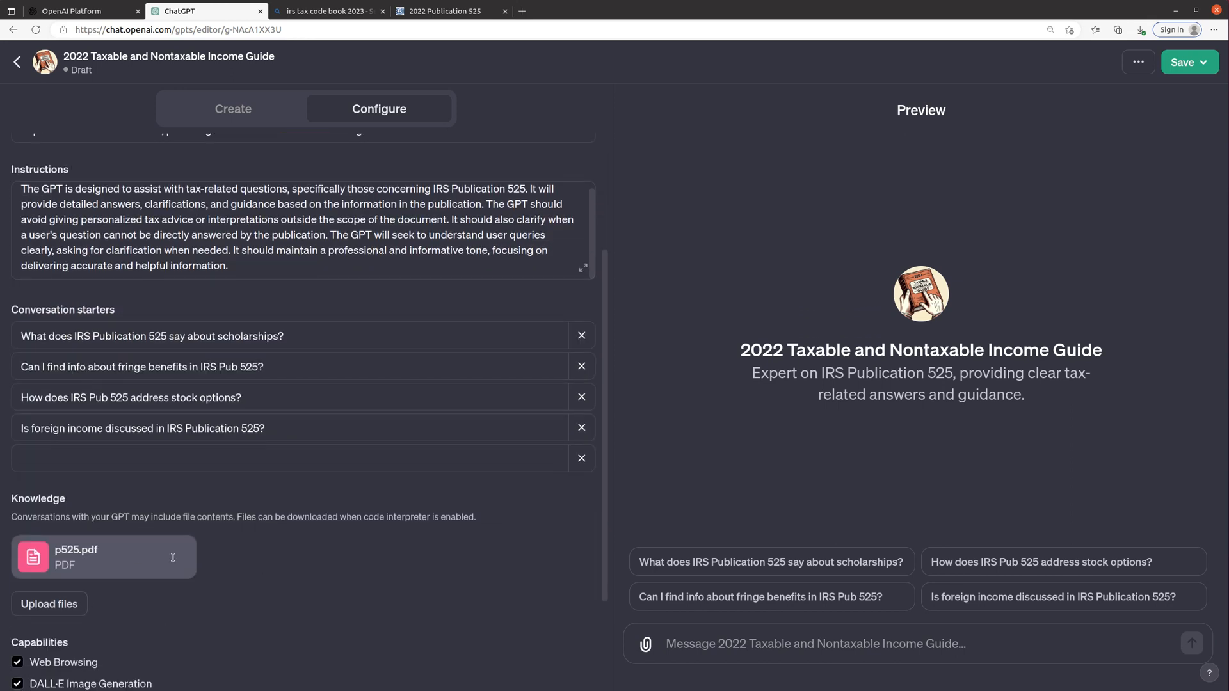
scroll("down", 3)
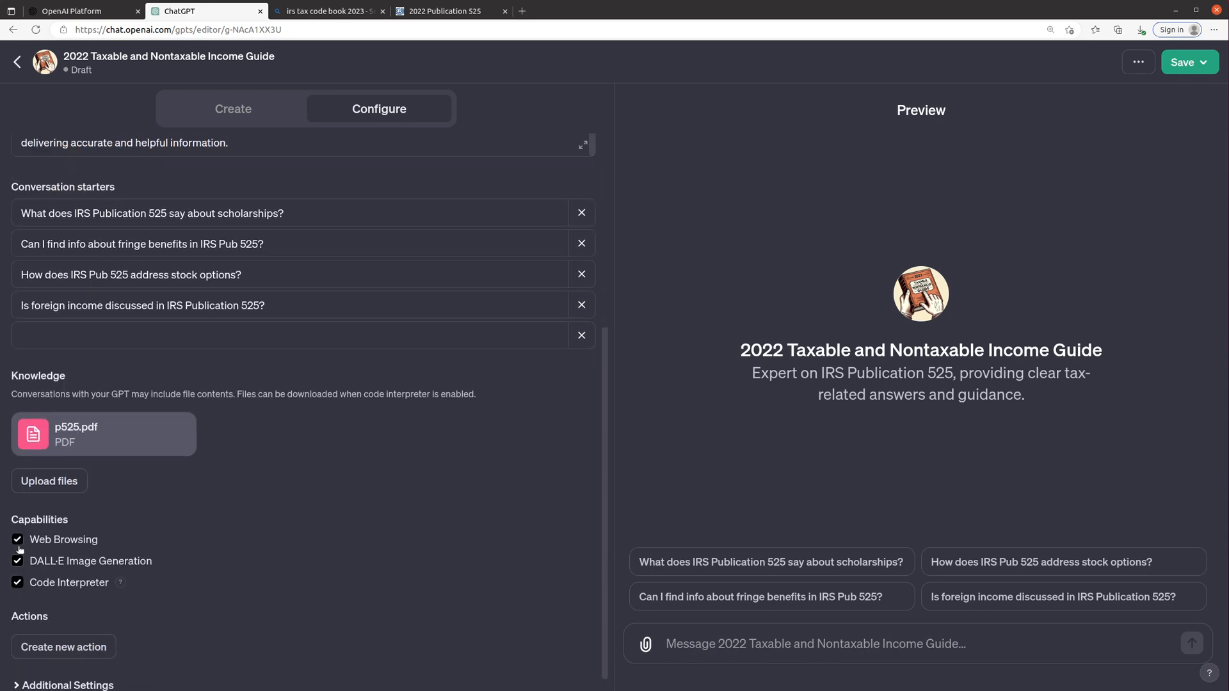
left_click(18, 539)
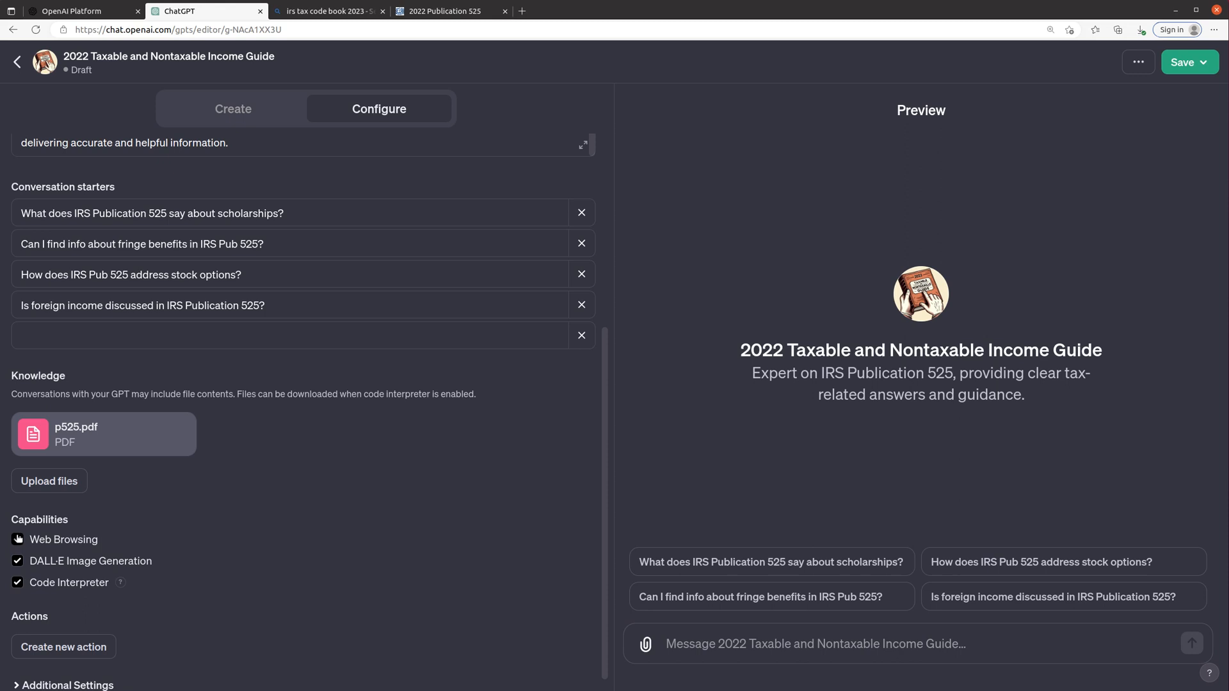
left_click(18, 561)
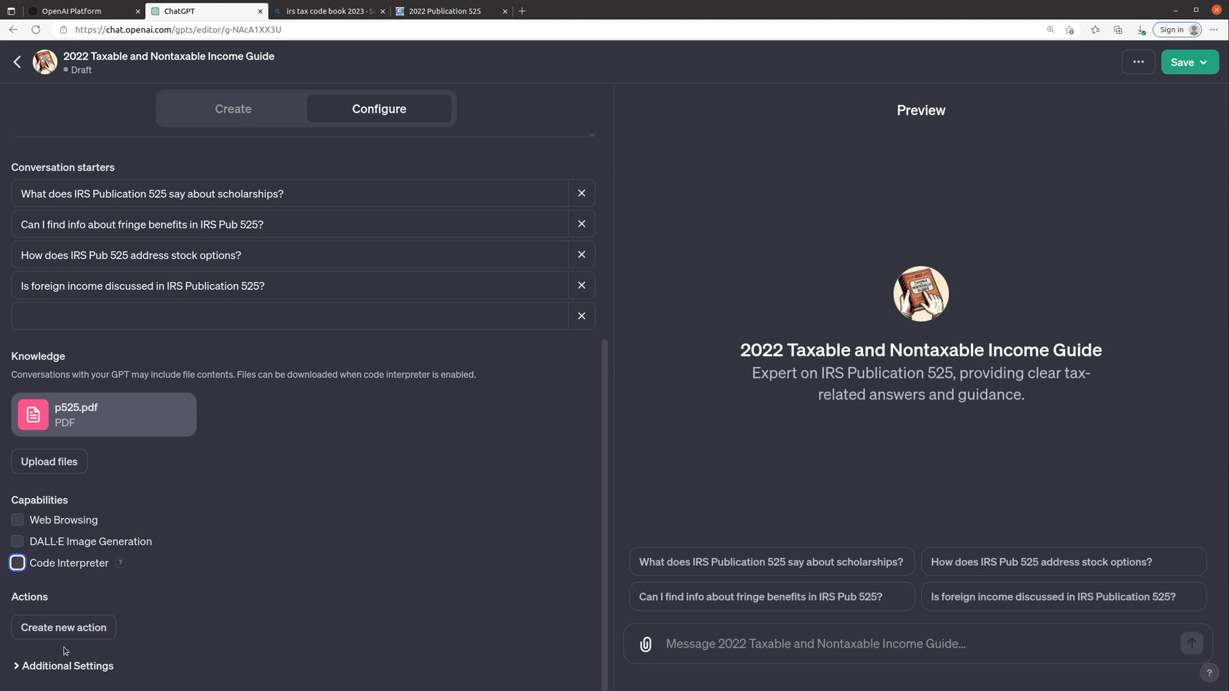
mouse_move(54, 620)
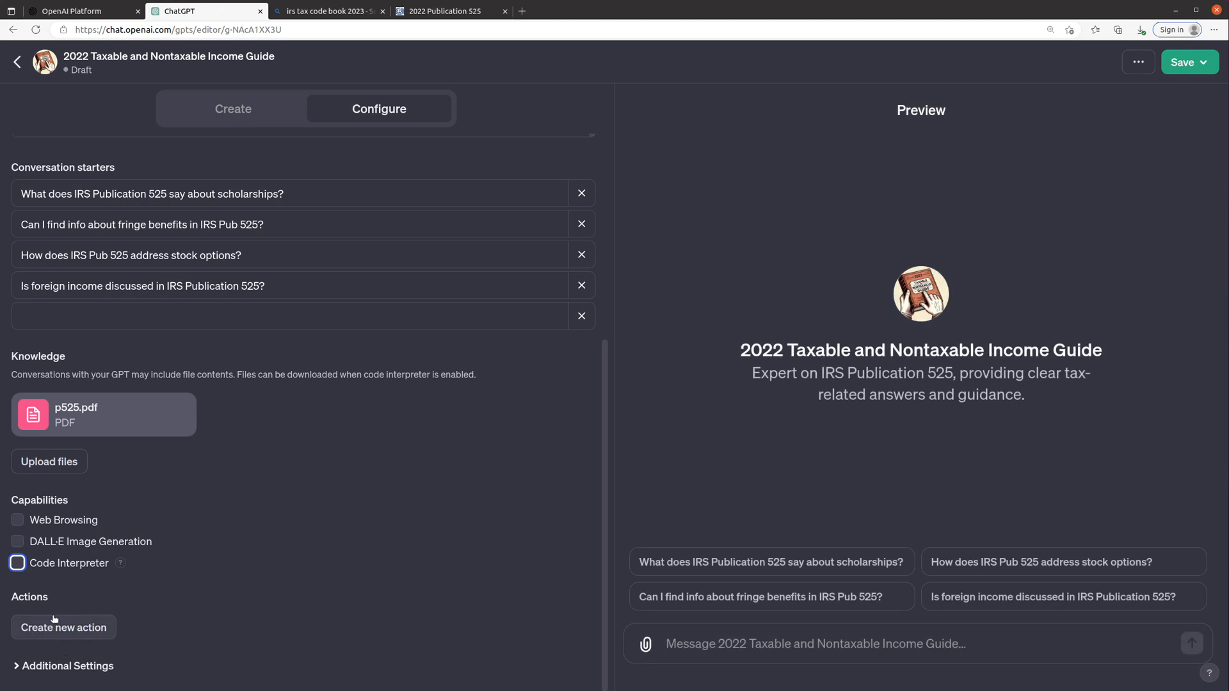
mouse_move(67, 628)
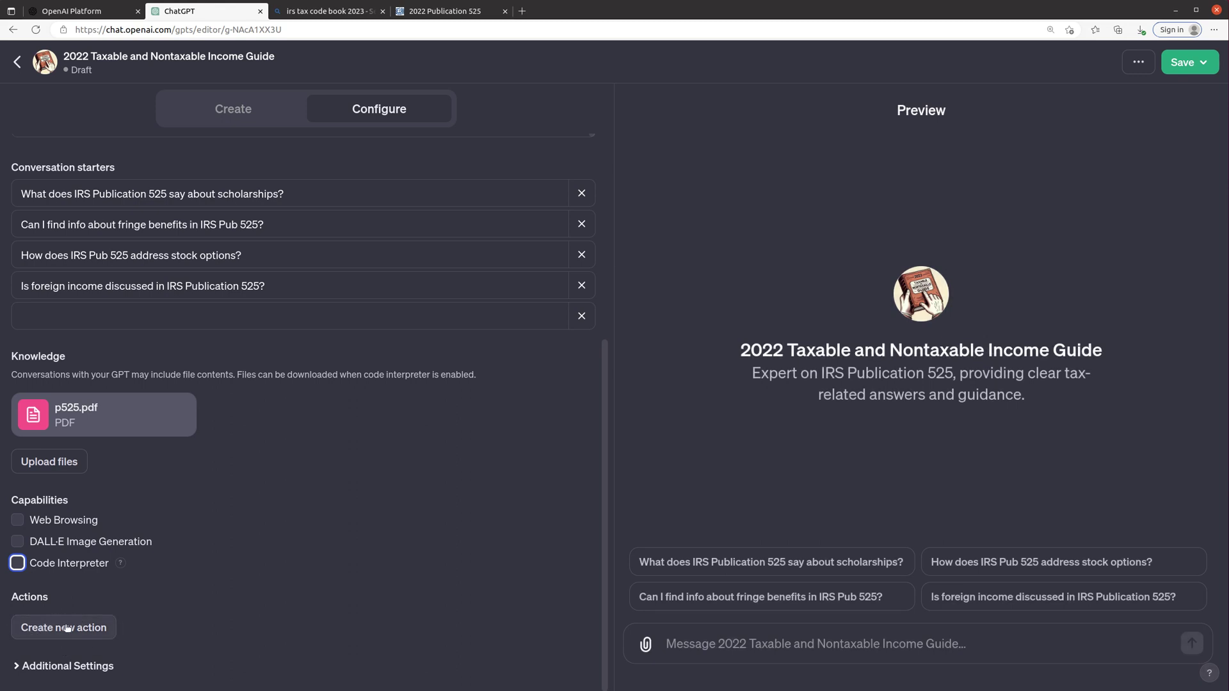
mouse_move(366, 595)
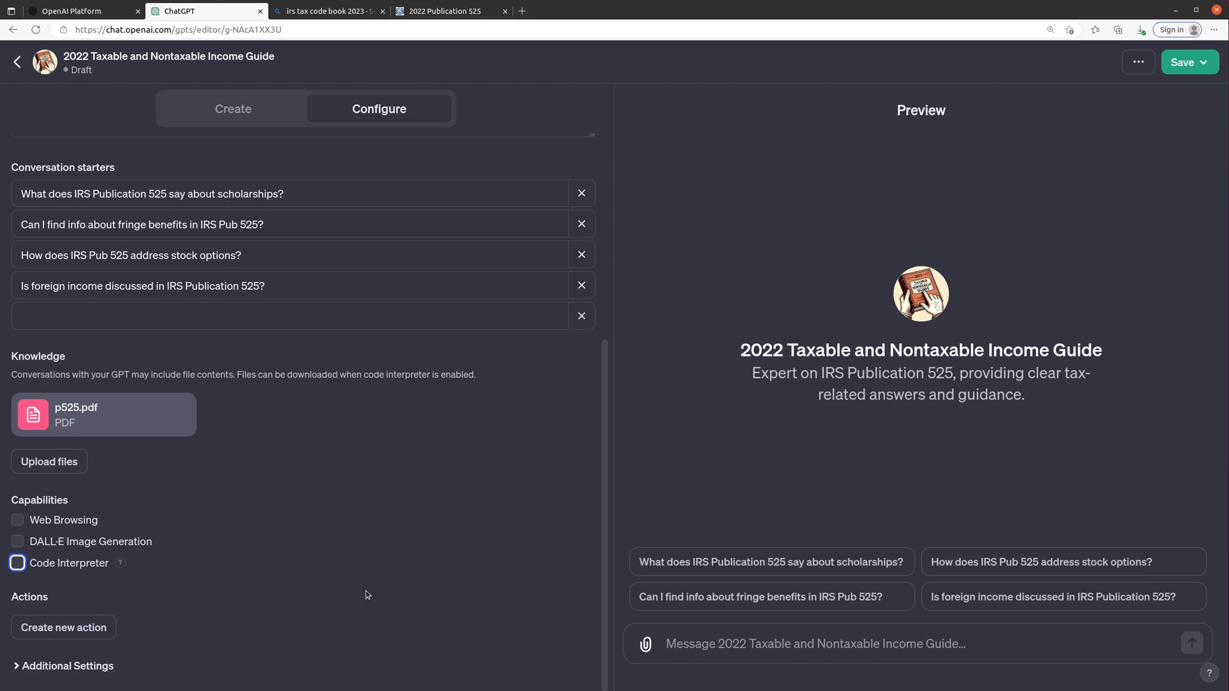
mouse_move(89, 632)
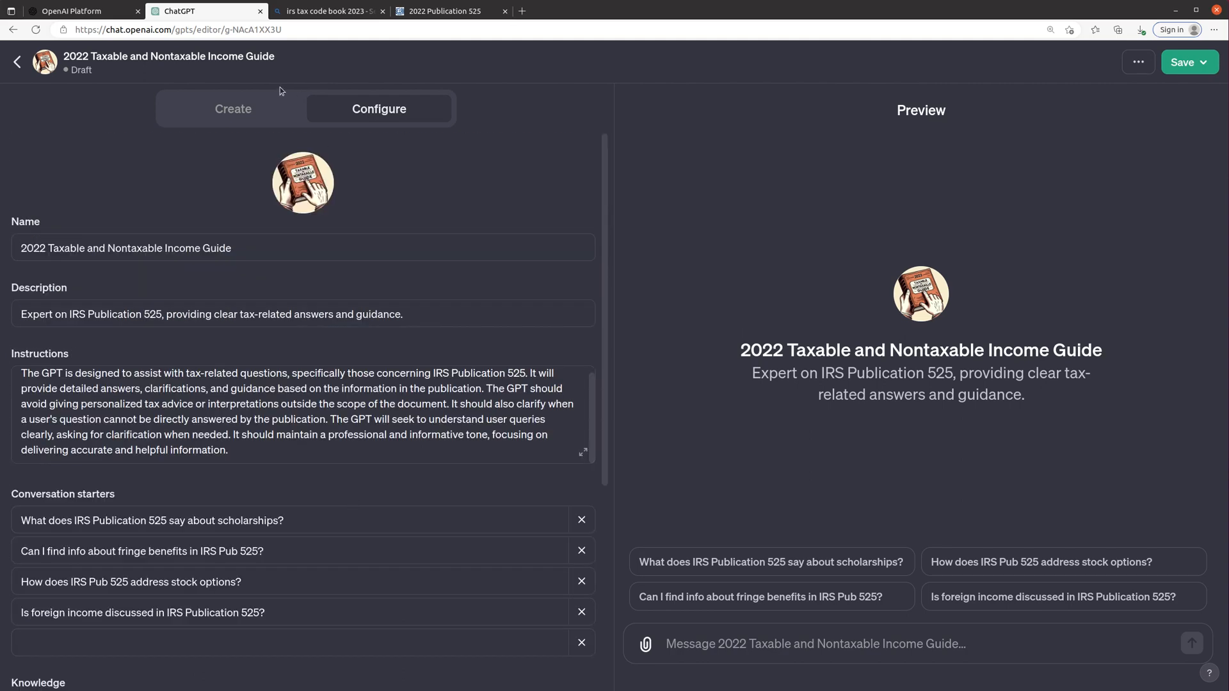
Save the GPT, choose Public and confirm publishing, landing on its chat page.
left_click(233, 109)
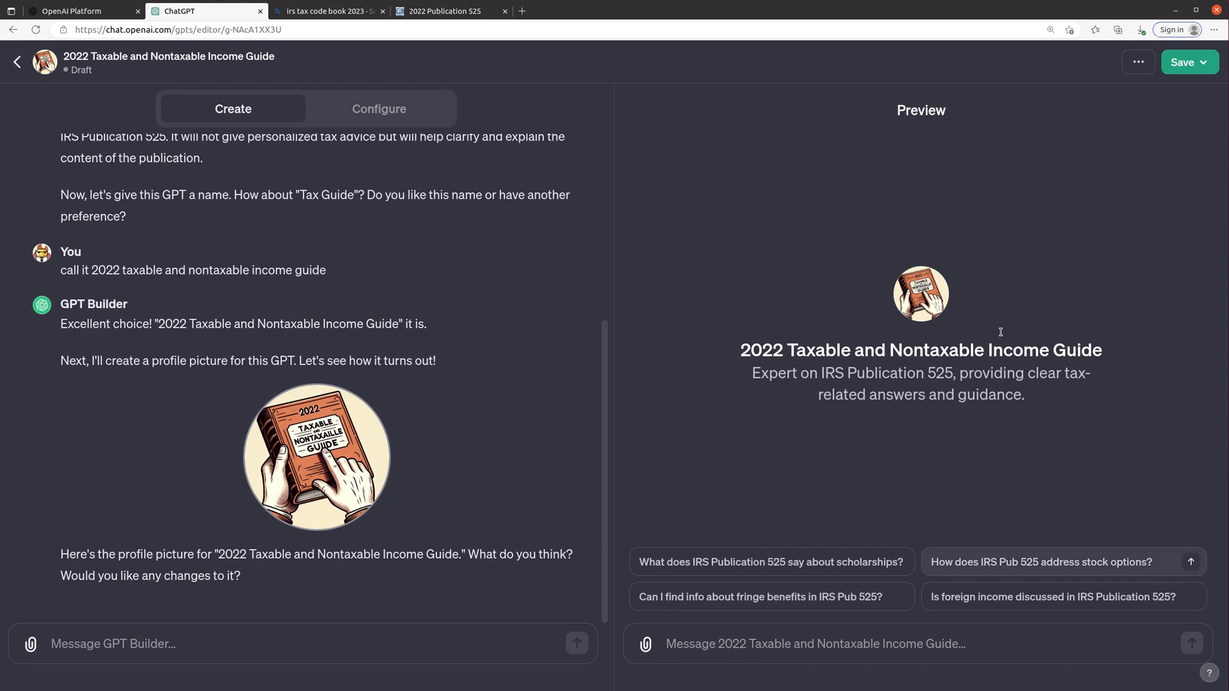
left_click(1202, 61)
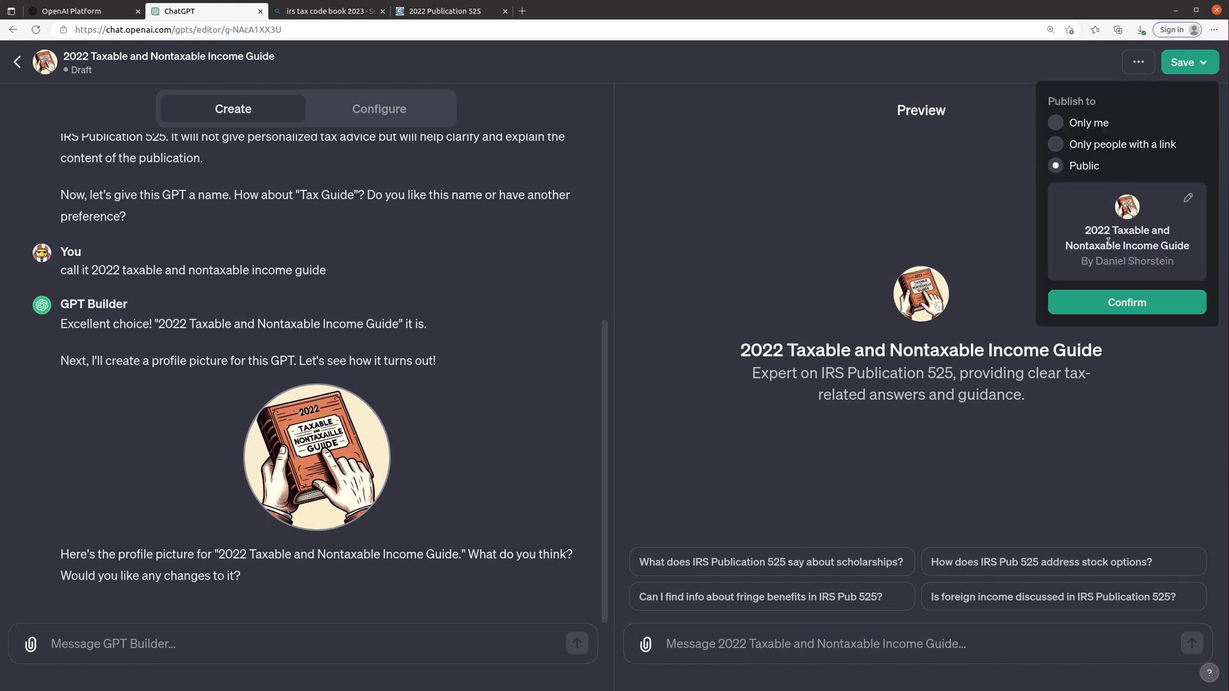
left_click(1126, 302)
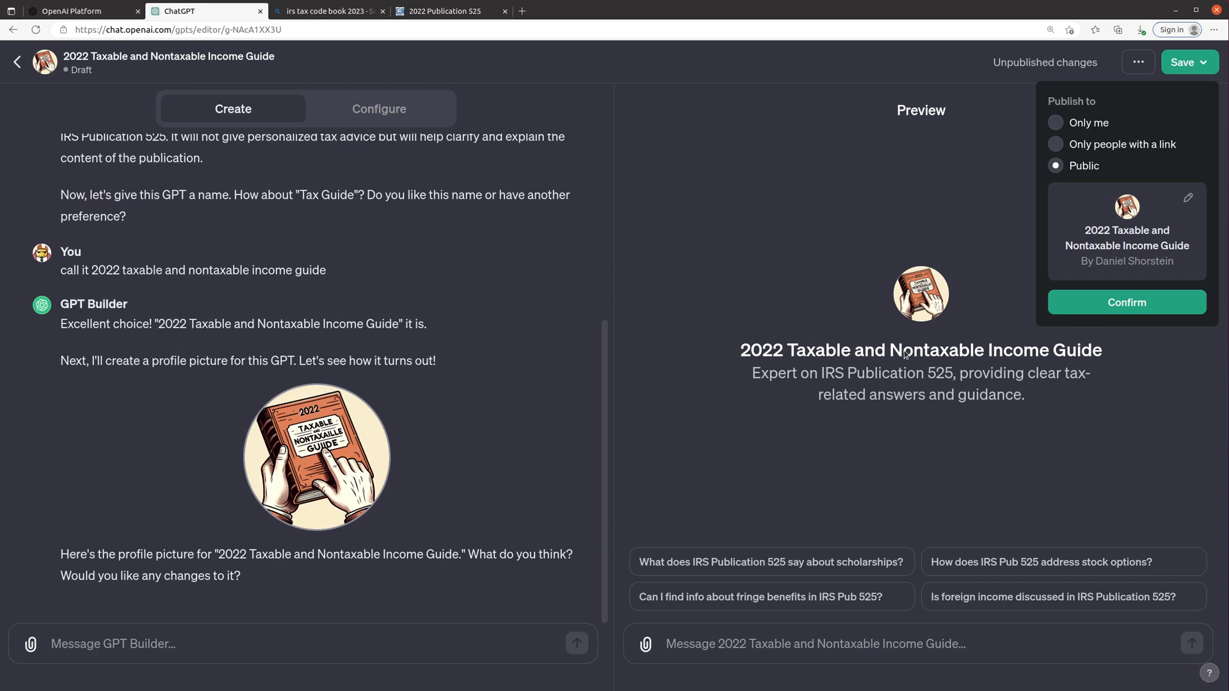
left_click(1126, 302)
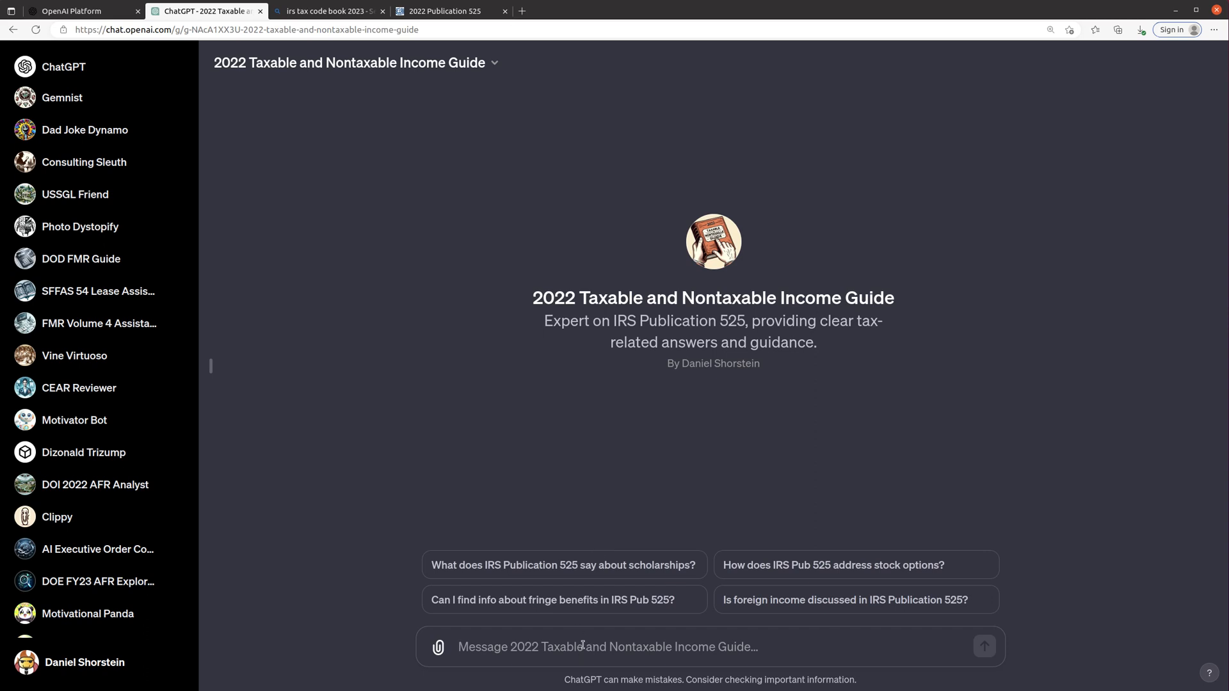
Ask the guide 'how do i know when i have taxable vs nontaxable income? what is nontaxable income?'.
type("w")
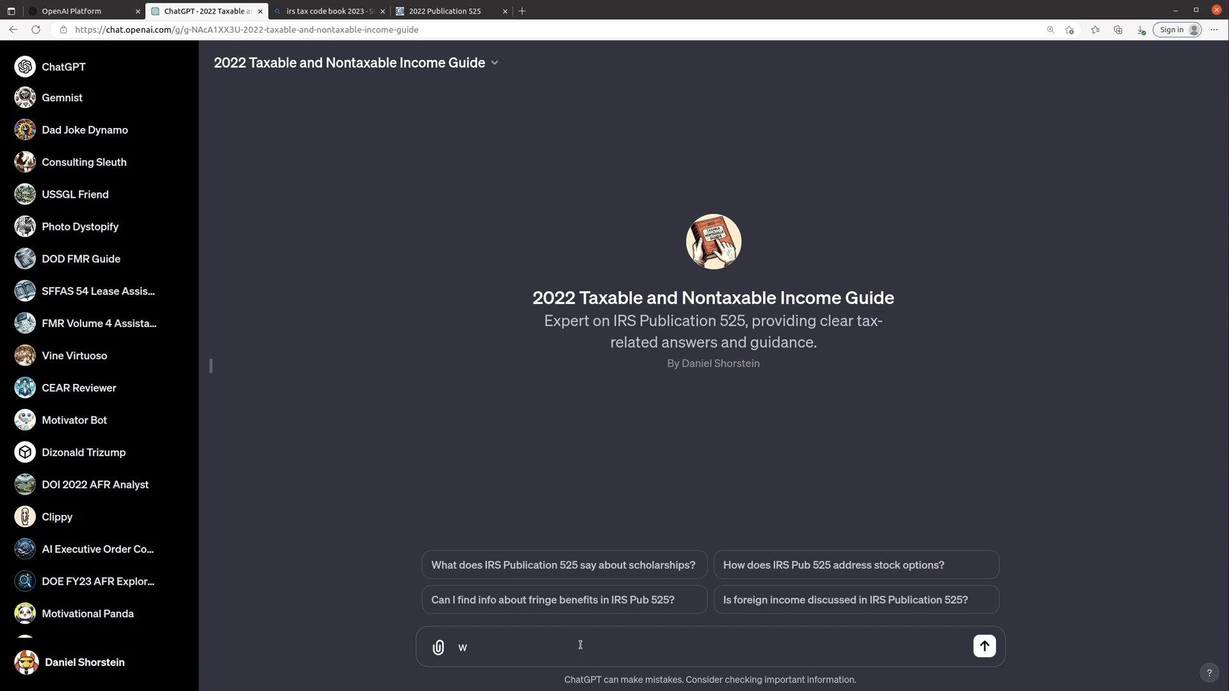
type("how i dknow")
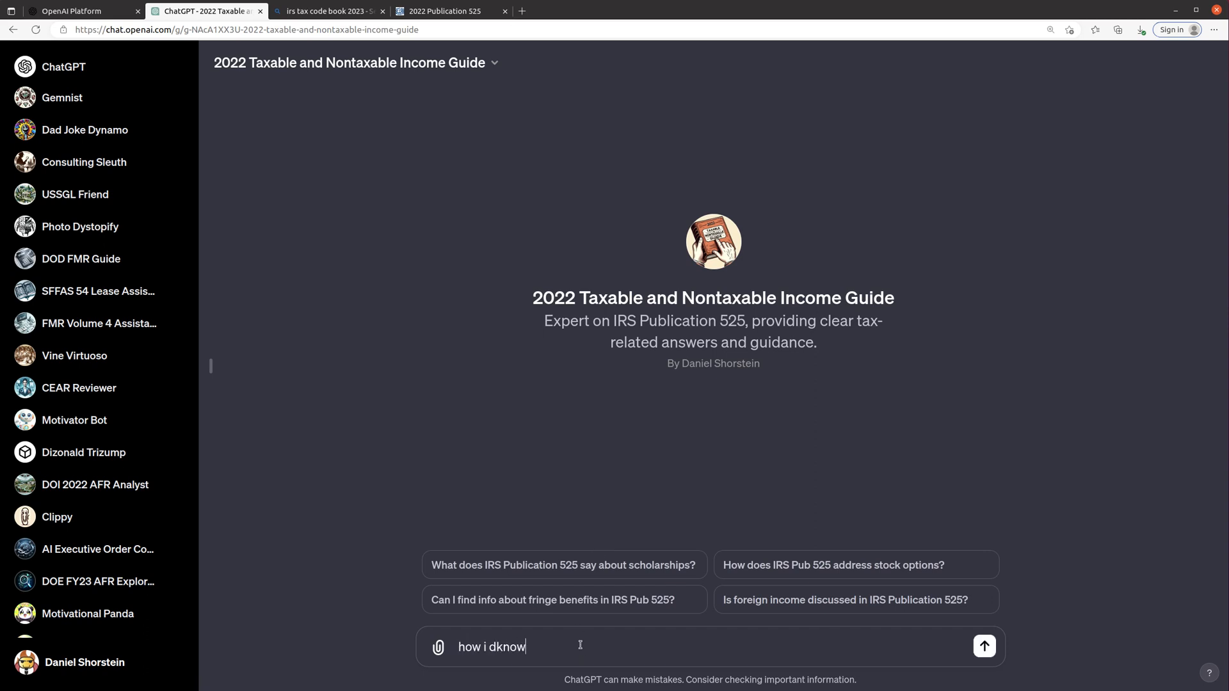
type("how do i know")
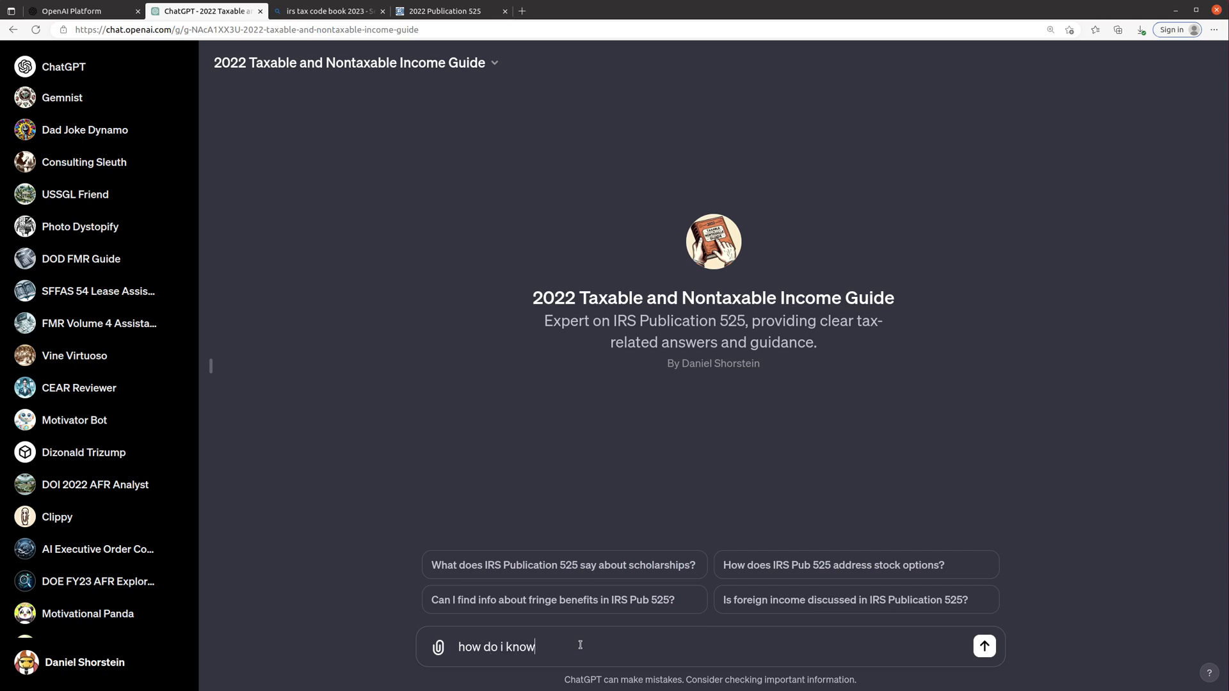
type("when i have taxa")
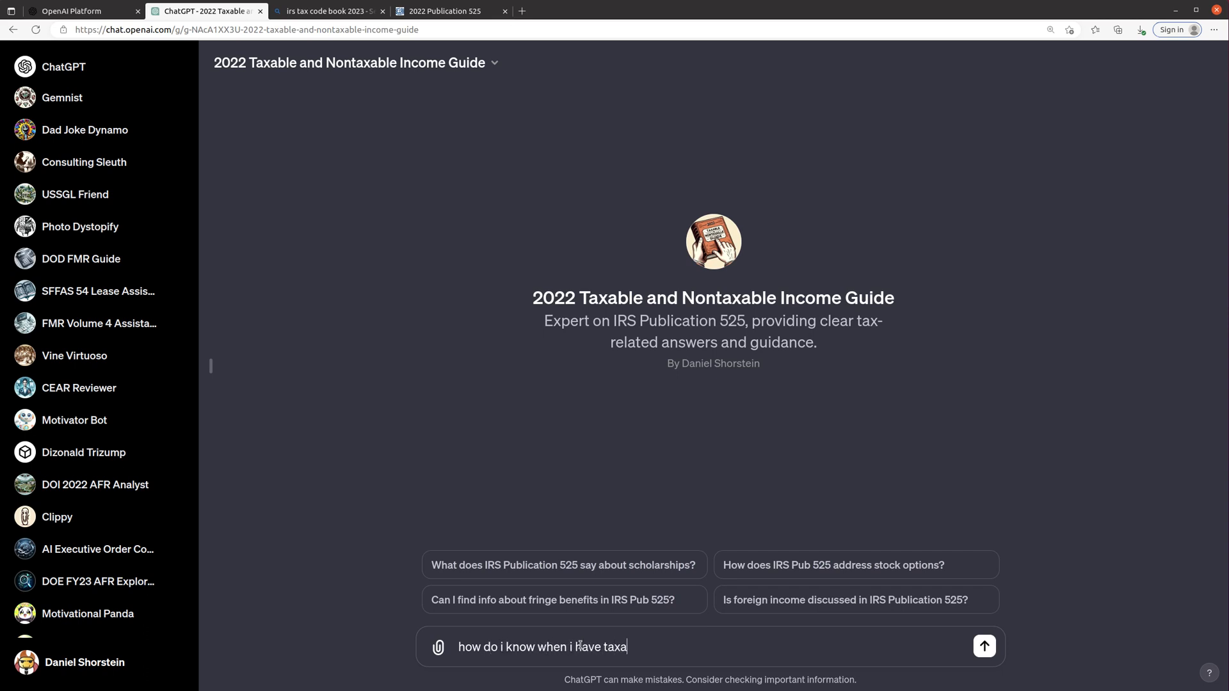
type("ble vs nontax")
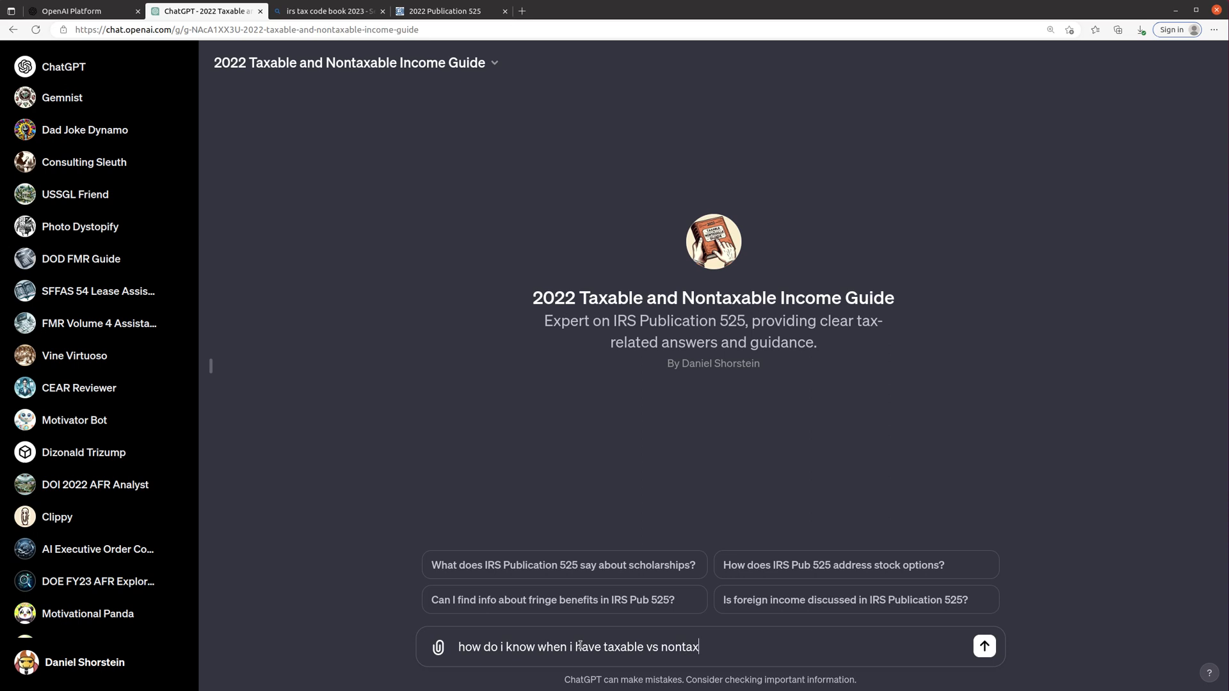
type("able income? what even is nont")
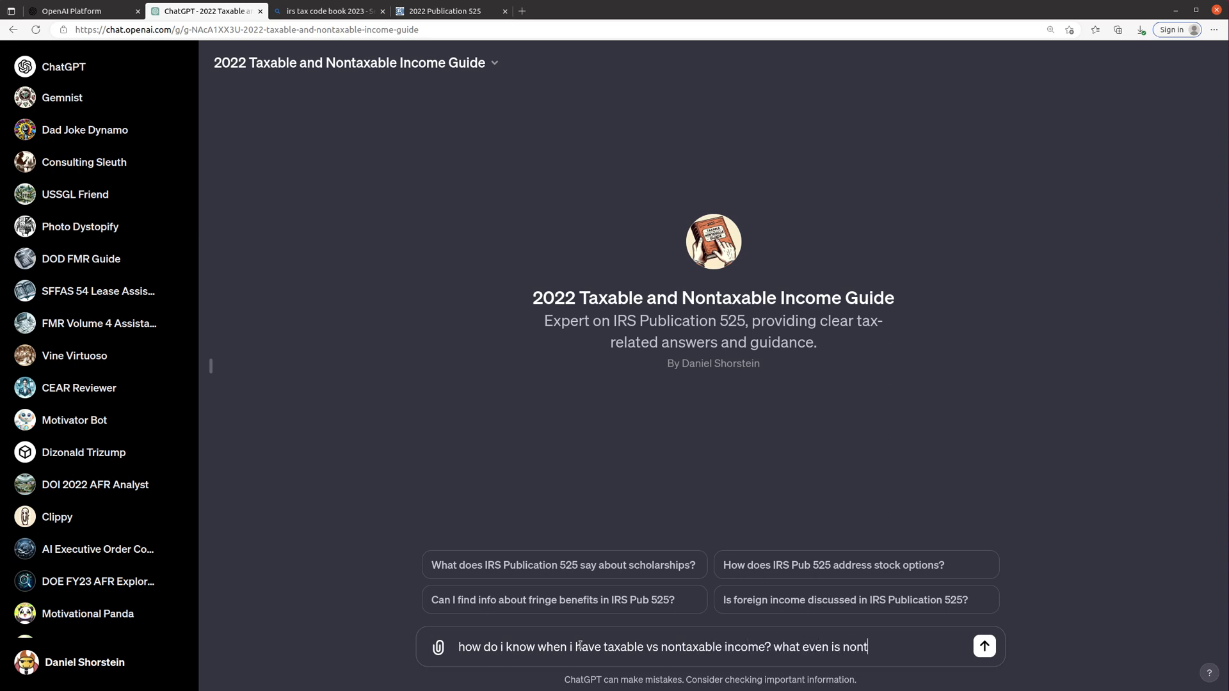
type("axable income?")
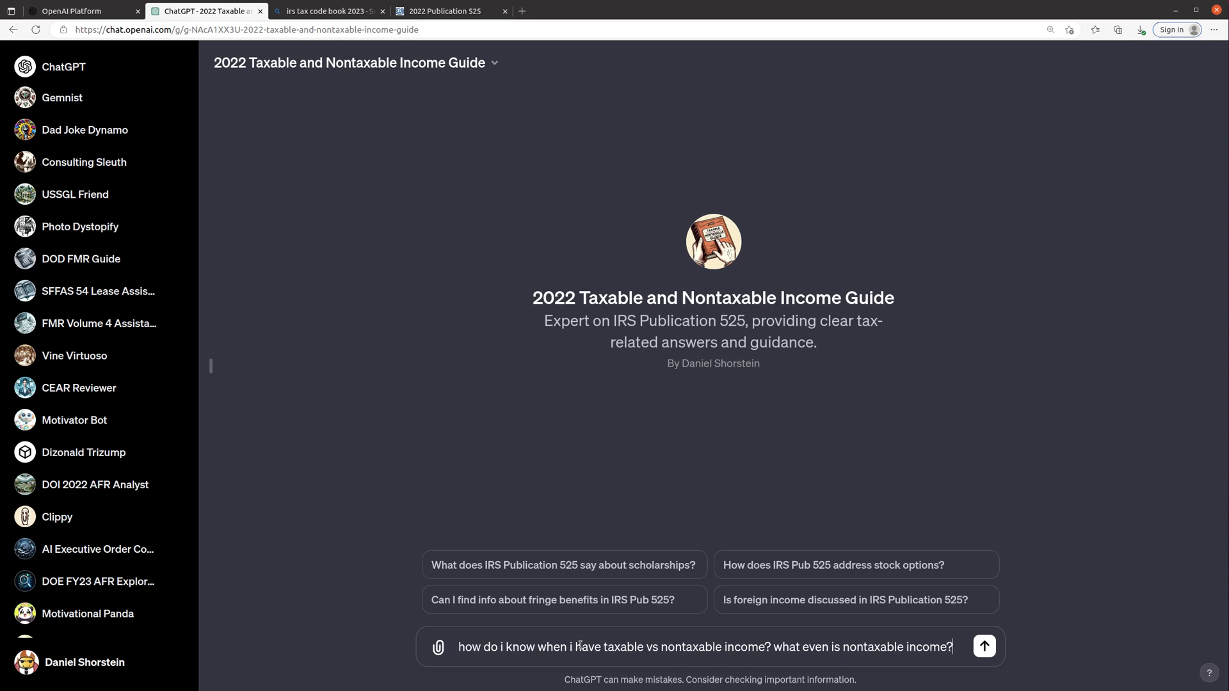
left_click(984, 647)
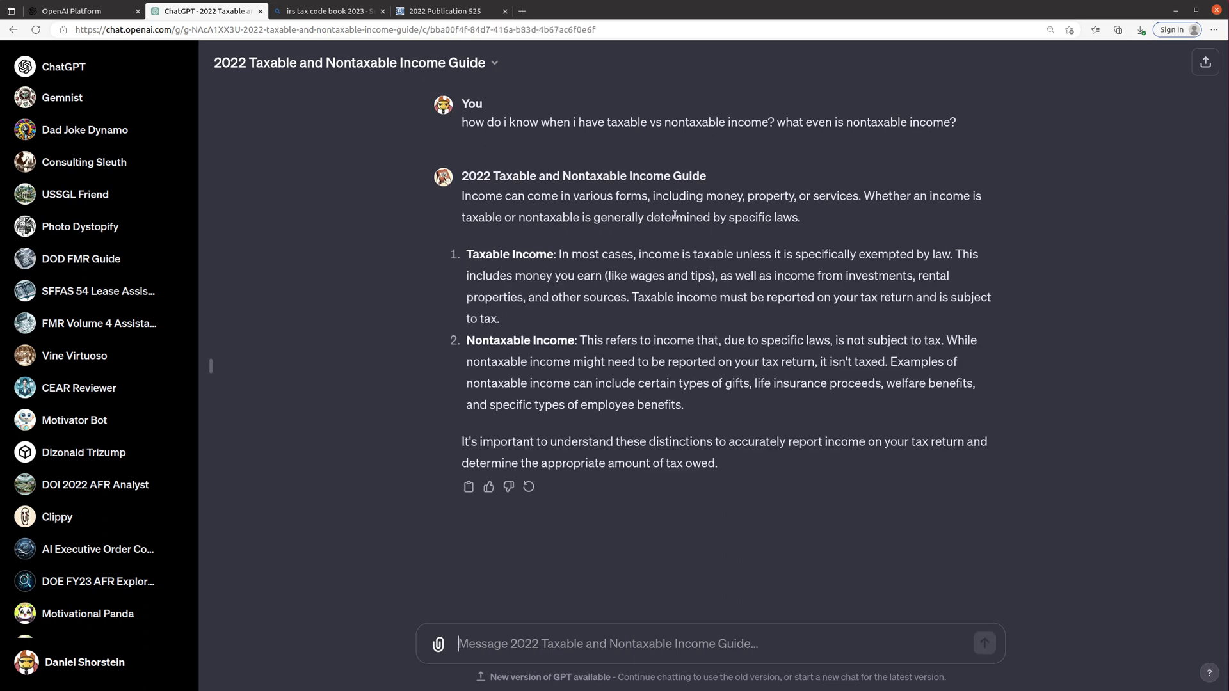
mouse_move(883, 218)
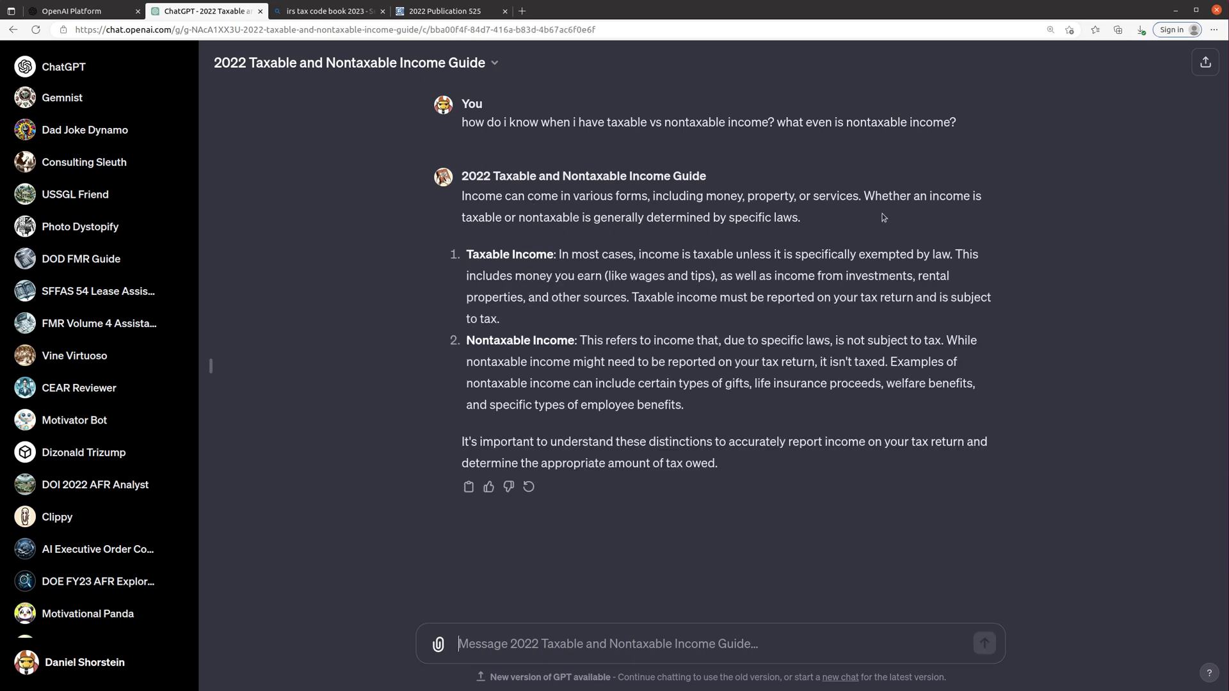
mouse_move(663, 236)
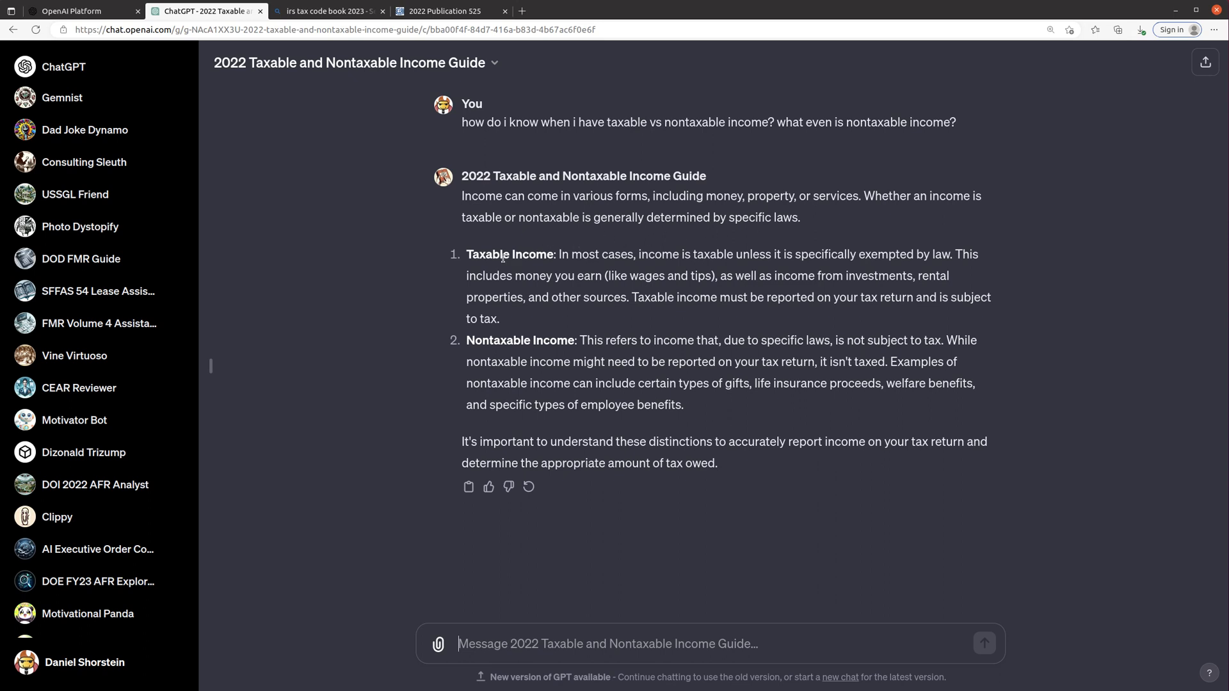
mouse_move(822, 262)
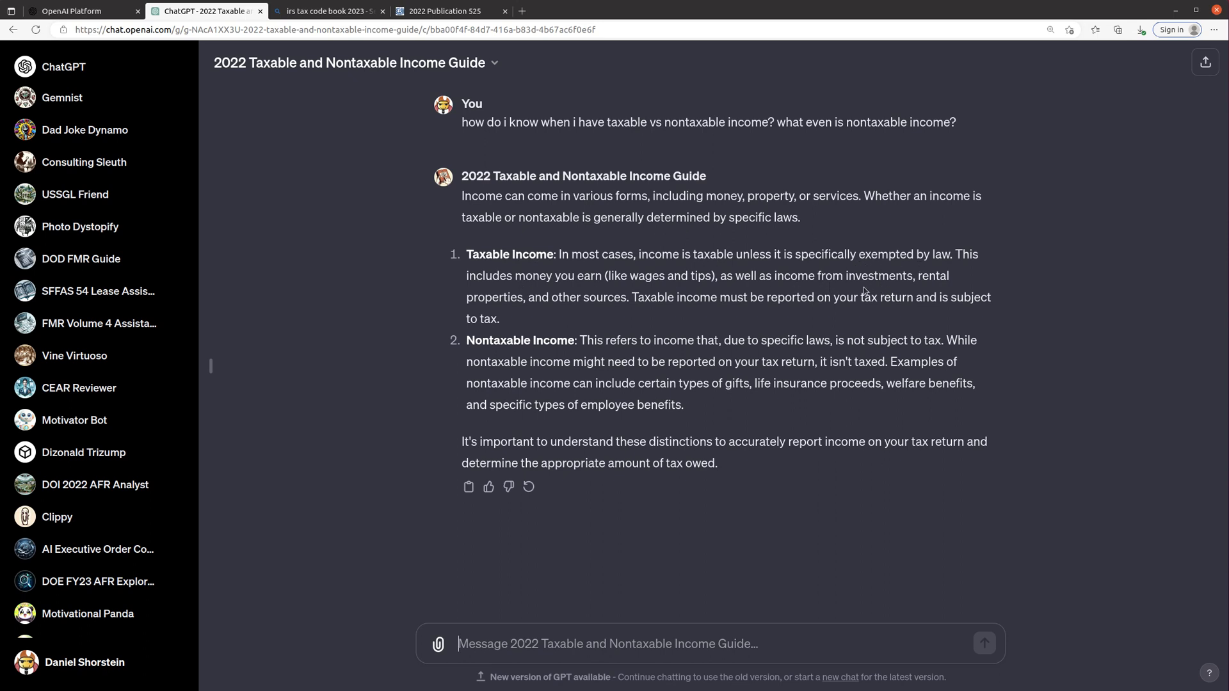
mouse_move(778, 316)
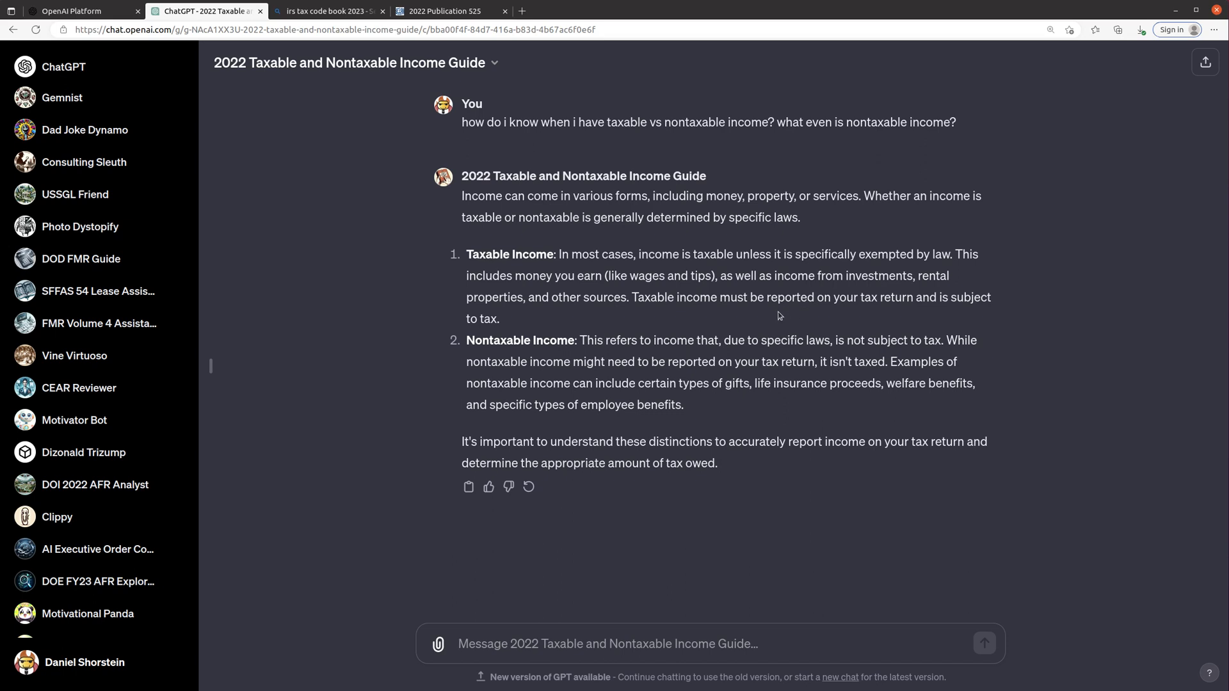
mouse_move(779, 335)
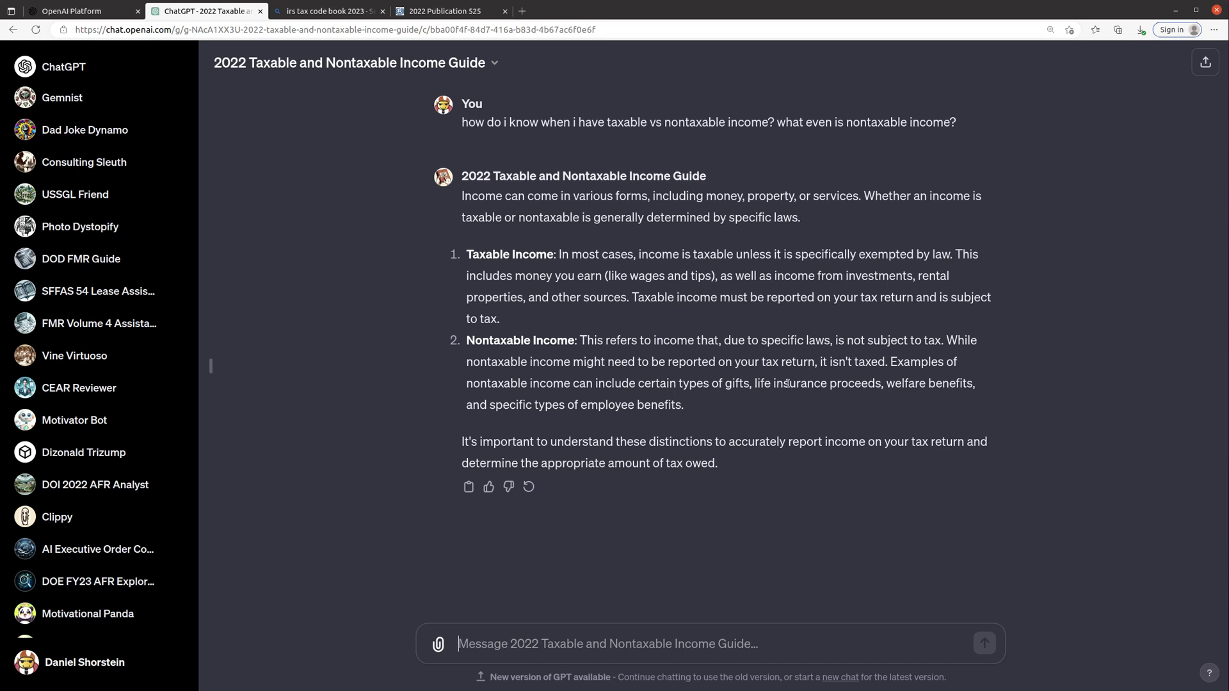
mouse_move(609, 420)
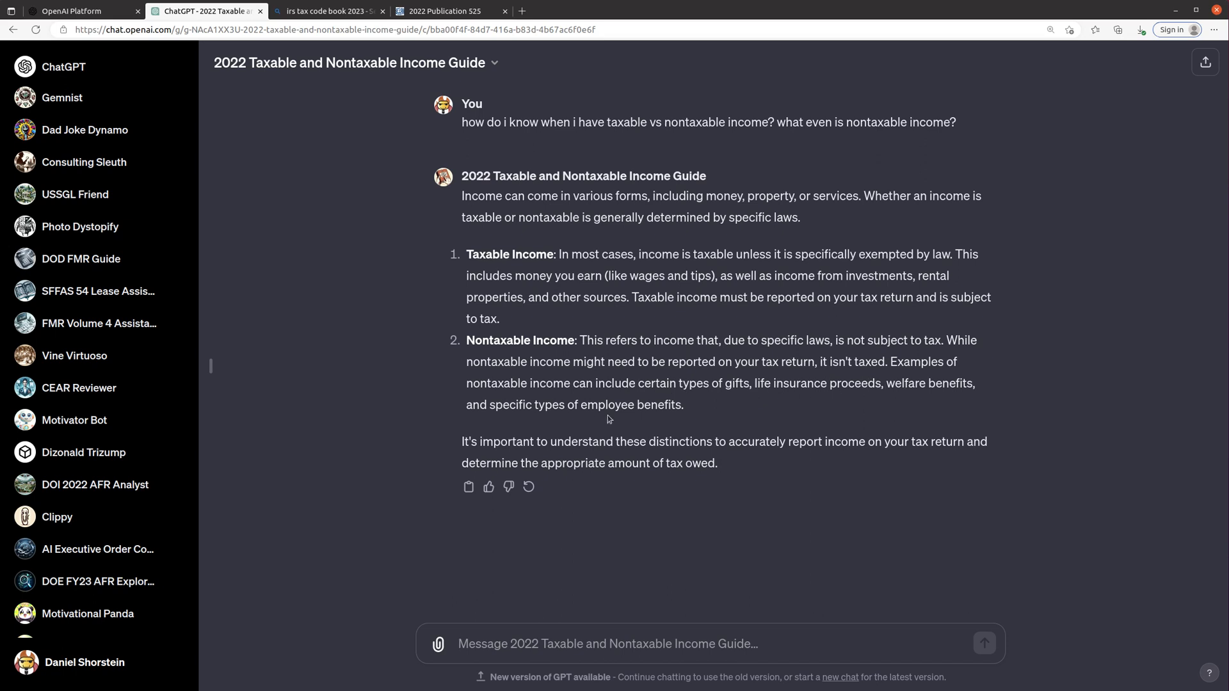
mouse_move(531, 663)
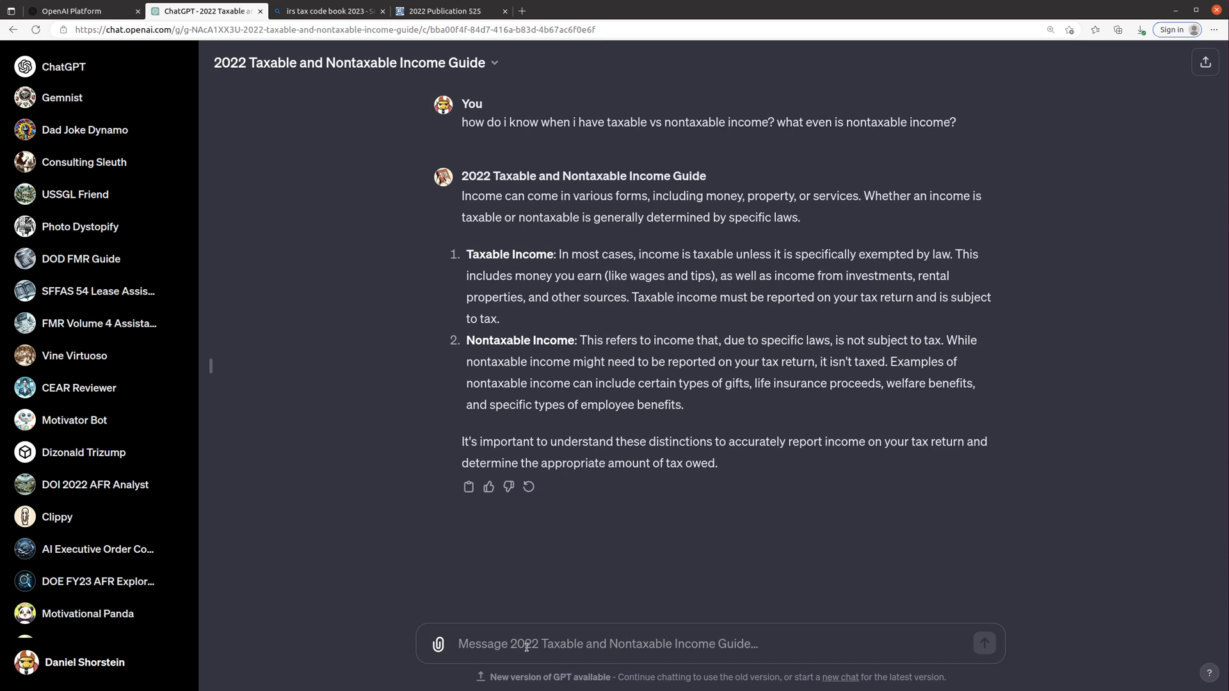
Ask whether trading a Magic the Gathering card set for a friend's remote controlled airplane creates taxable income.
type("let's say")
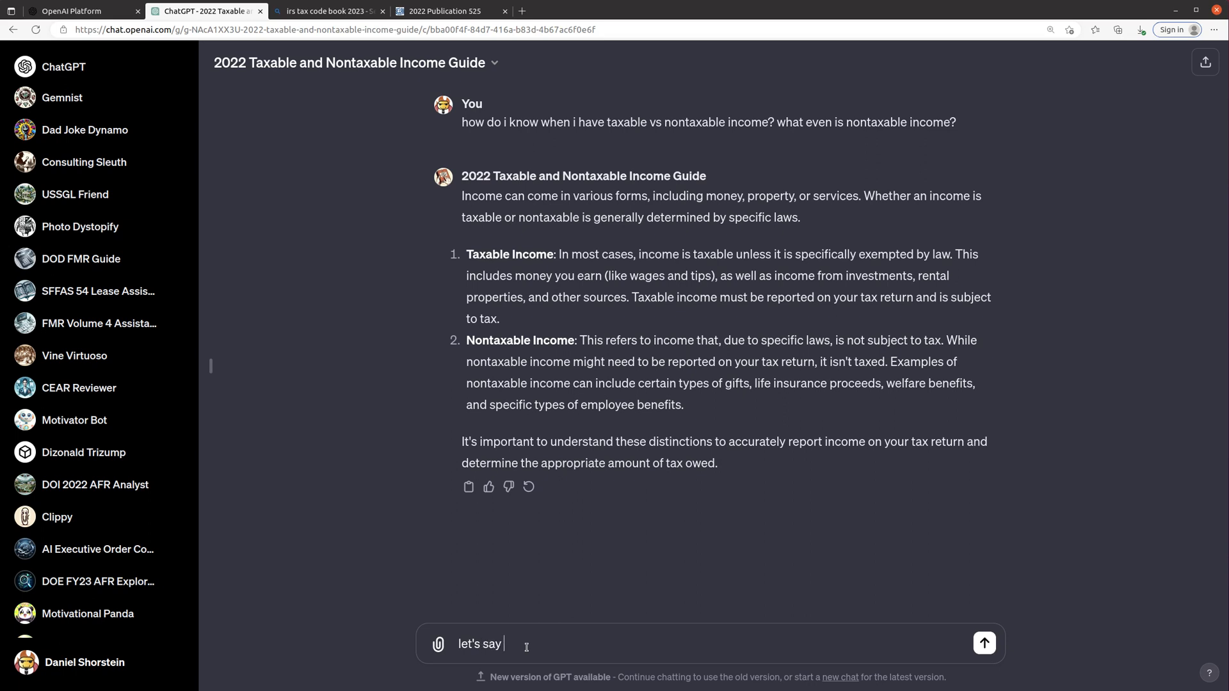
type("i trade my fr")
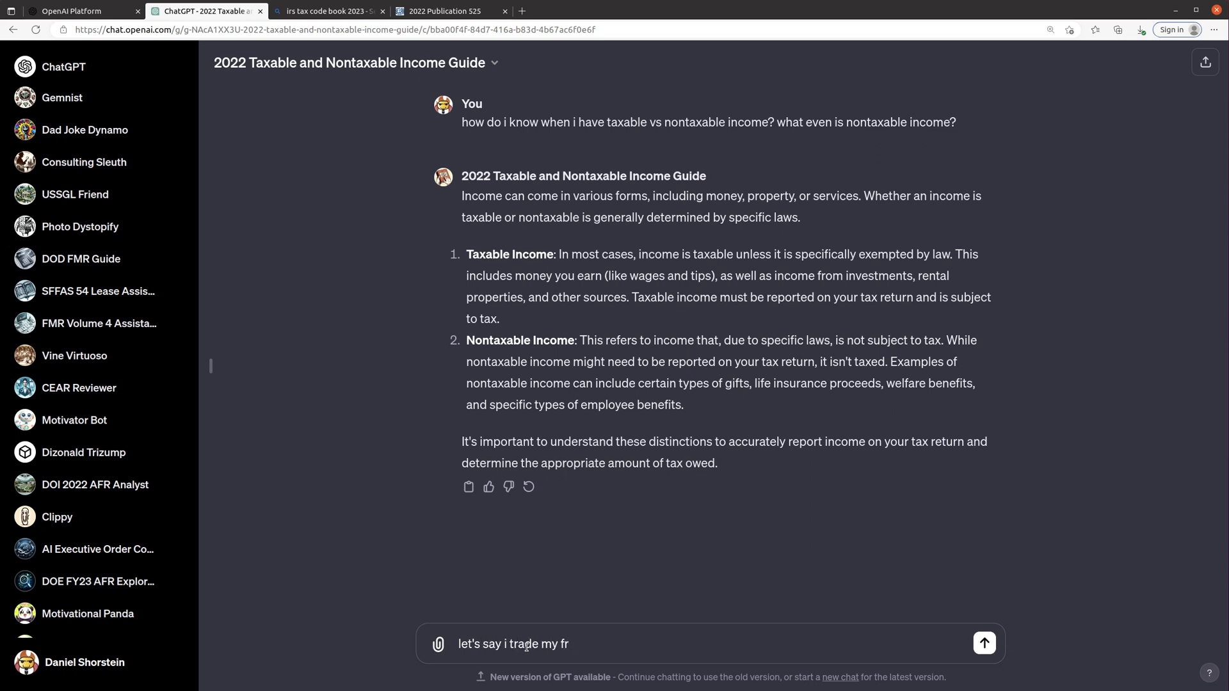
type("ined")
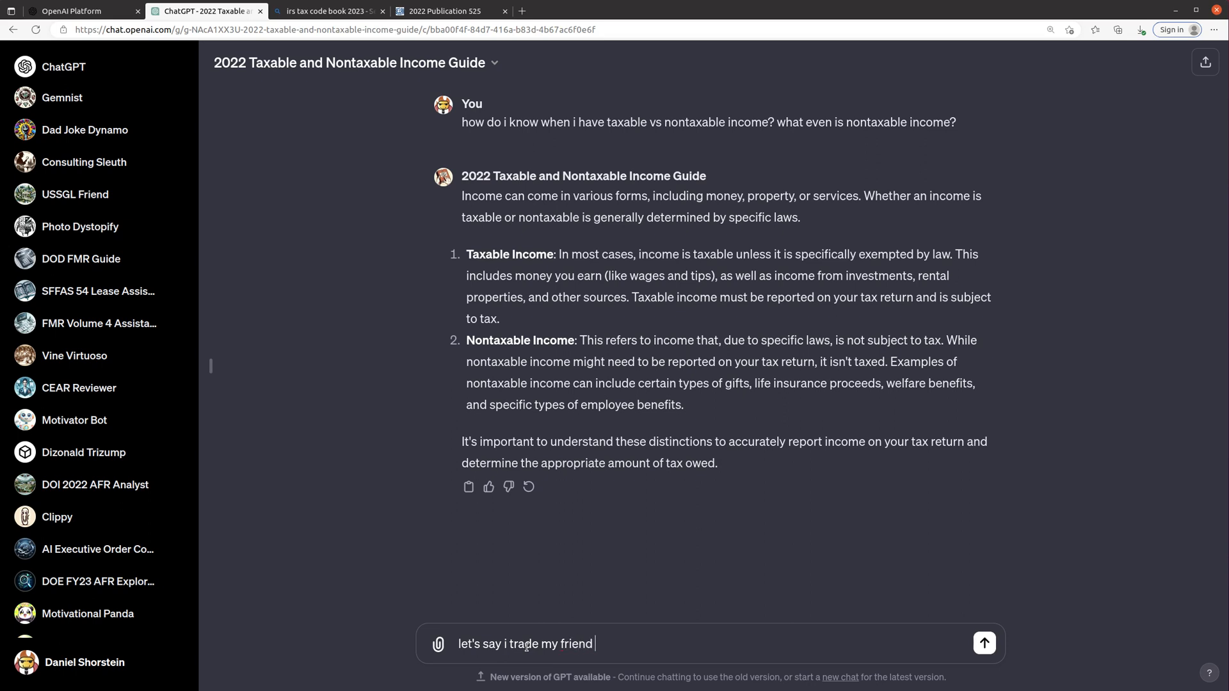
type("my valuable Magic the Gathe")
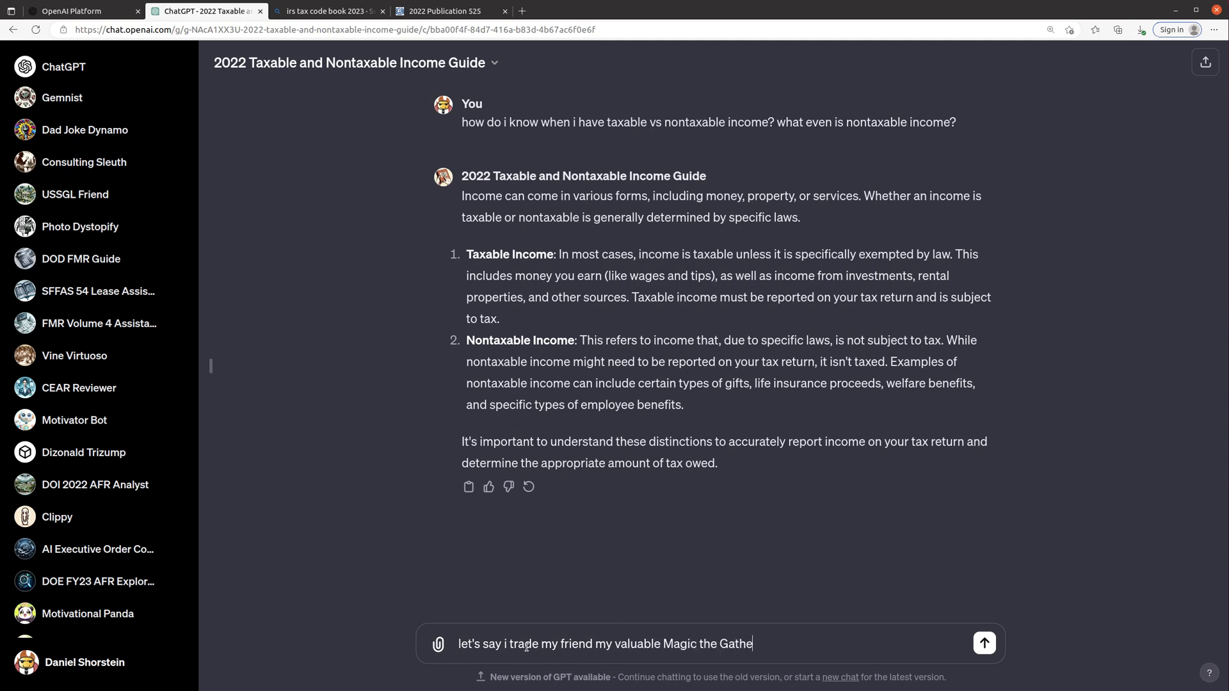
type("ring card set for his new remote")
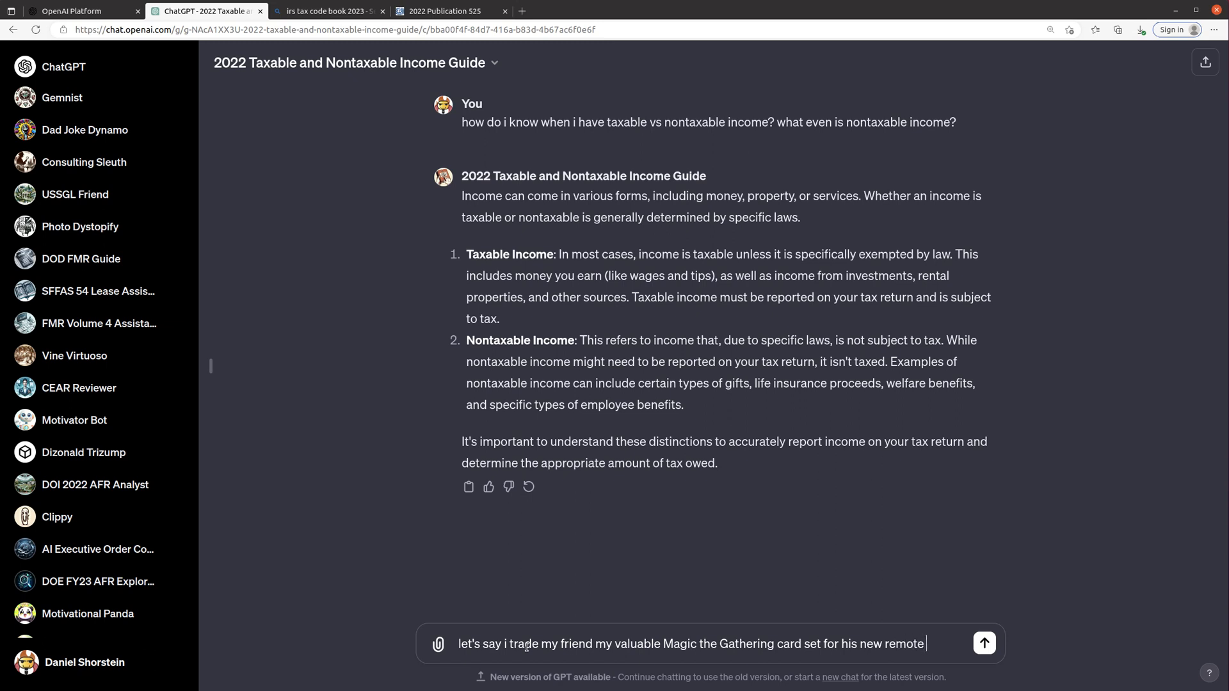
type("controlled airpla")
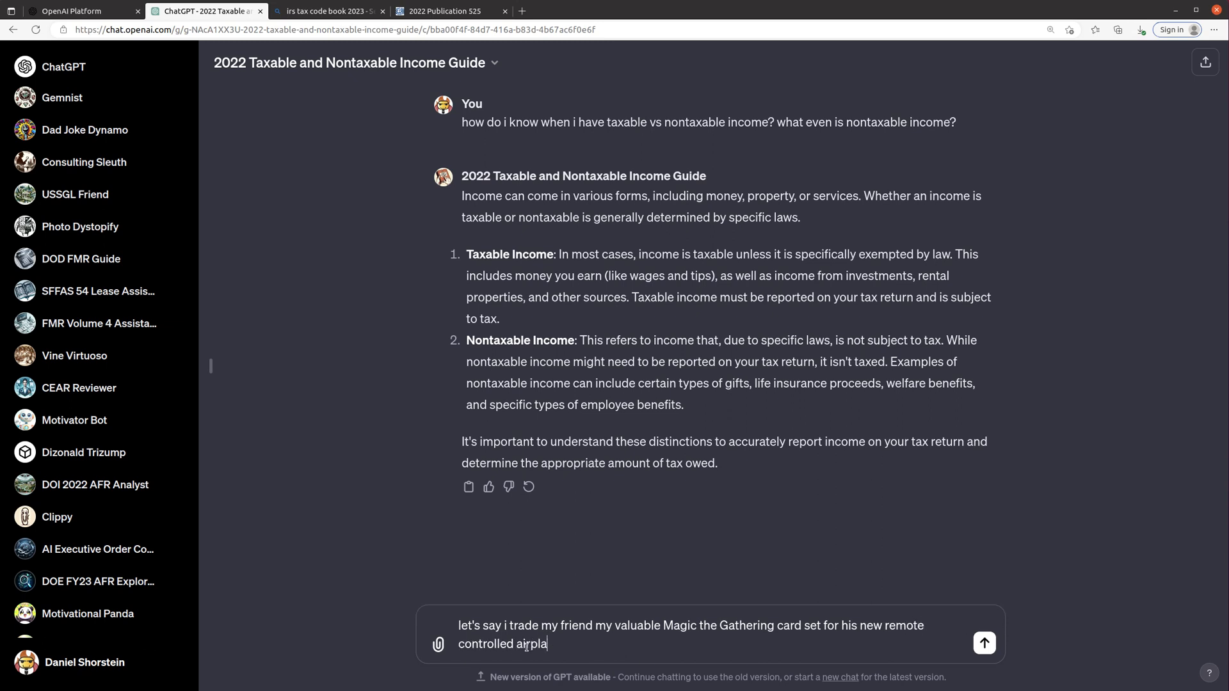
type("ne. Is there any taxable in")
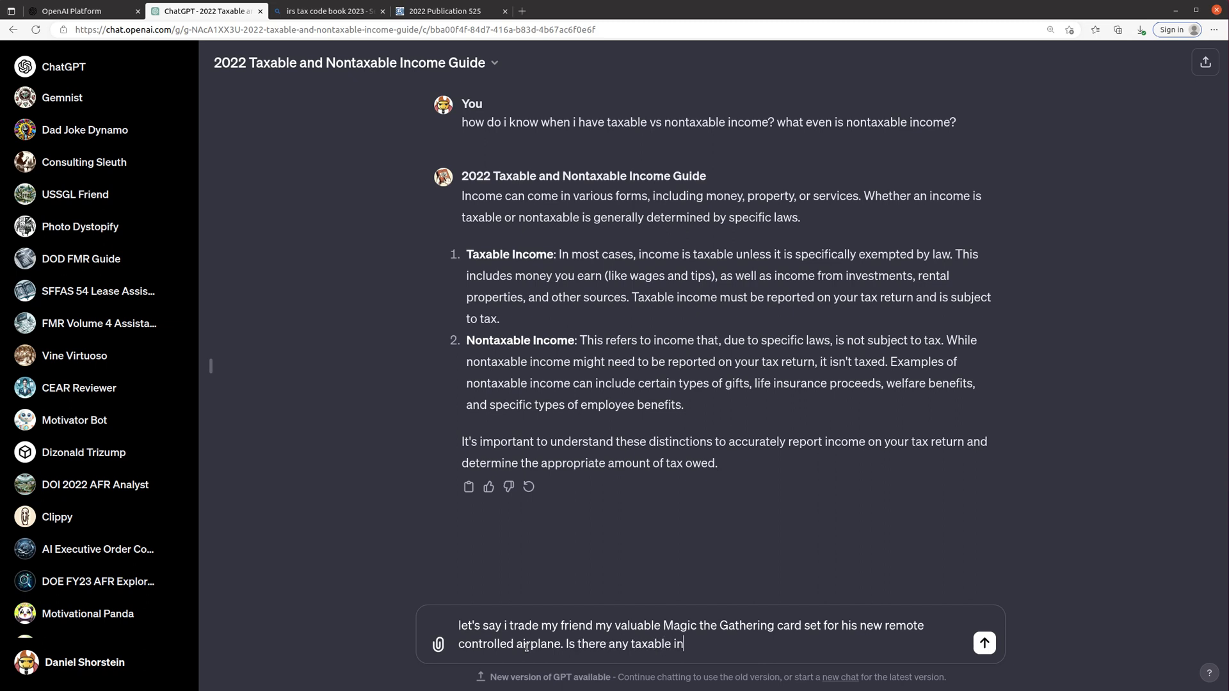
type("come to me on this?")
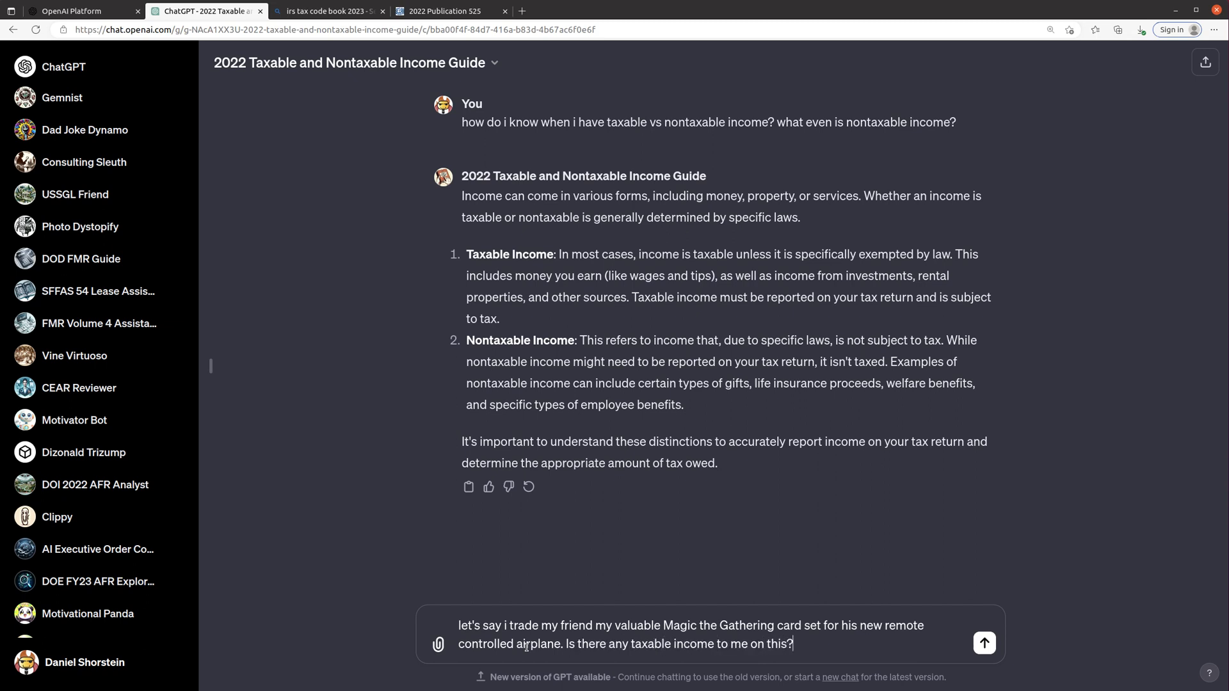
left_click(984, 642)
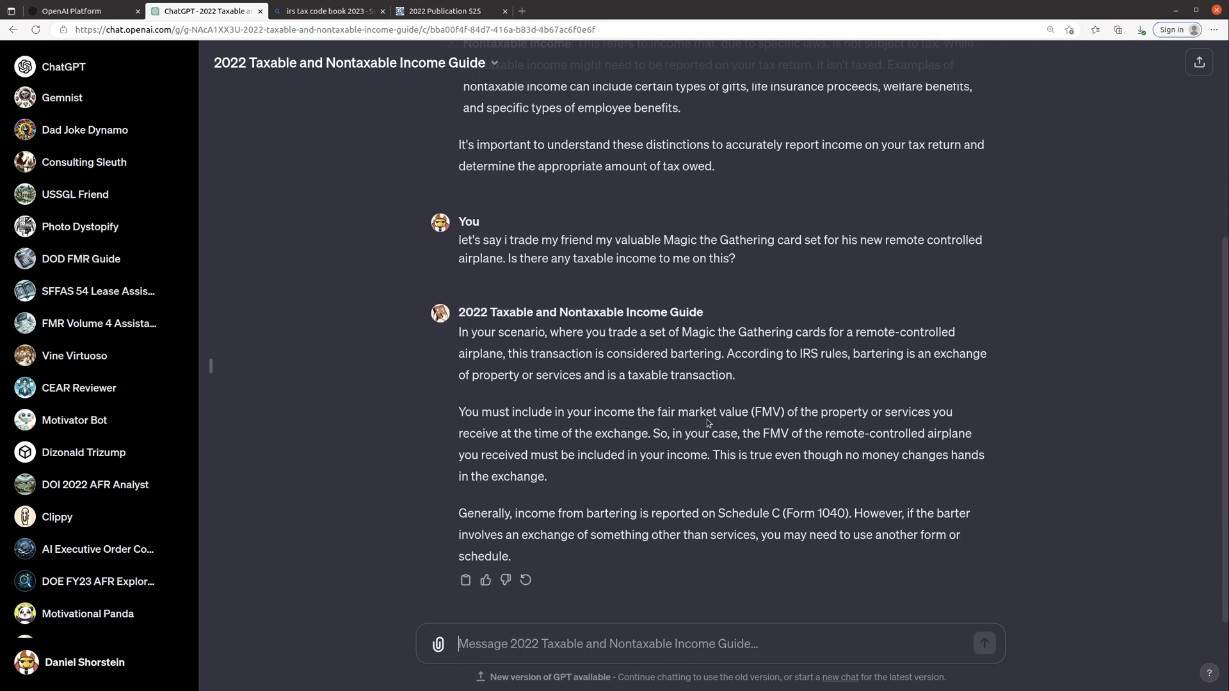
mouse_move(770, 348)
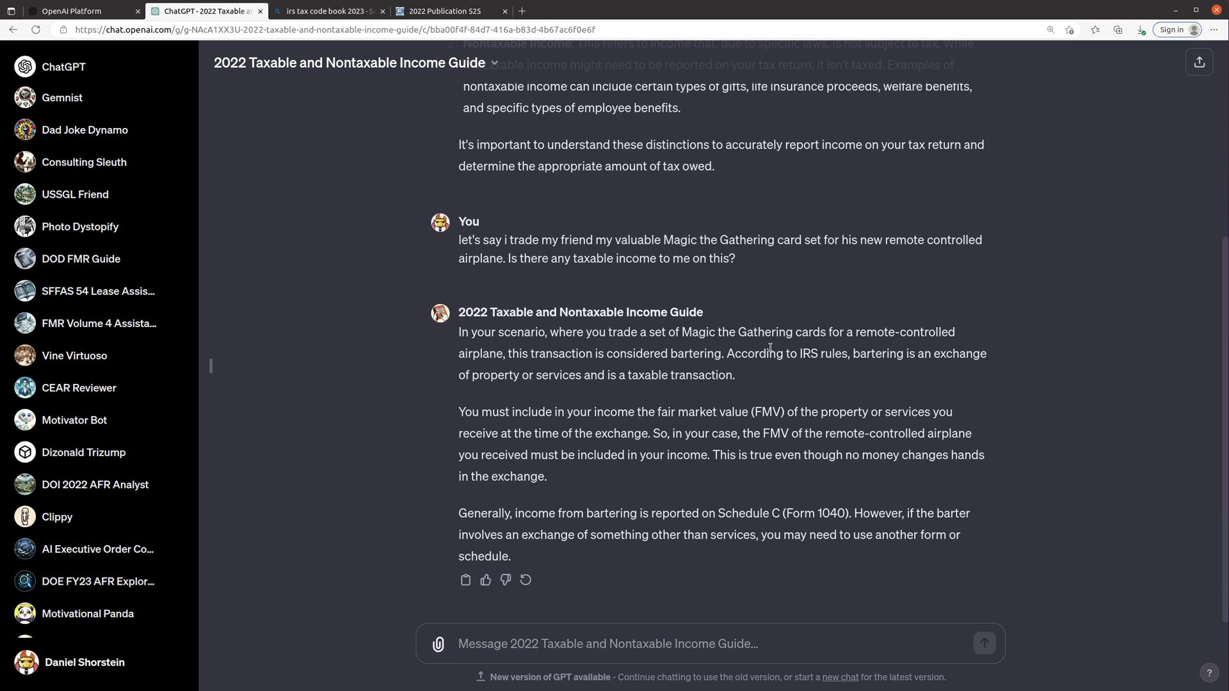
double_click(877, 354)
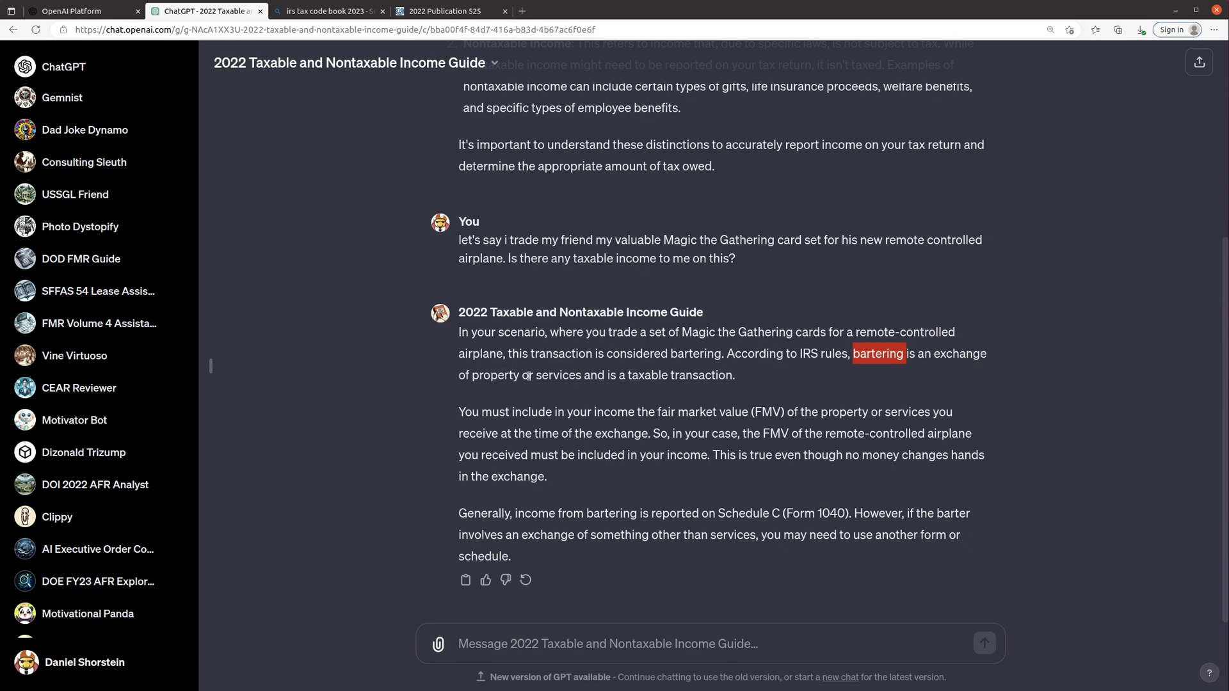
mouse_move(481, 412)
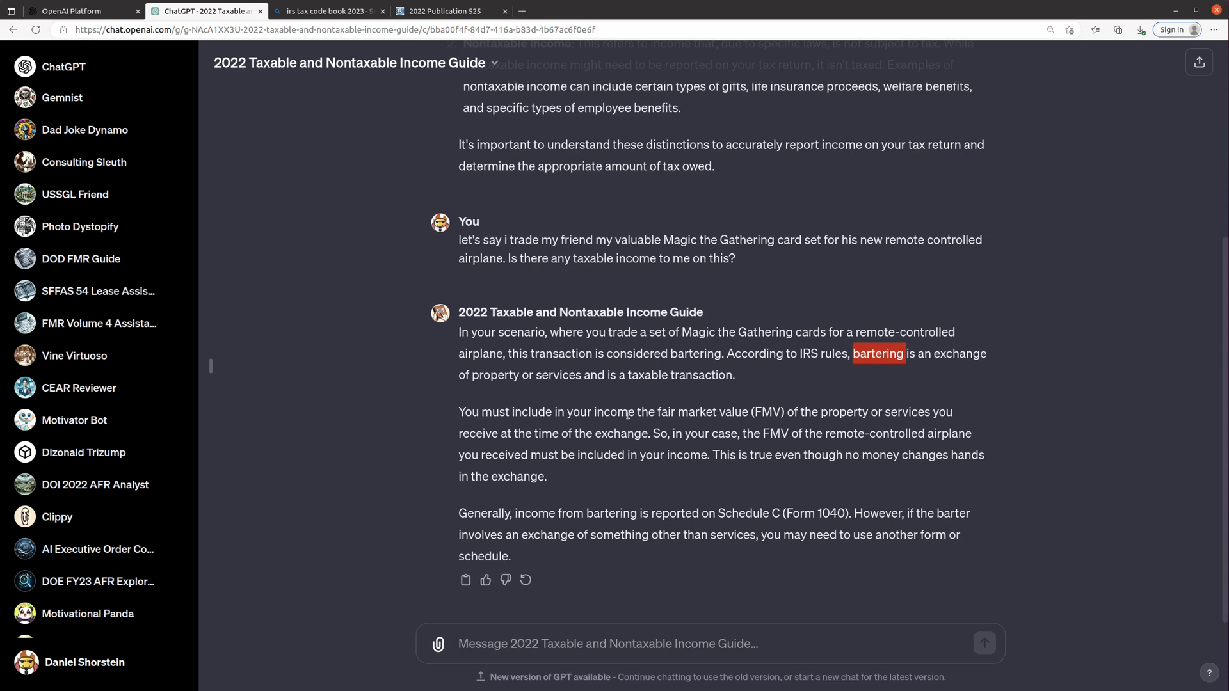
mouse_move(797, 415)
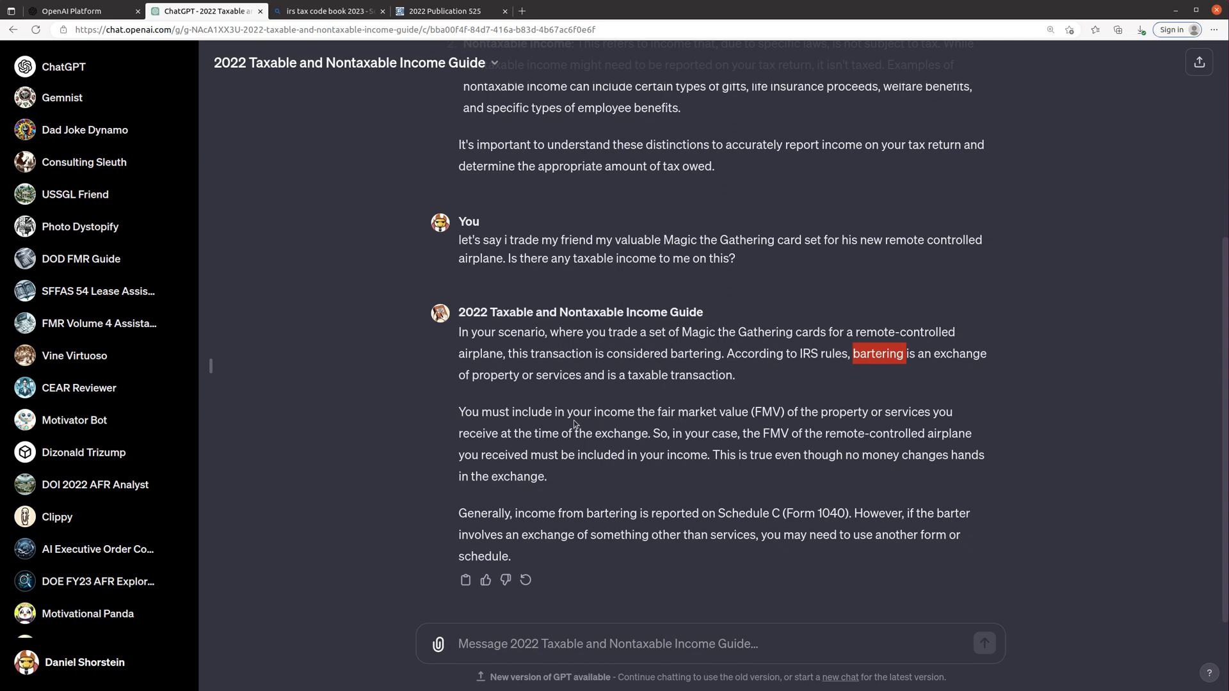
mouse_move(702, 432)
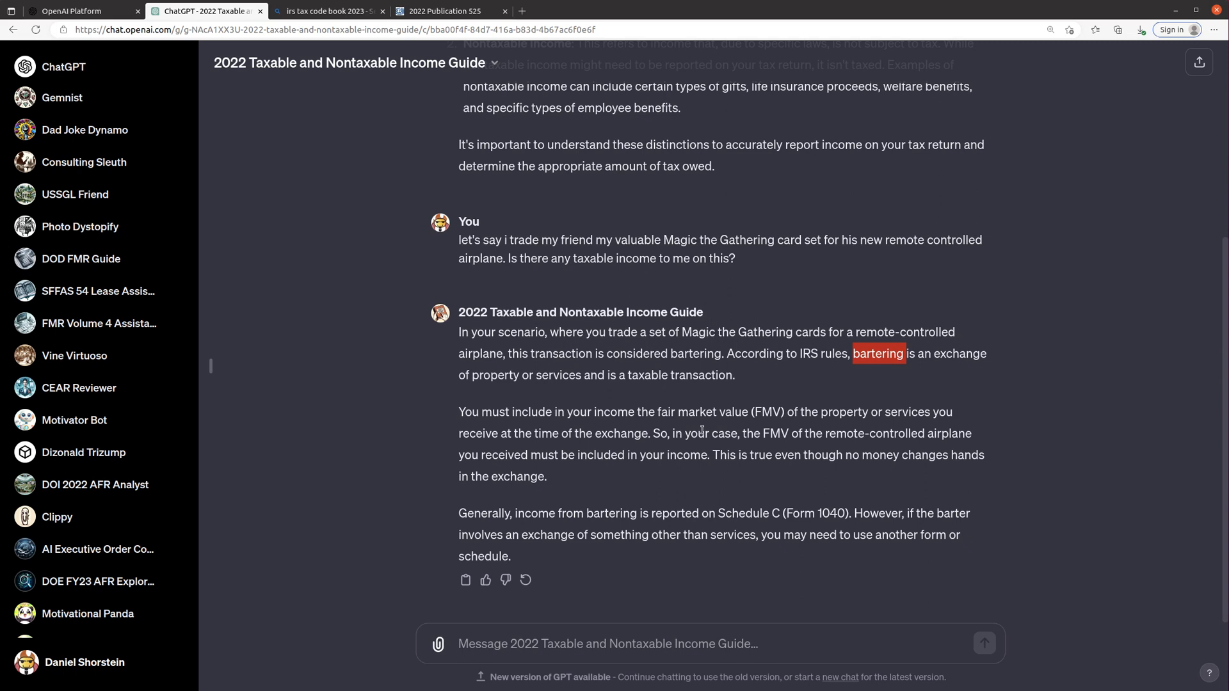
mouse_move(621, 471)
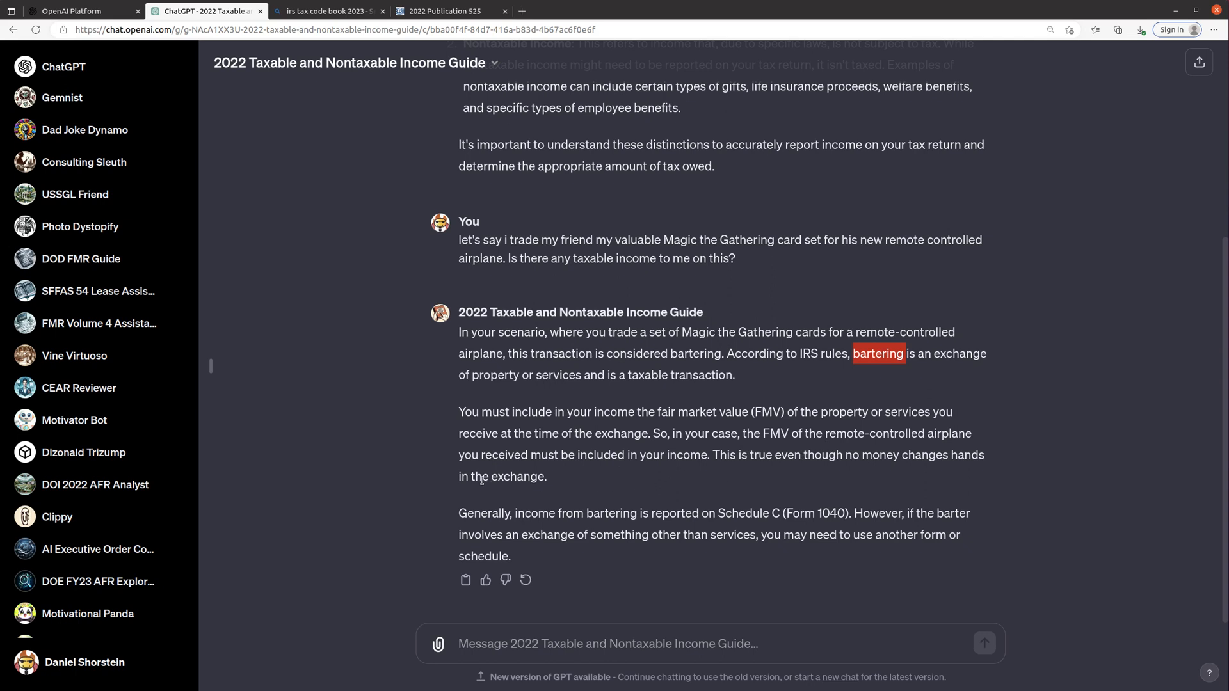
mouse_move(830, 514)
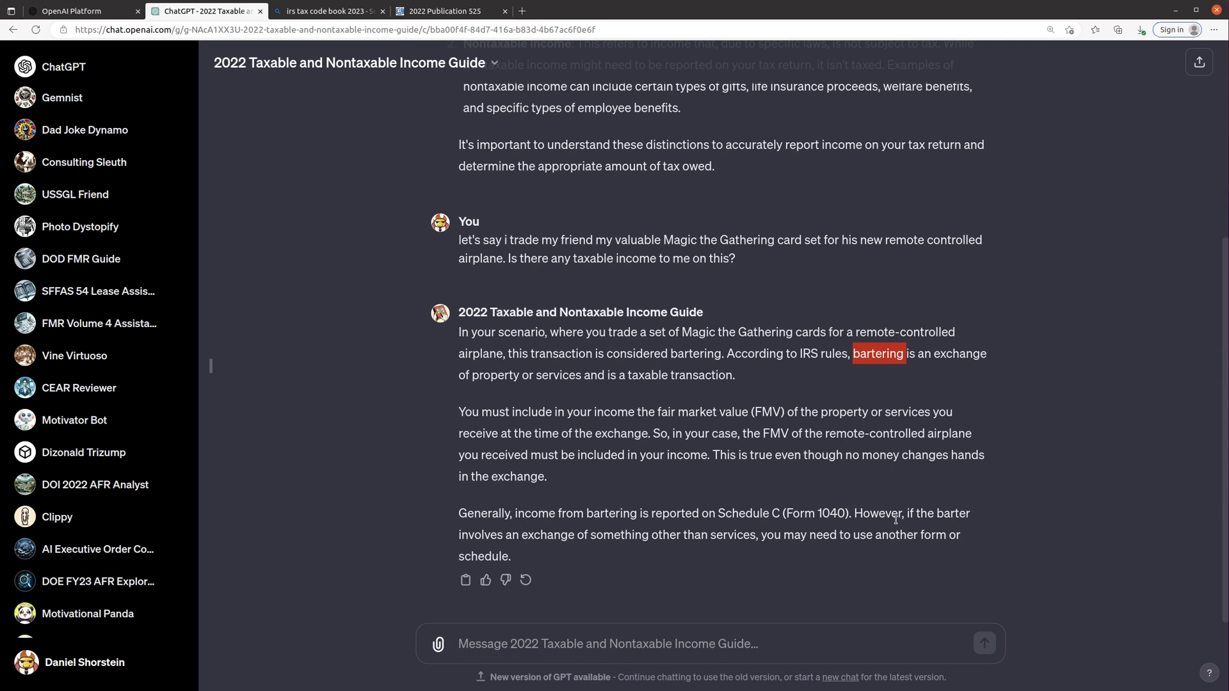
mouse_move(740, 539)
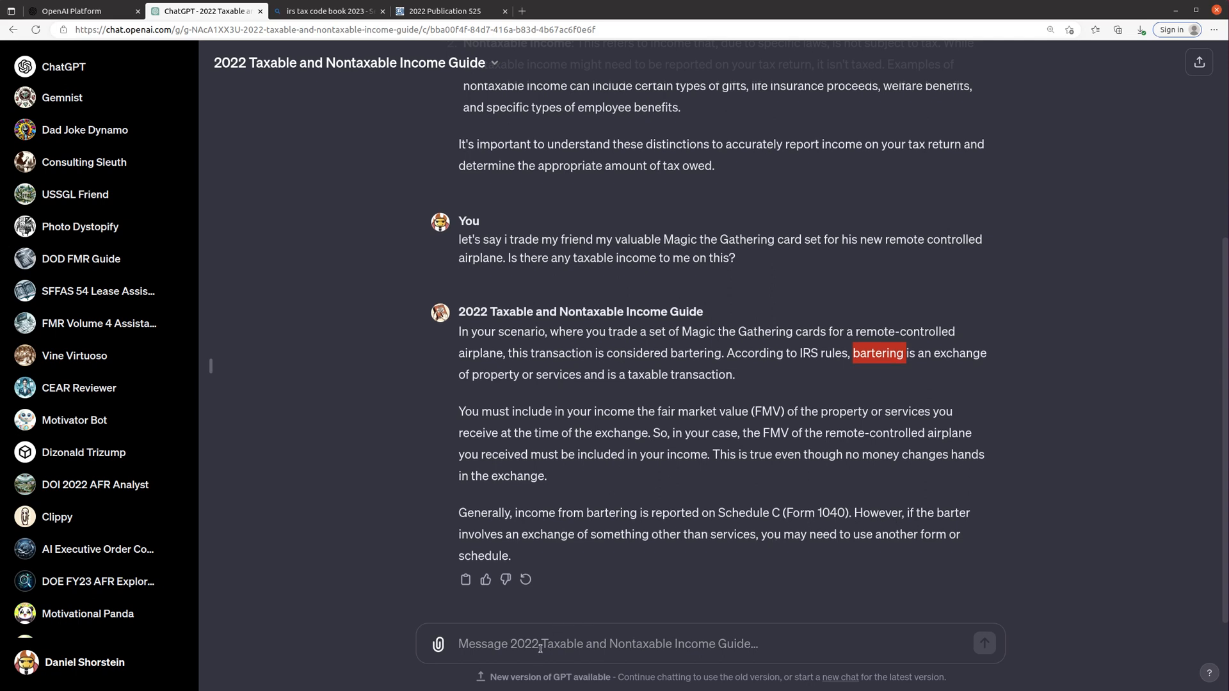
mouse_move(574, 371)
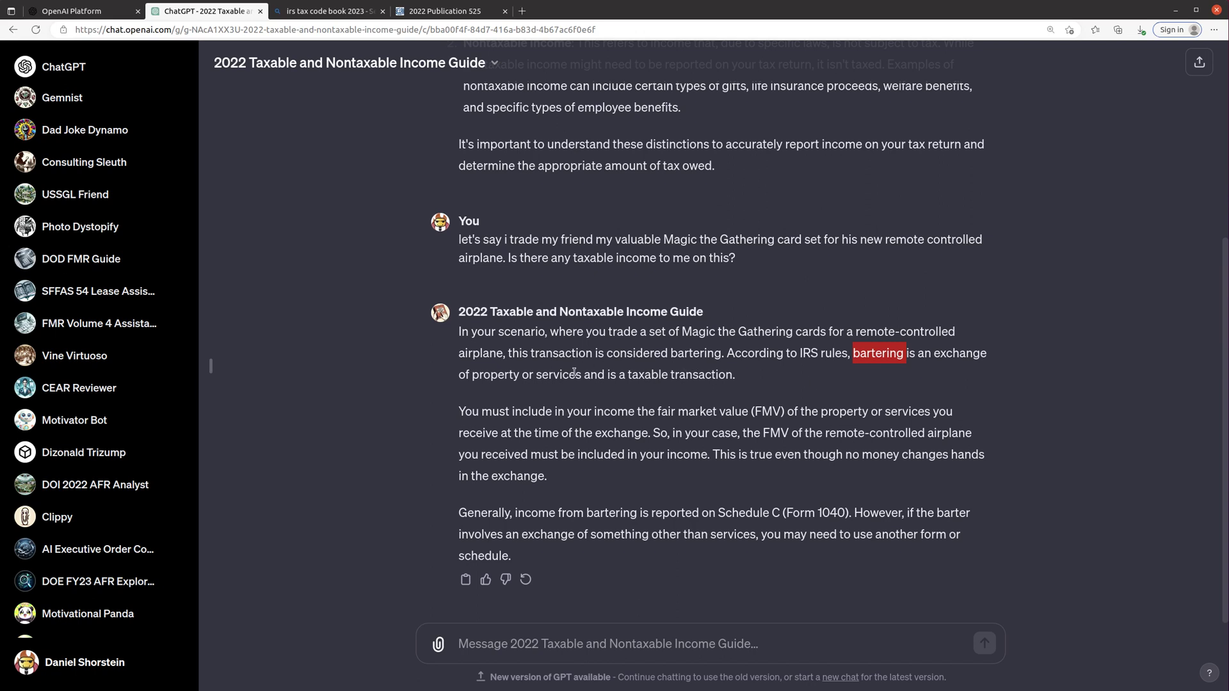
mouse_move(615, 428)
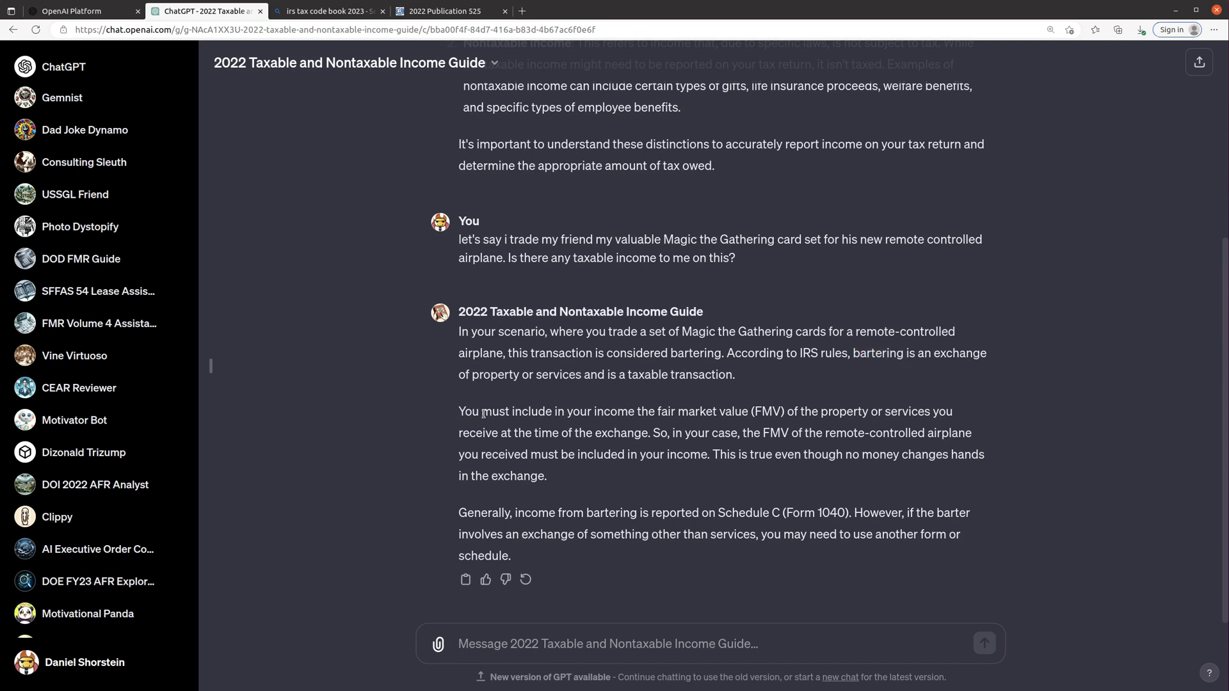
left_click_drag(459, 411, 868, 411)
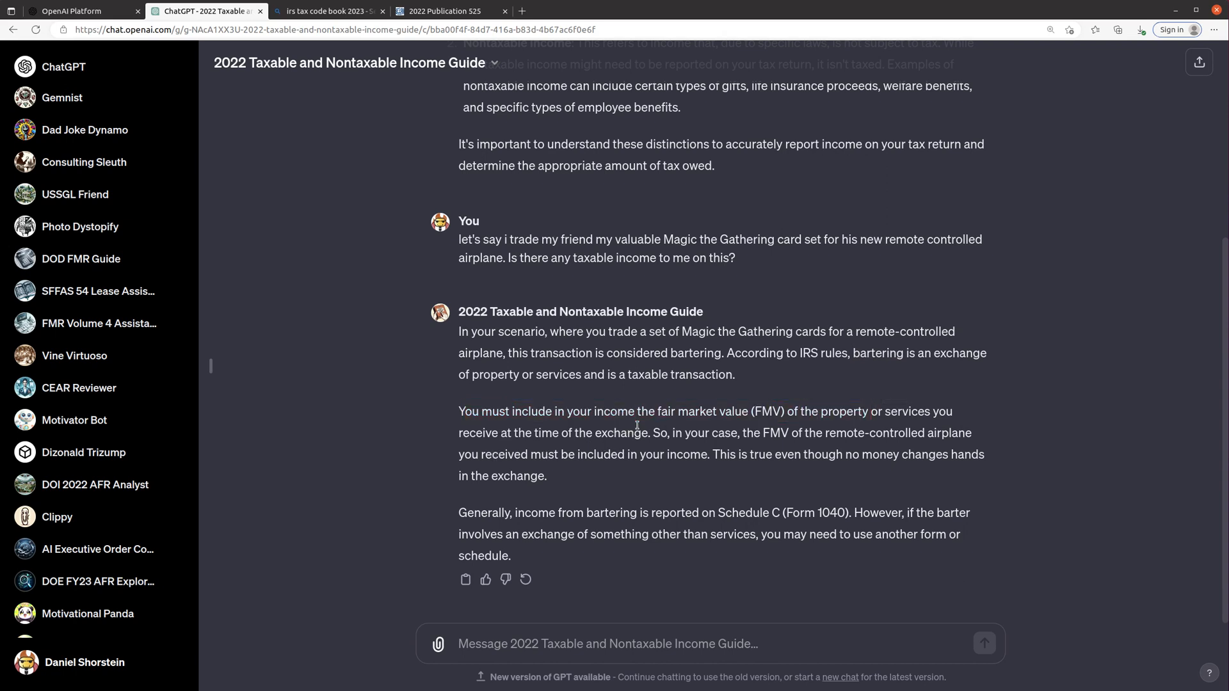
mouse_move(653, 437)
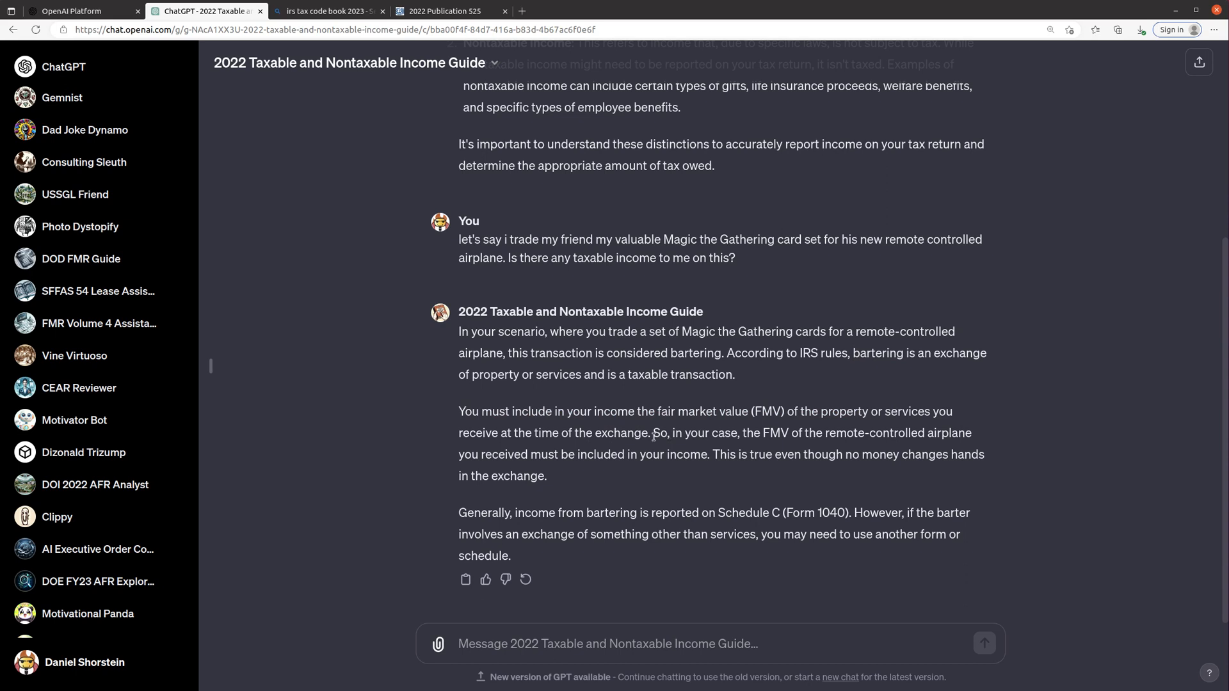
mouse_move(612, 671)
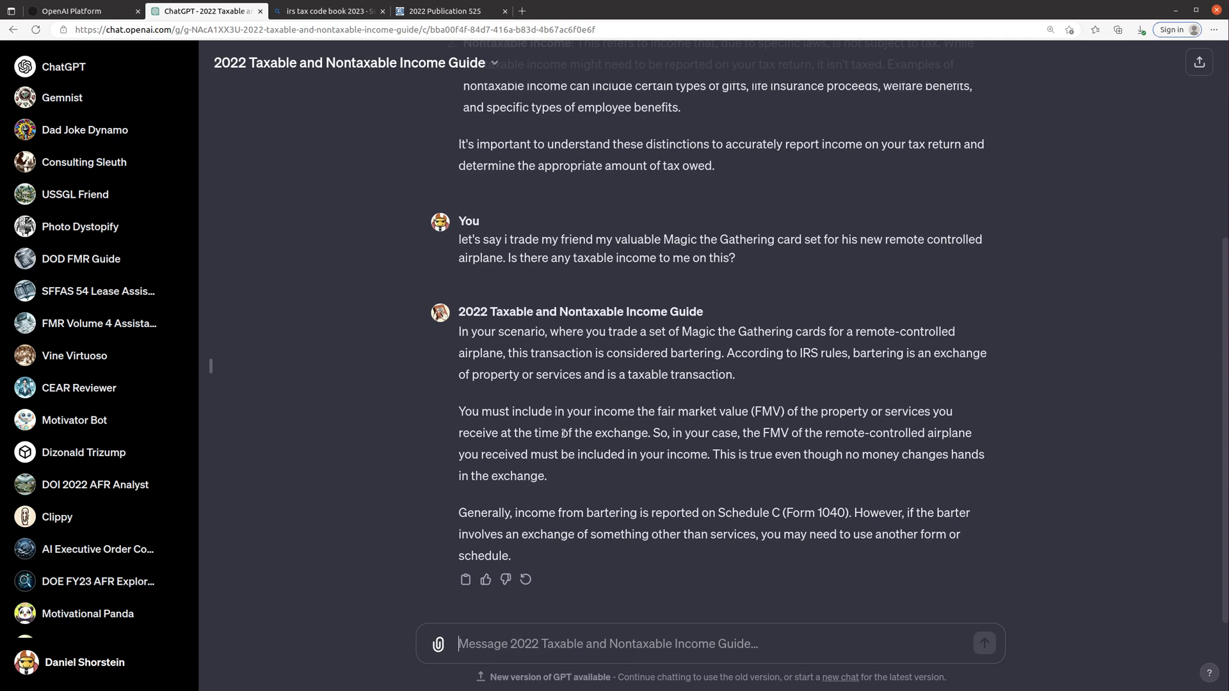
Ask what amount would be taxed in this barter and how to determine it.
type("what amount would I pay taxes on in this scneario? how do i determine")
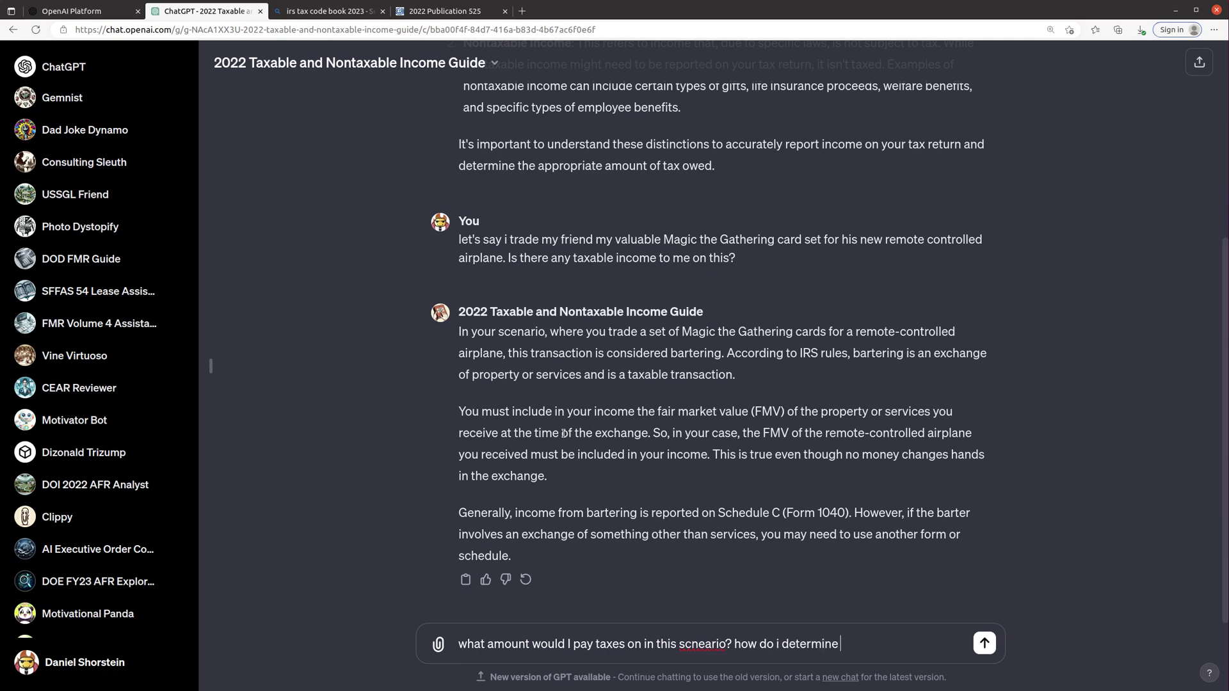
type("that?")
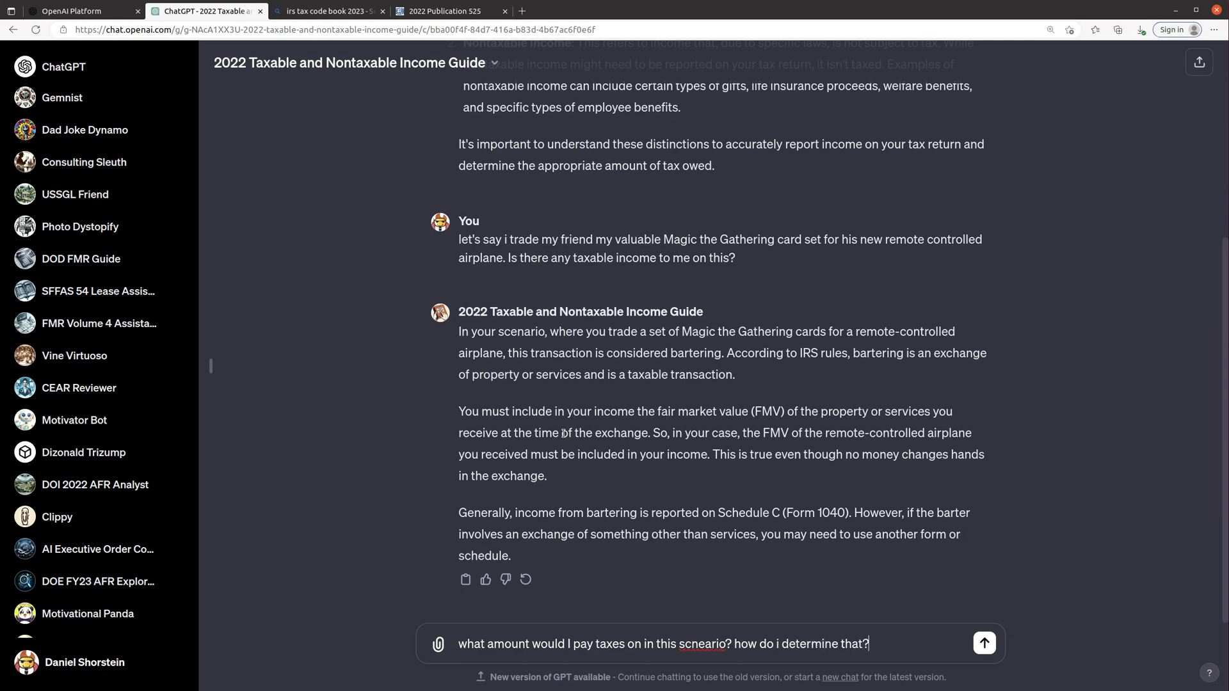
left_click(983, 643)
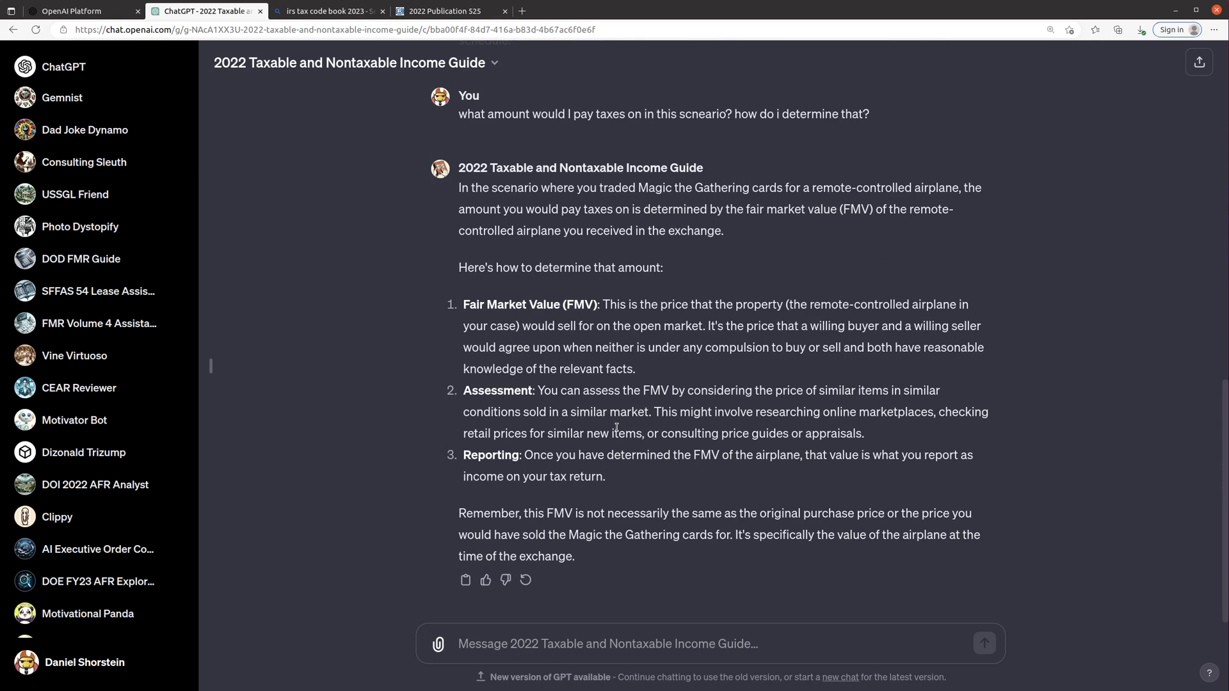
Find the Bartering section of Publication 525 by searching 'bart', then return to the chat.
left_click(445, 11)
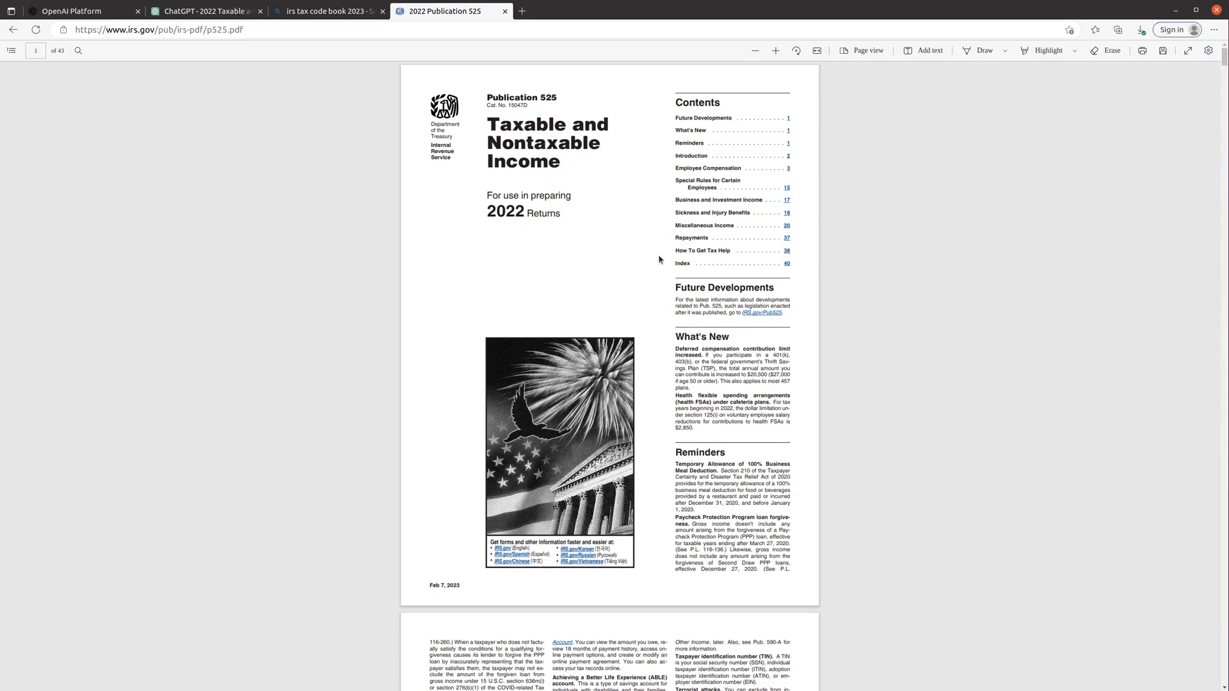
type("barter")
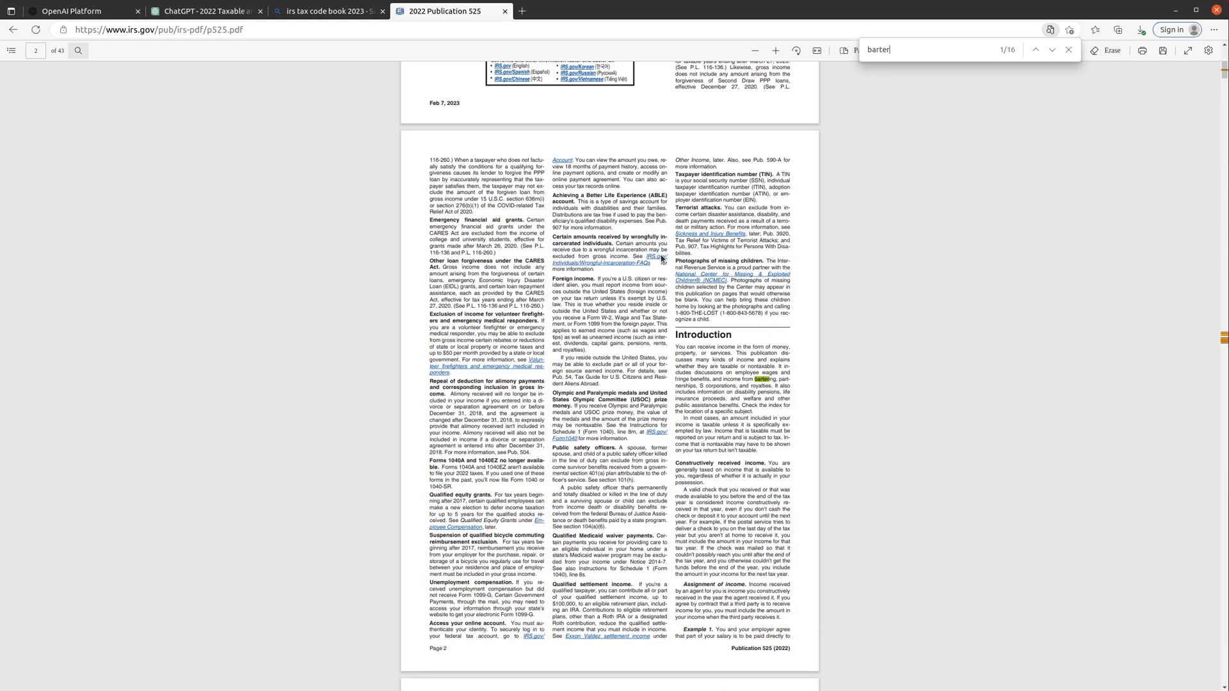
left_click(1050, 51)
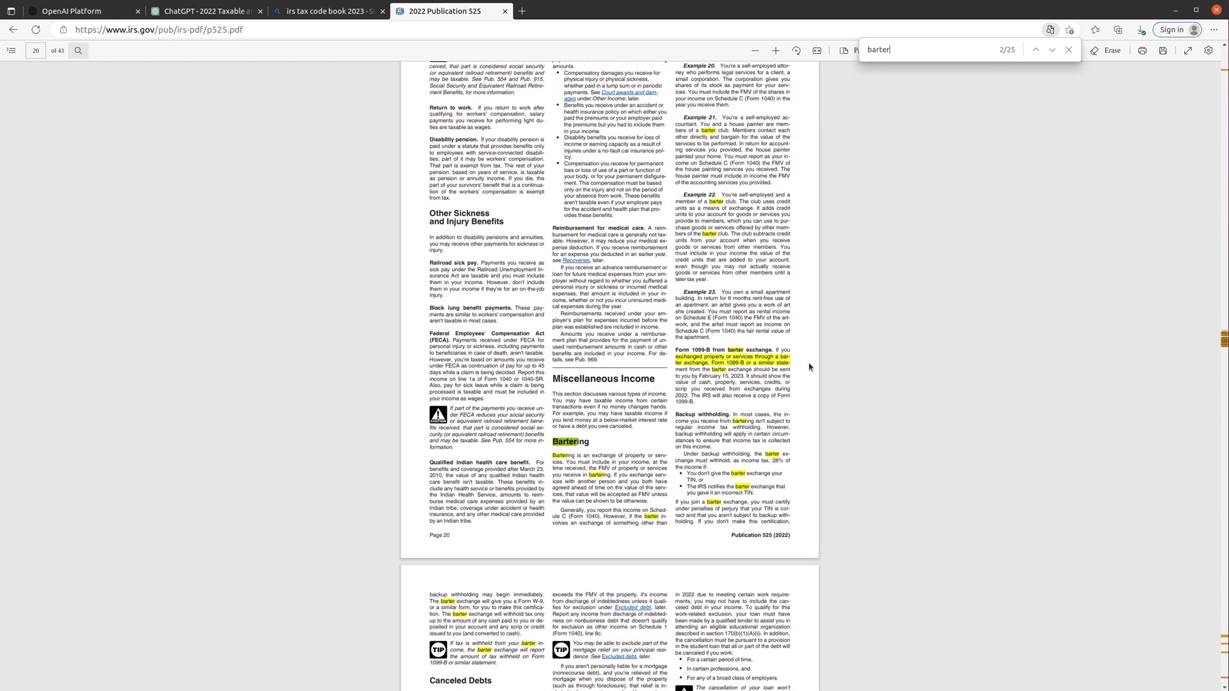
mouse_move(678, 397)
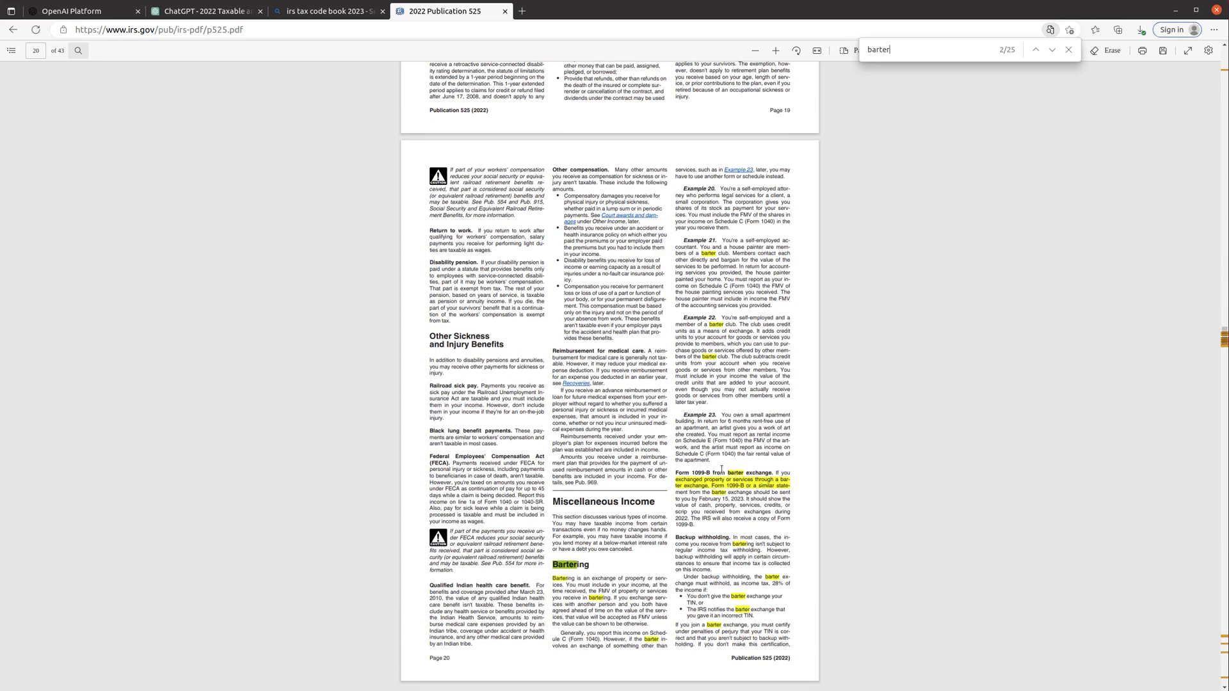
scroll("down", 3)
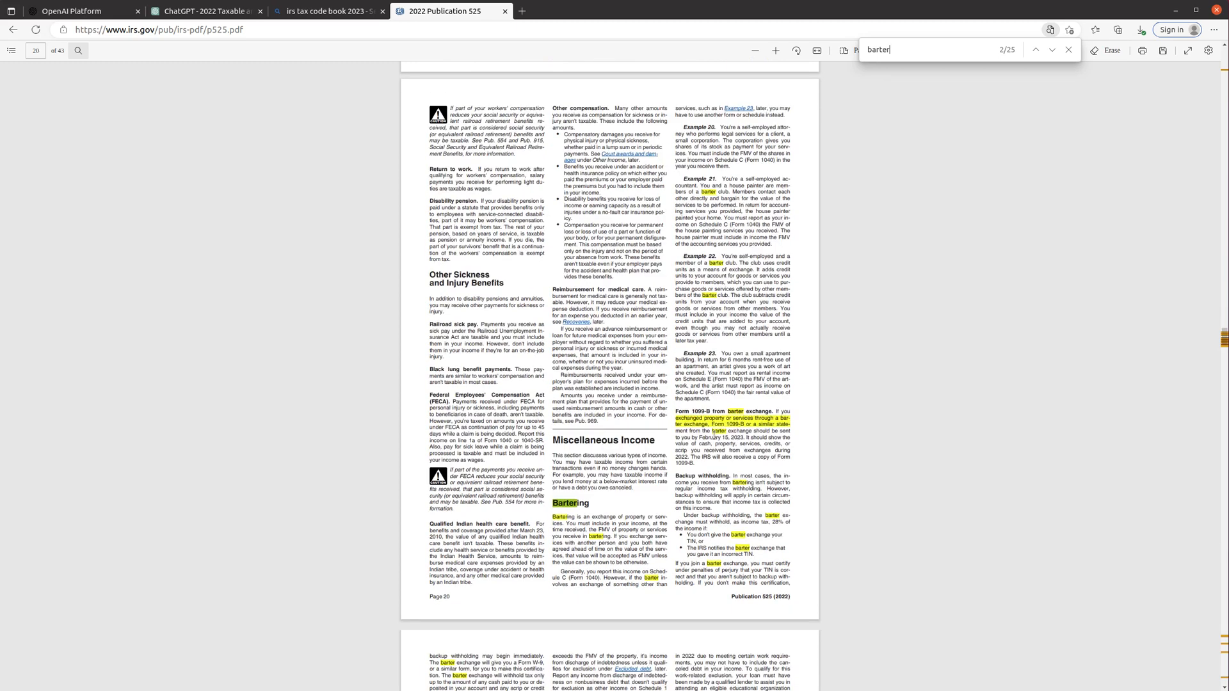
scroll("down", 3)
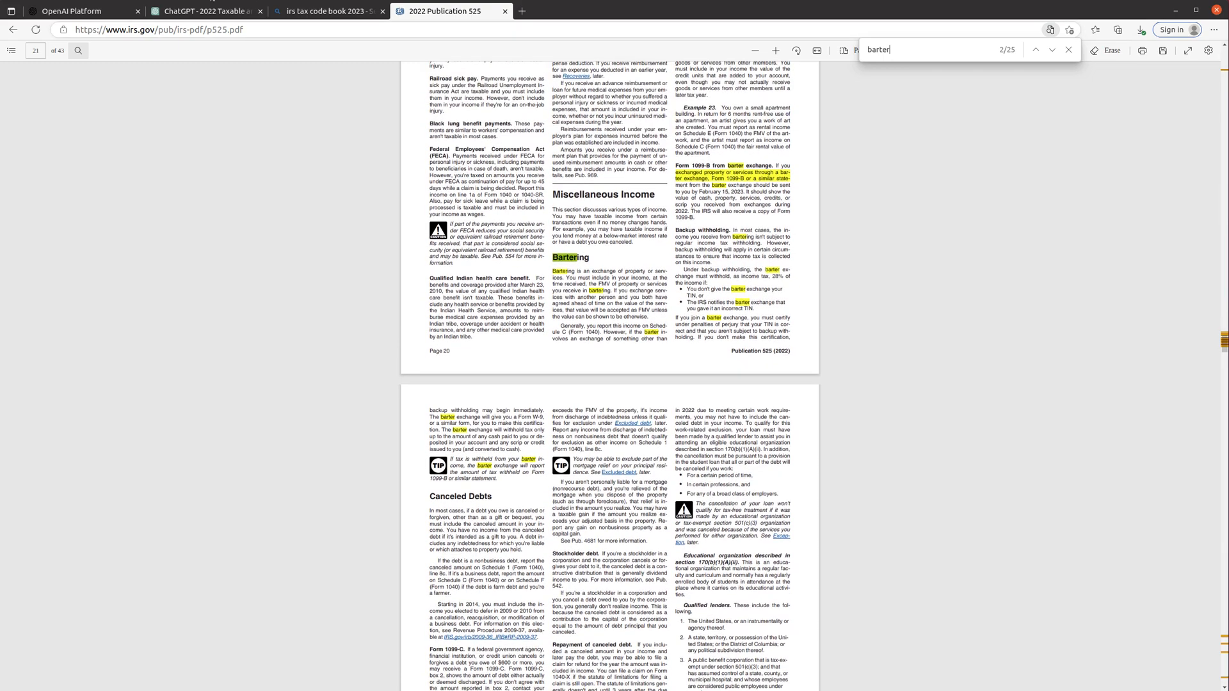
left_click(205, 11)
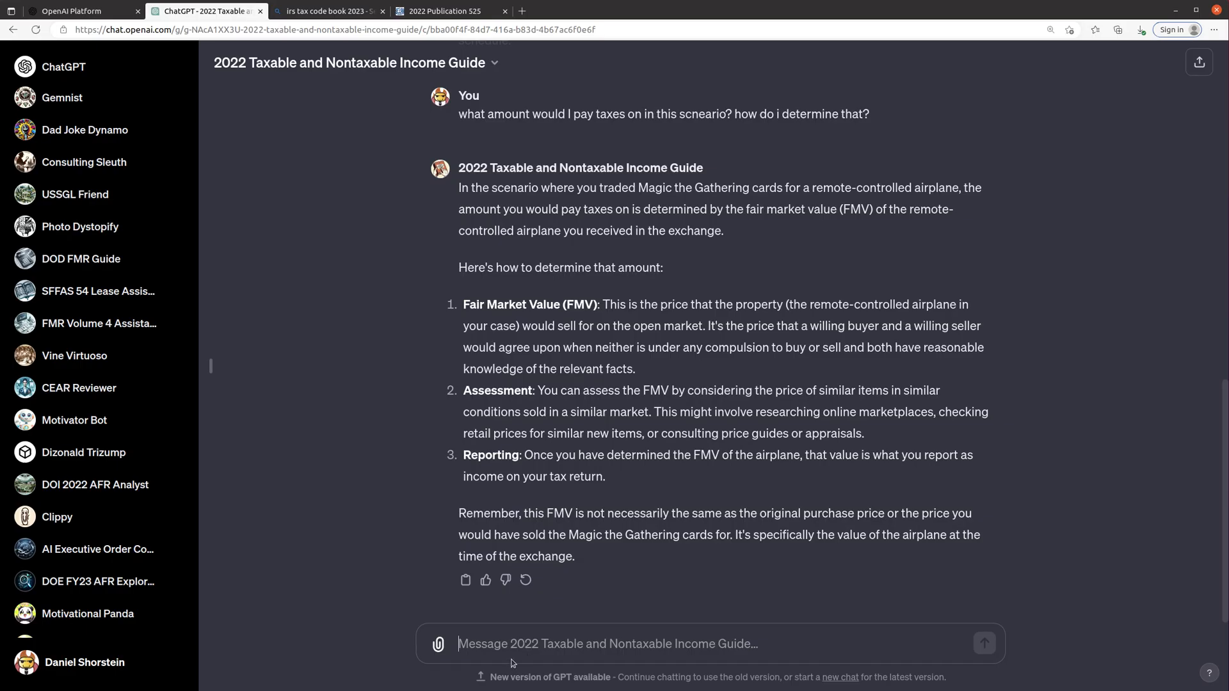
Ask whether tax applies only to the amount received above what was originally paid for the Magic cards.
type("w")
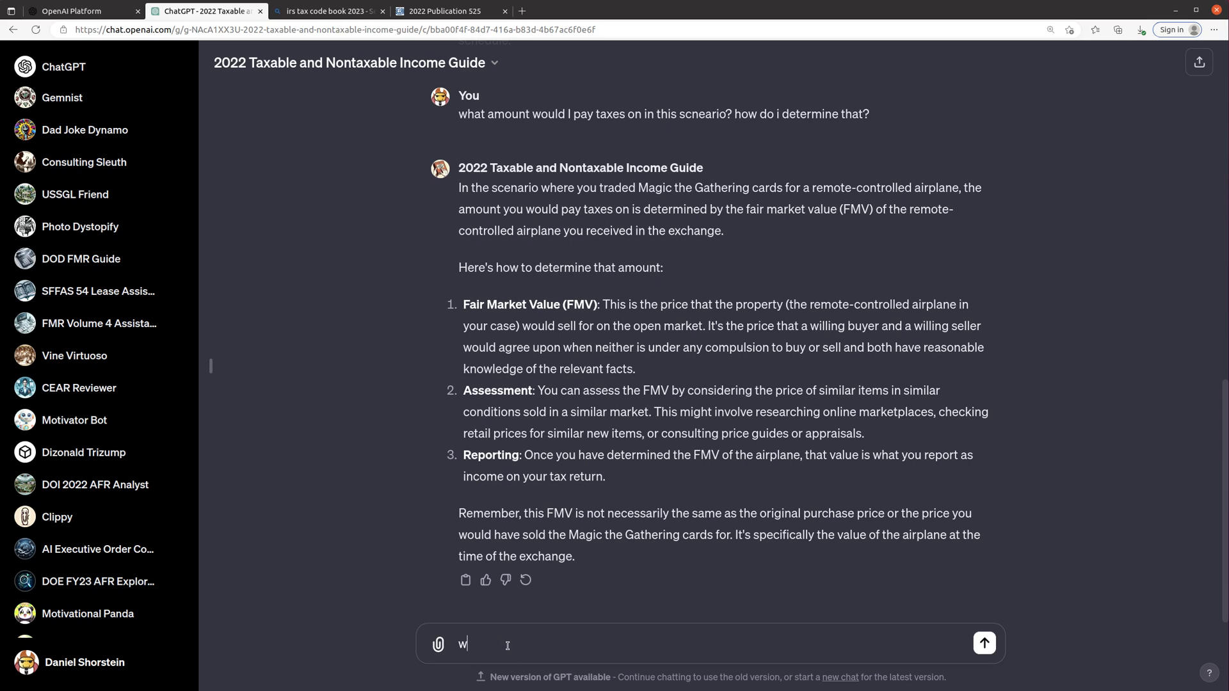
type("ouldn't i only pat tax on the")
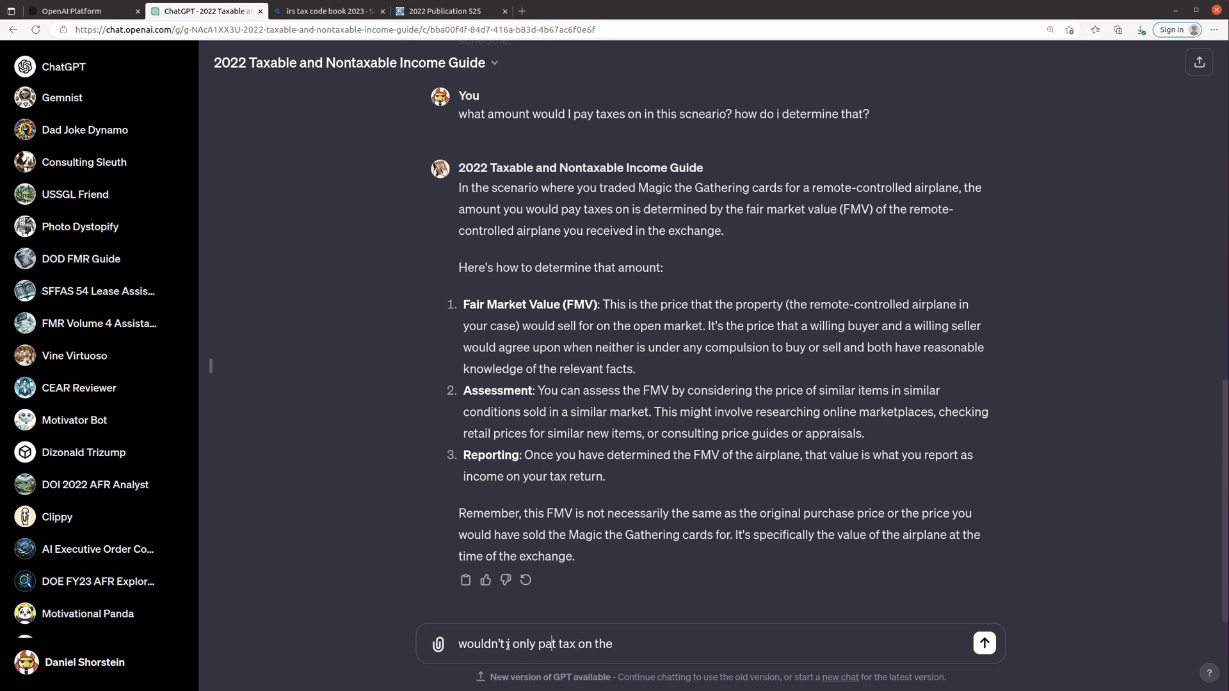
type("amount the FMV of")
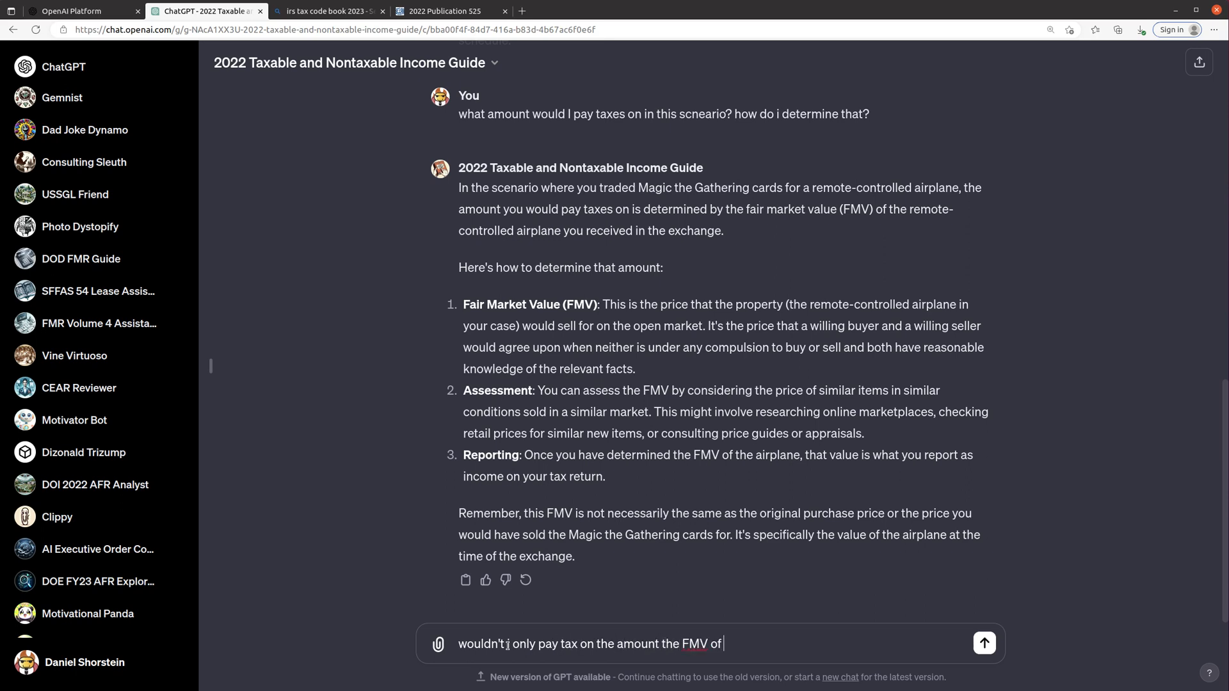
type("what I receive")
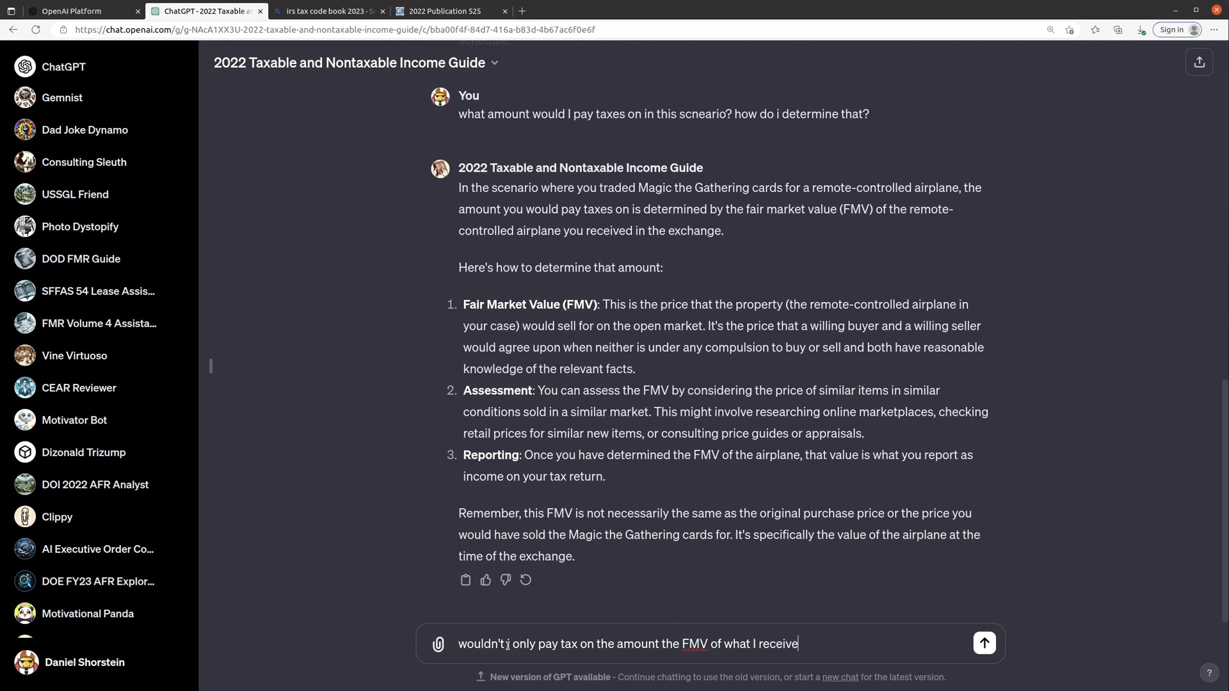
type("is above what I")
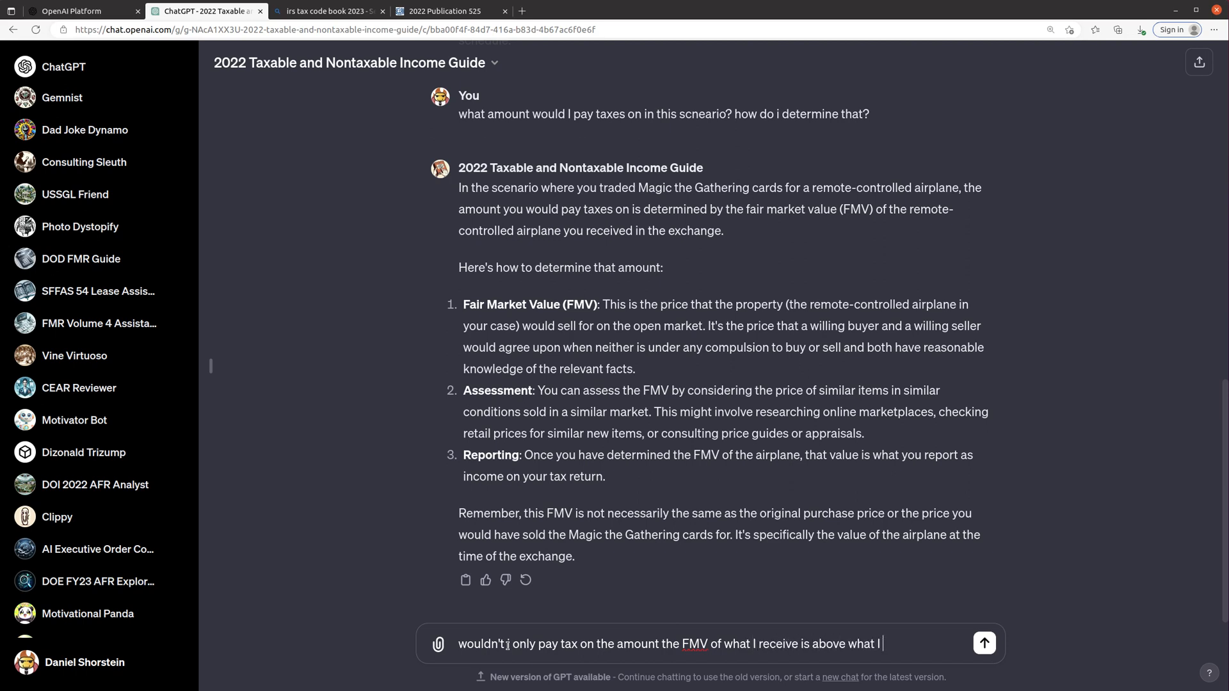
type("originally pai")
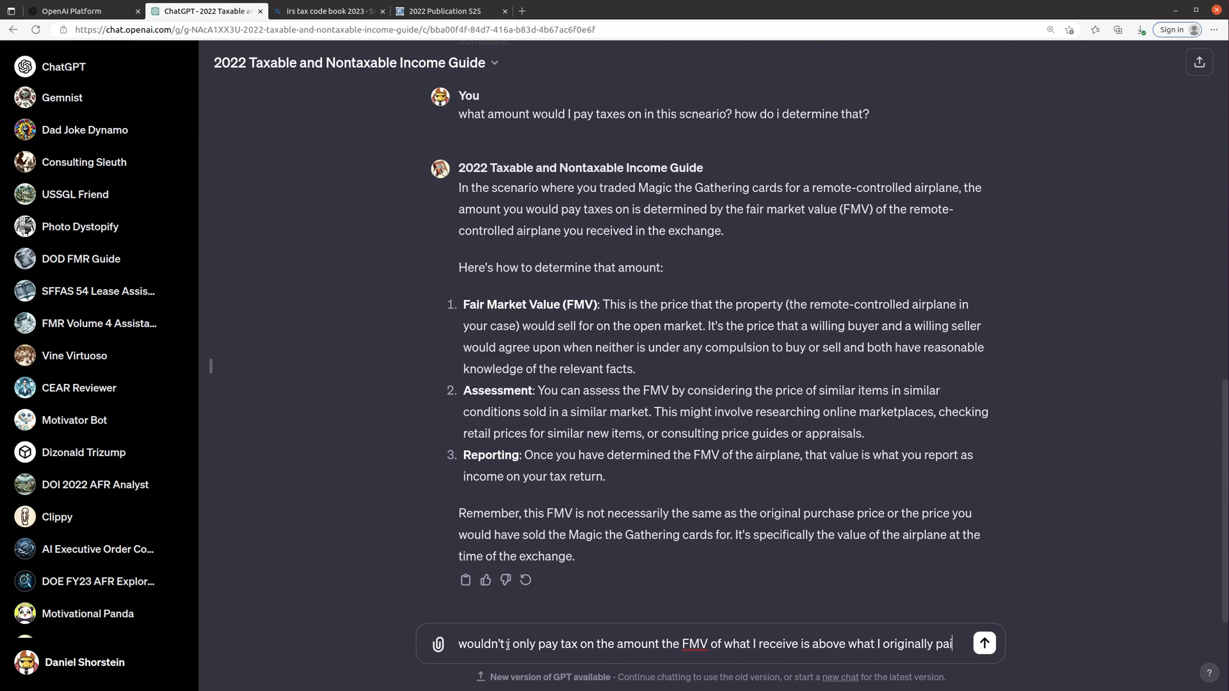
type("d for the magic")
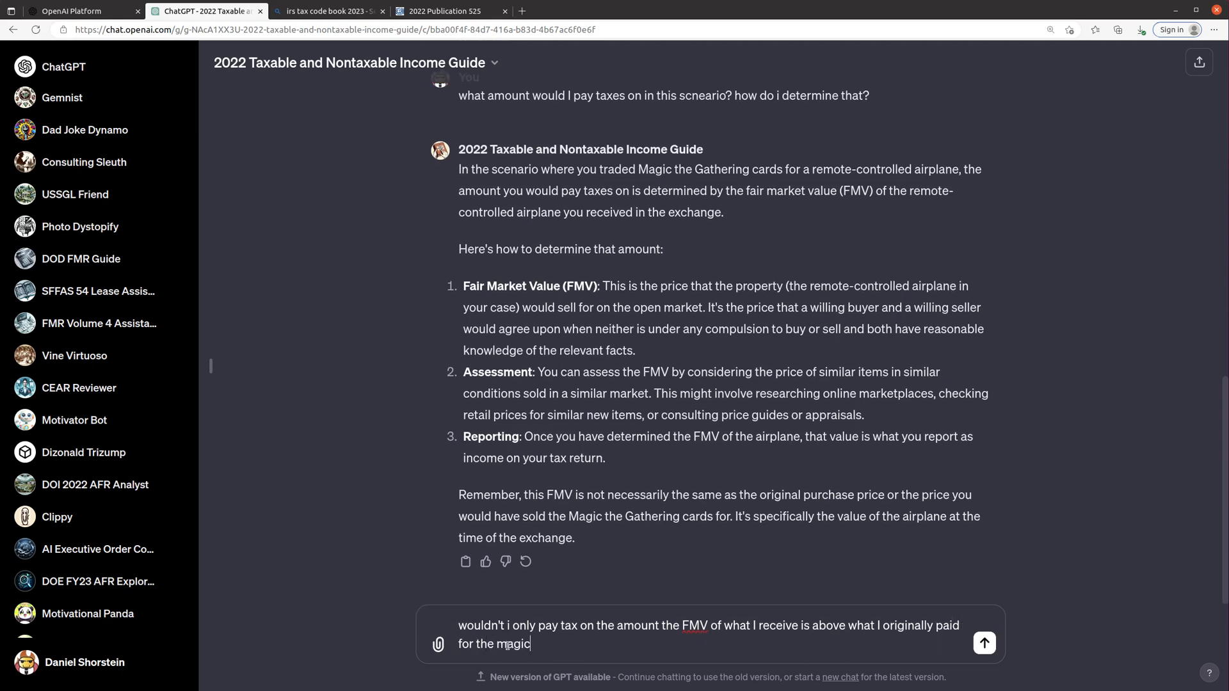
type("cards?")
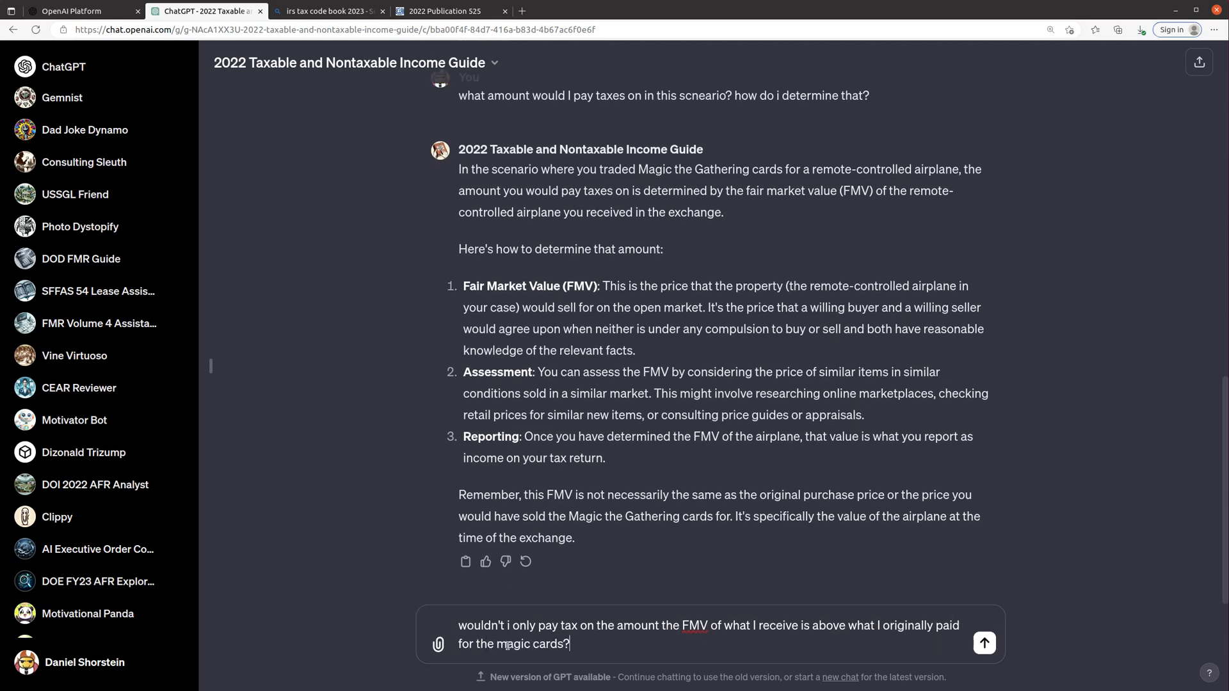
left_click(983, 643)
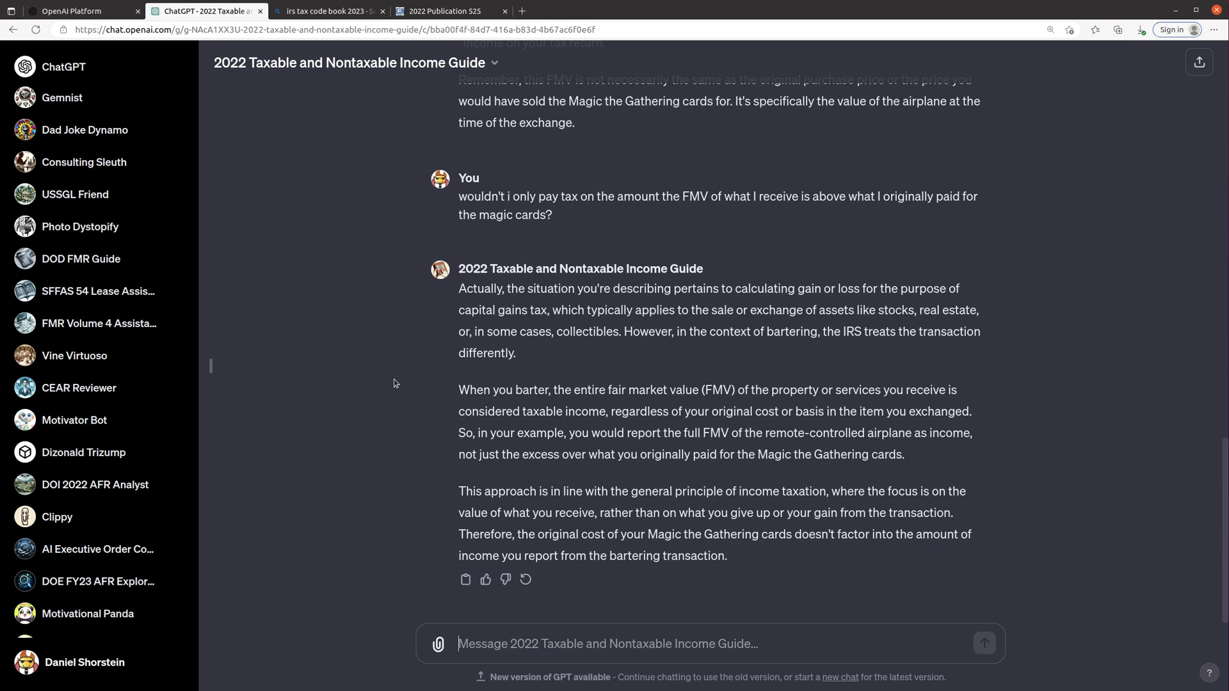
mouse_move(476, 251)
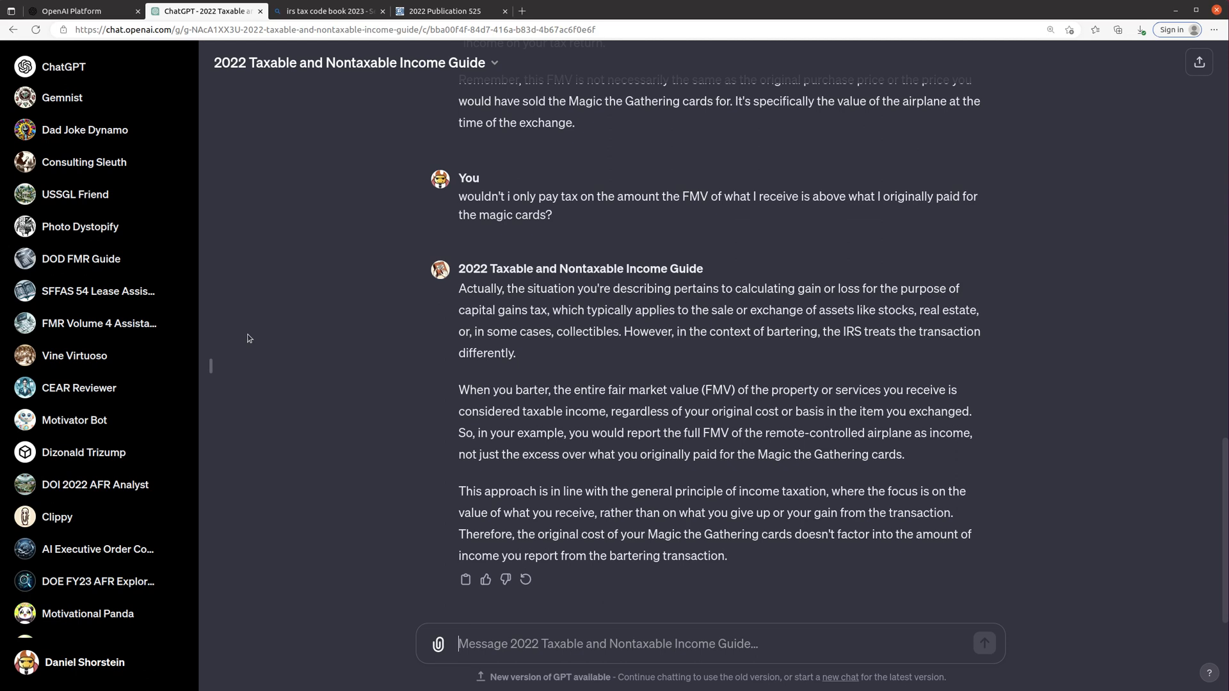
mouse_move(450, 415)
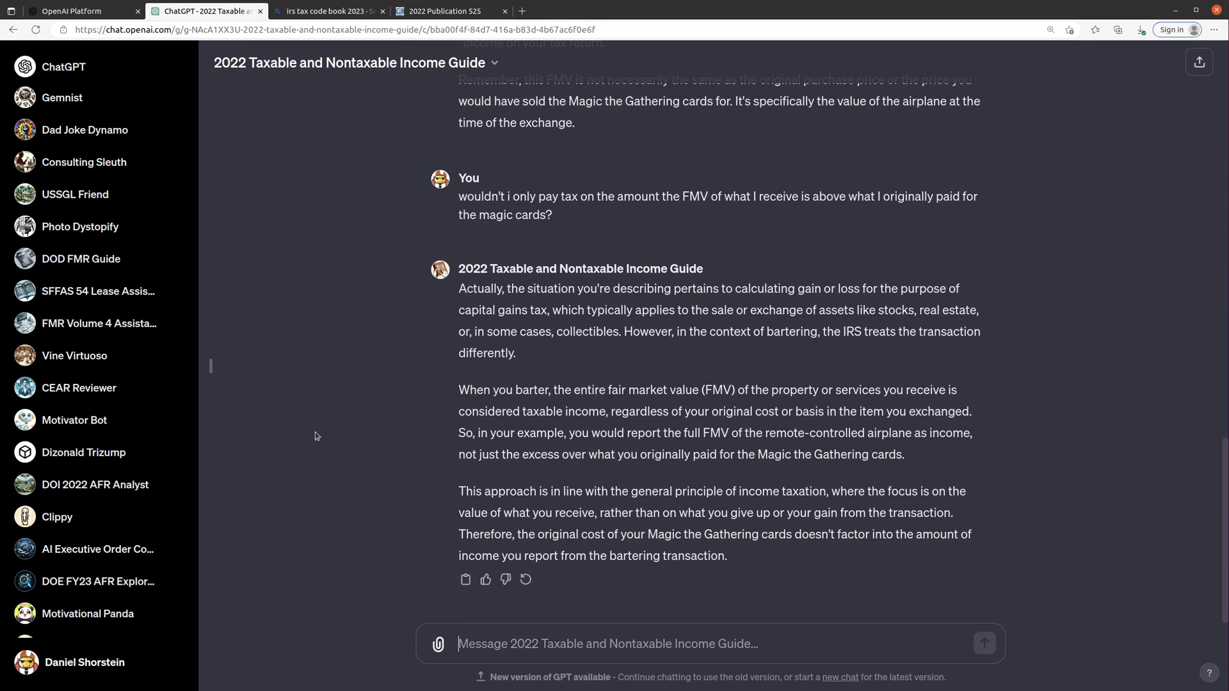
mouse_move(367, 397)
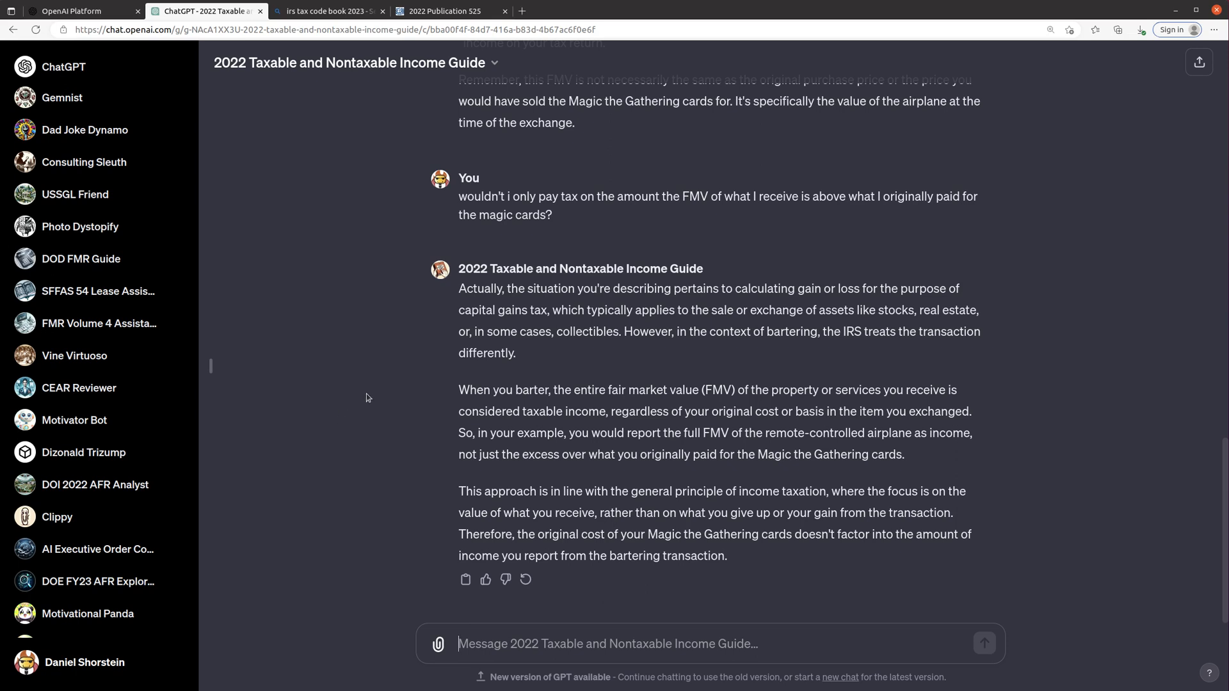